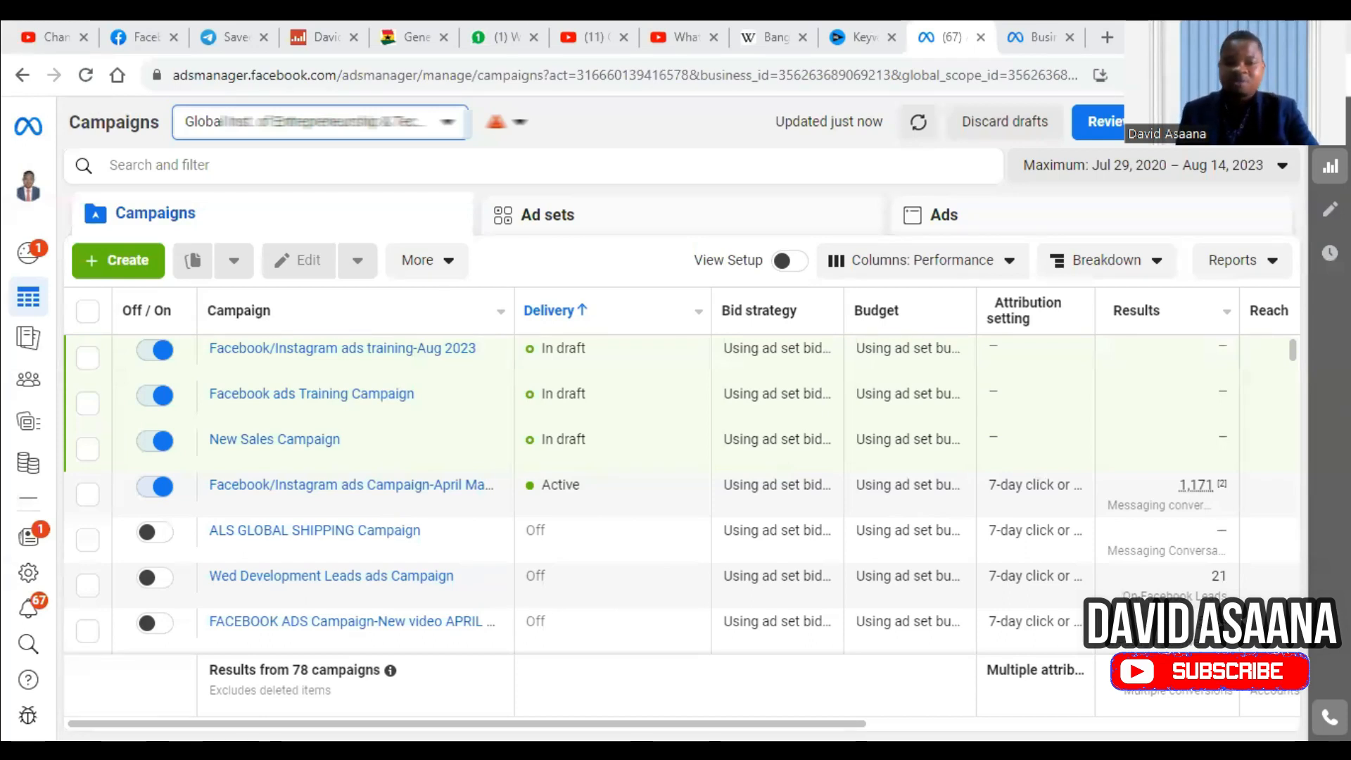
mouse_move(1045, 210)
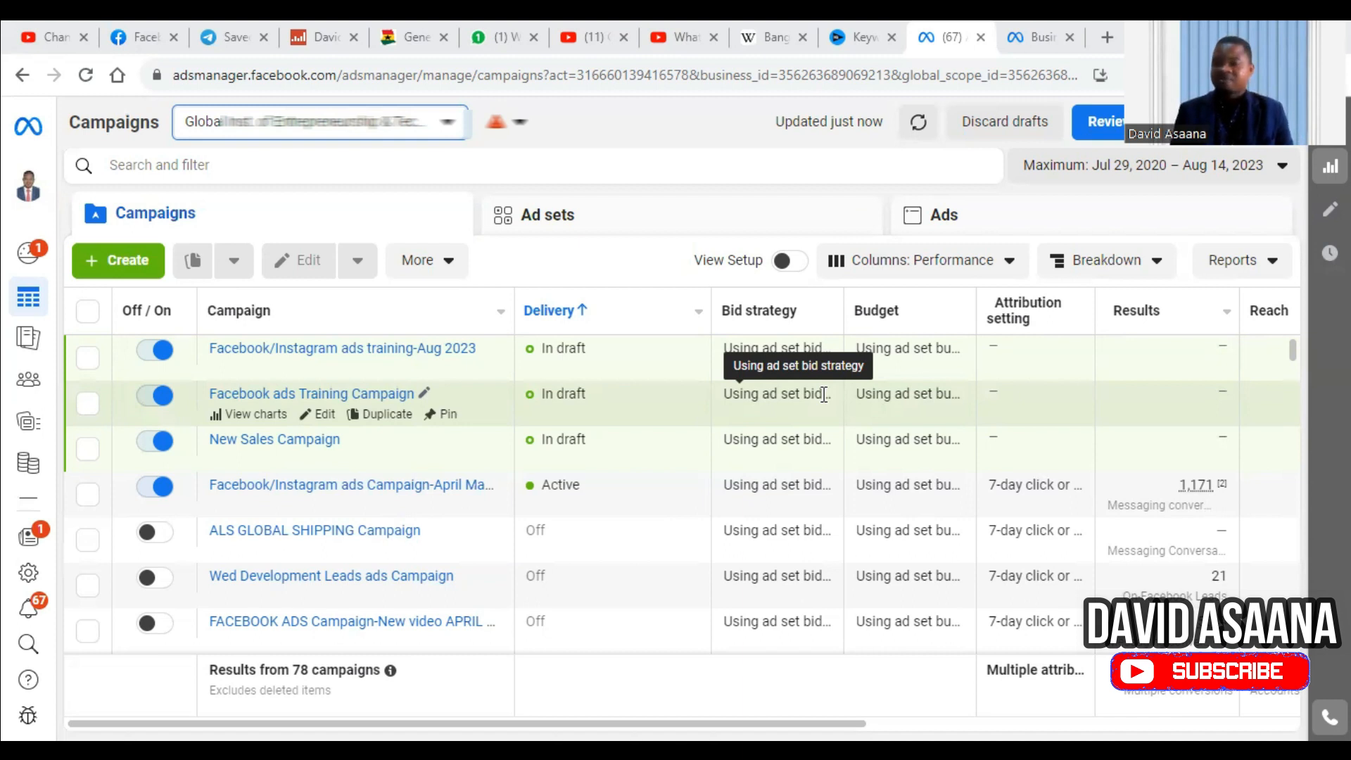
mouse_move(892, 28)
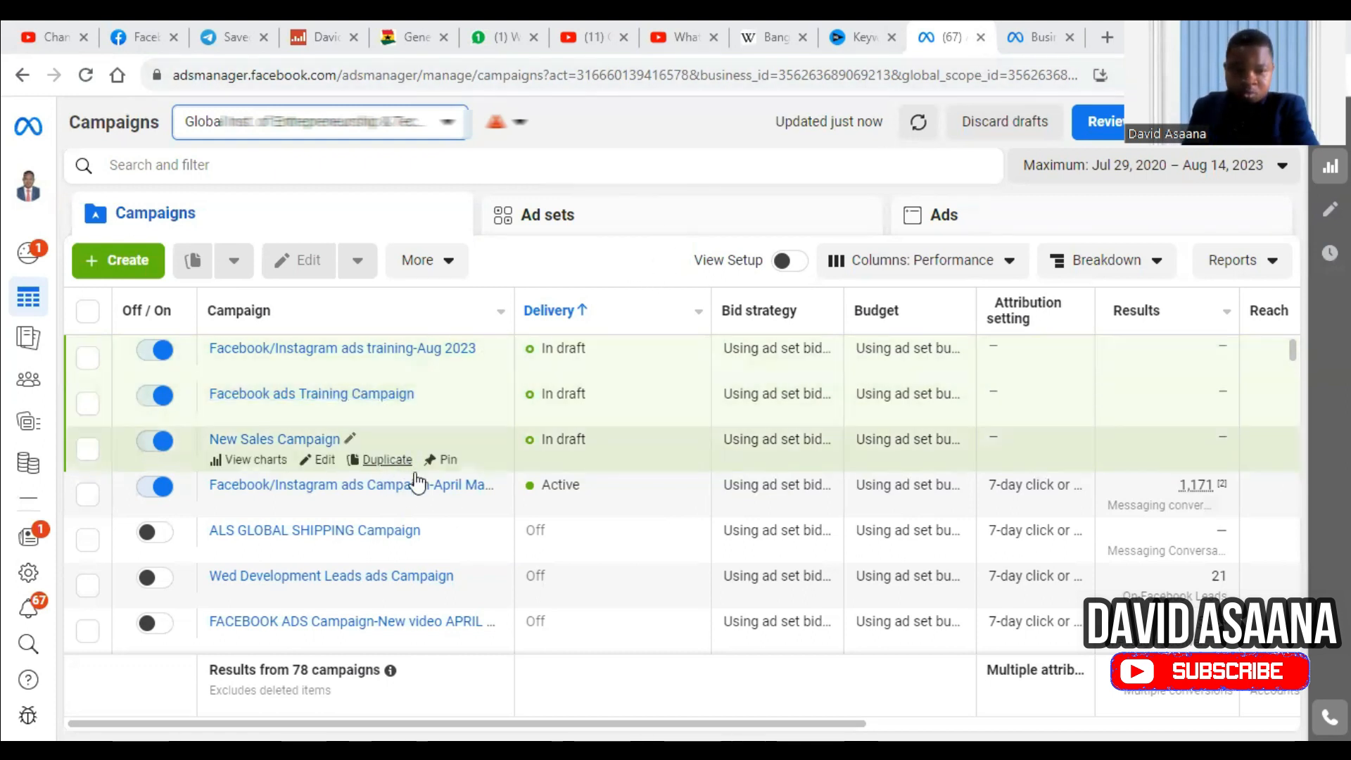
mouse_move(332, 532)
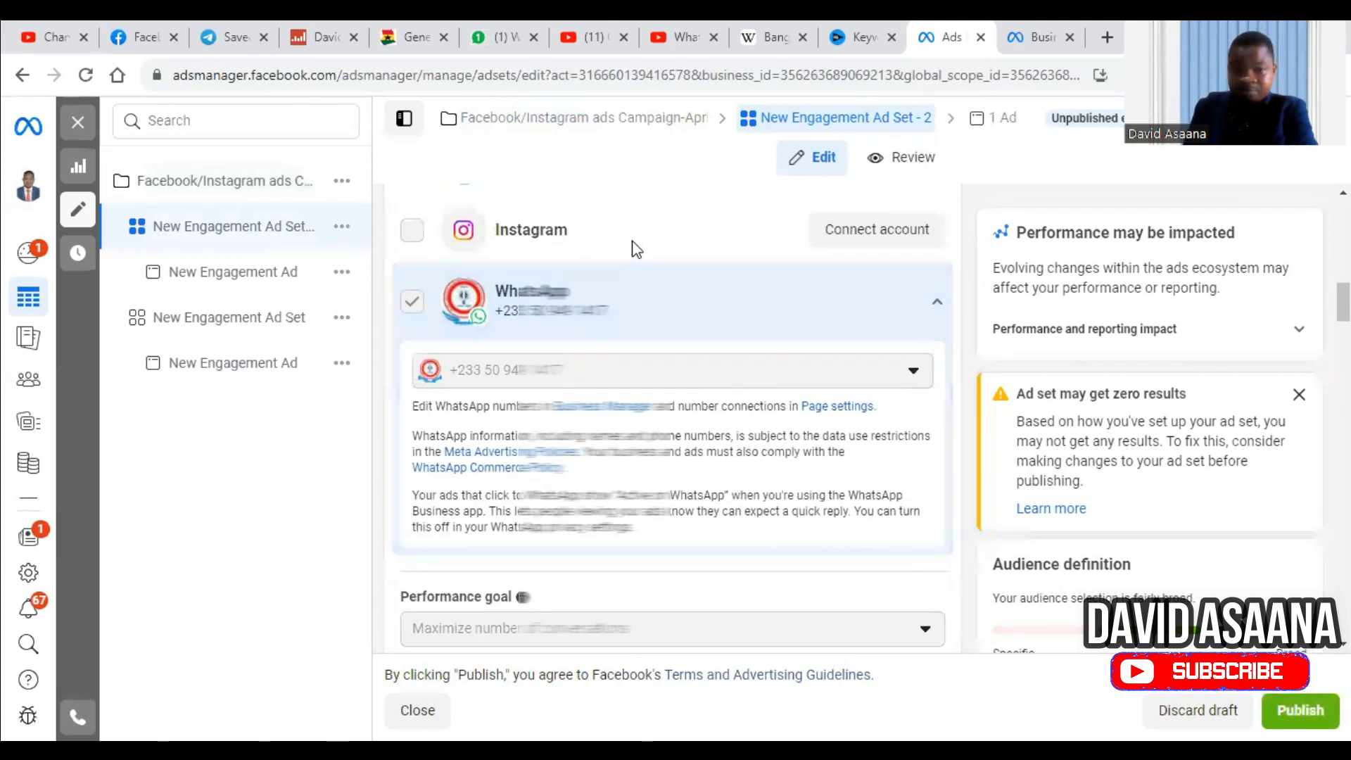
scroll("down", 3)
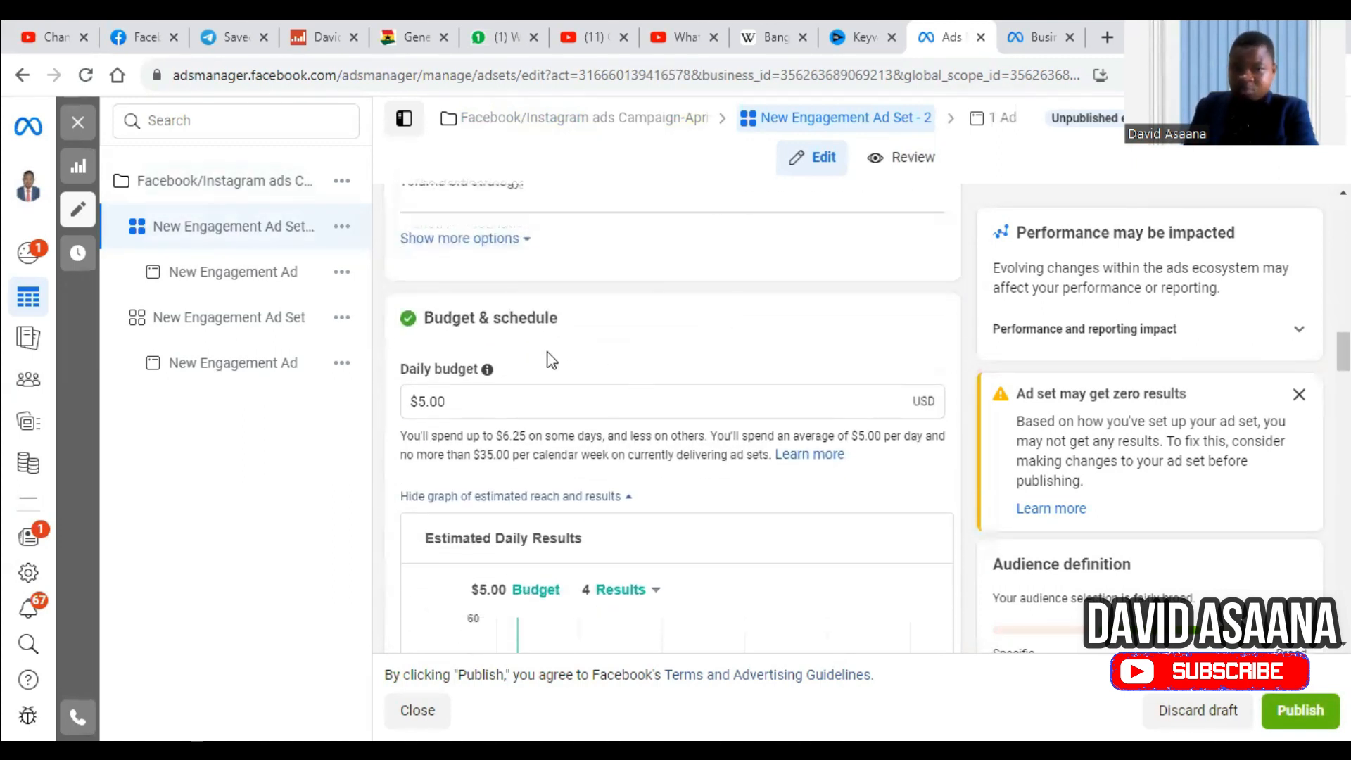
mouse_move(619, 299)
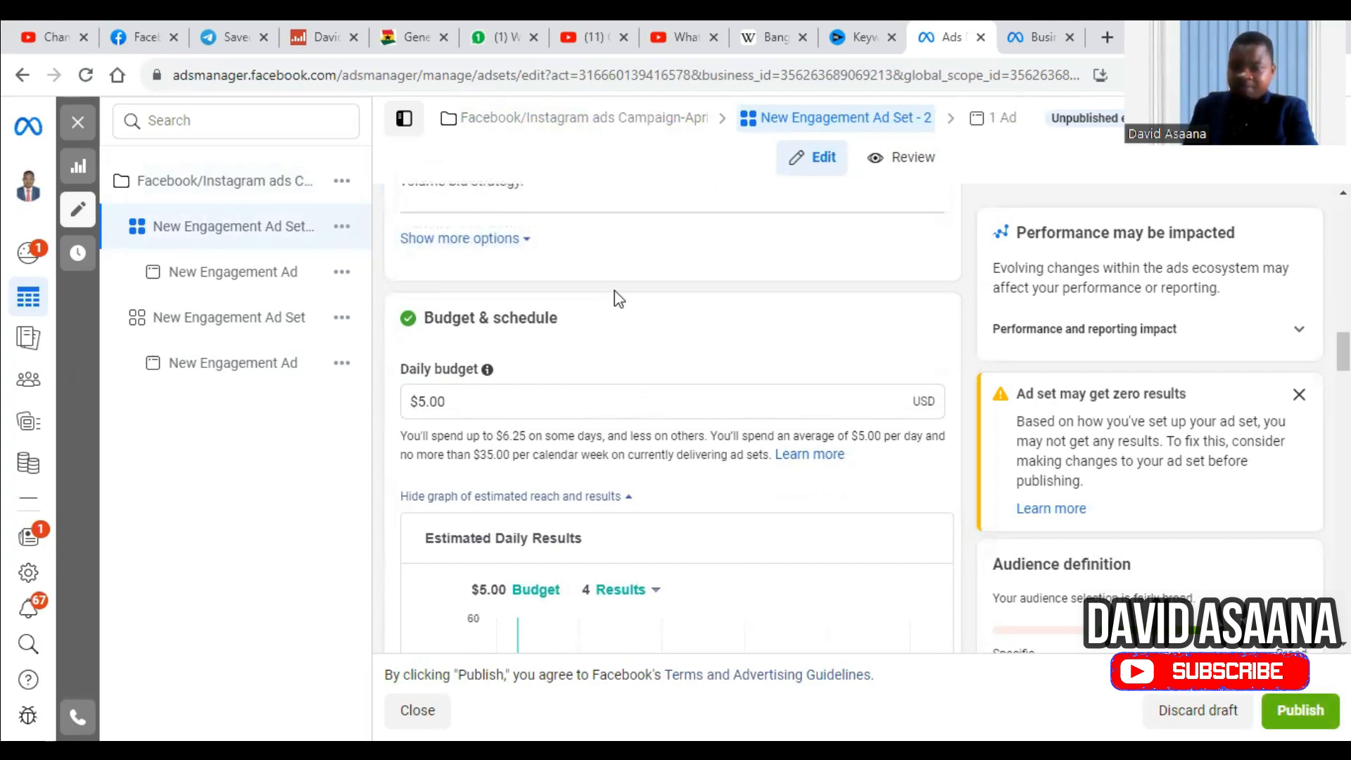
mouse_move(511, 351)
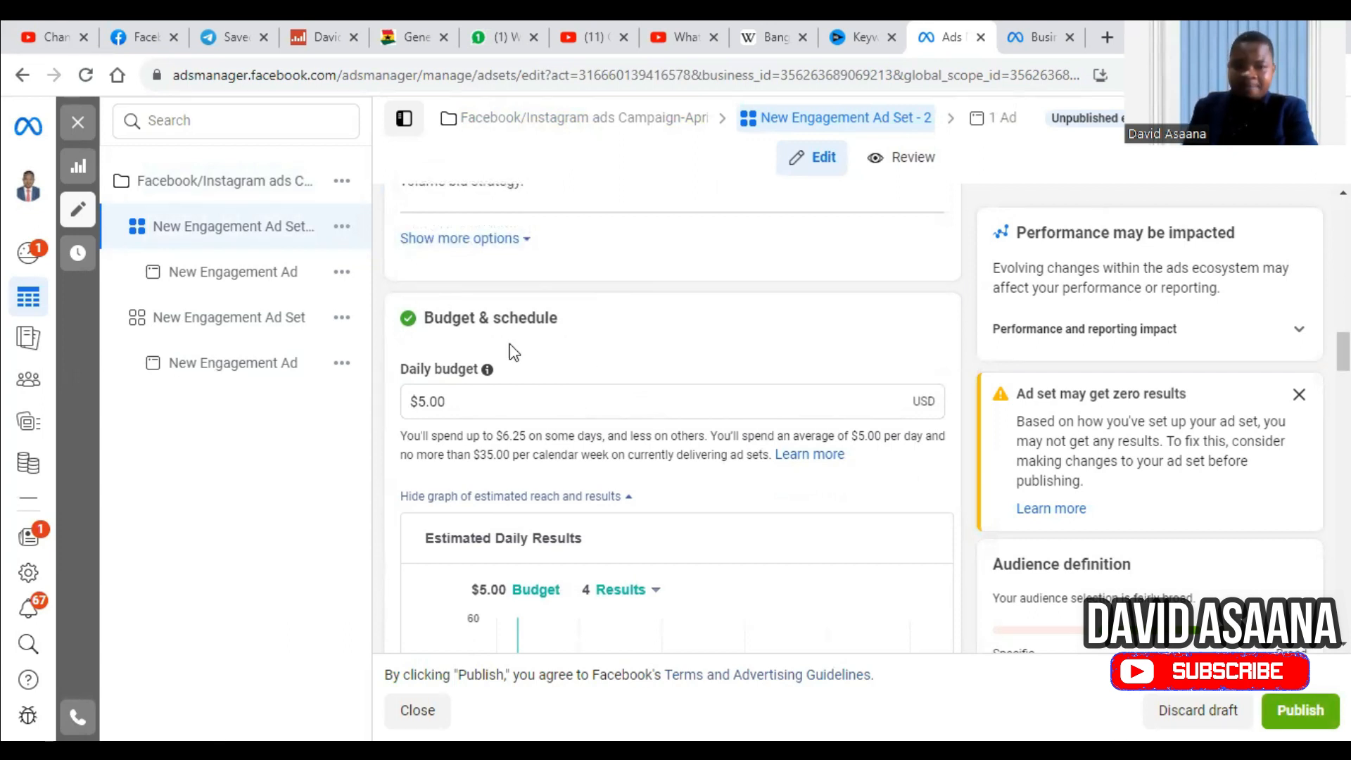
mouse_move(198, 182)
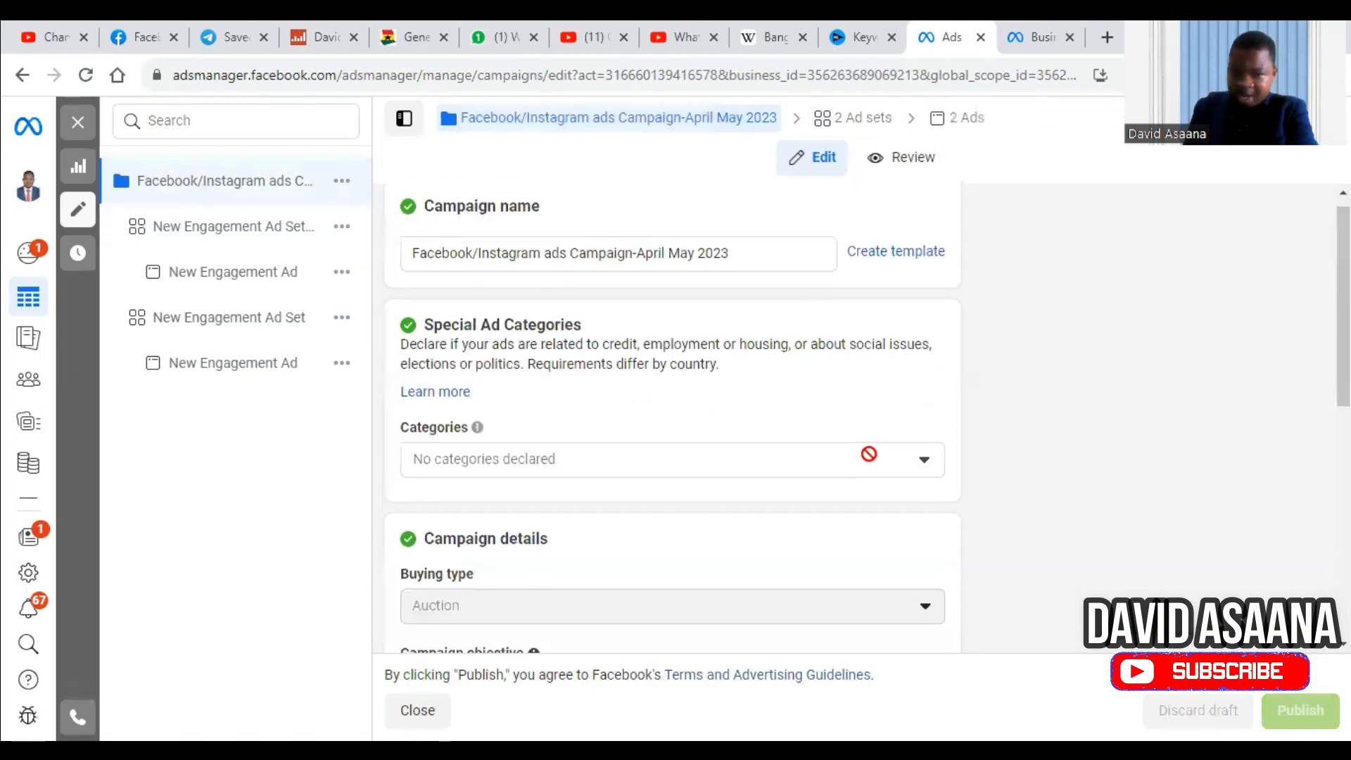
scroll("down", 3)
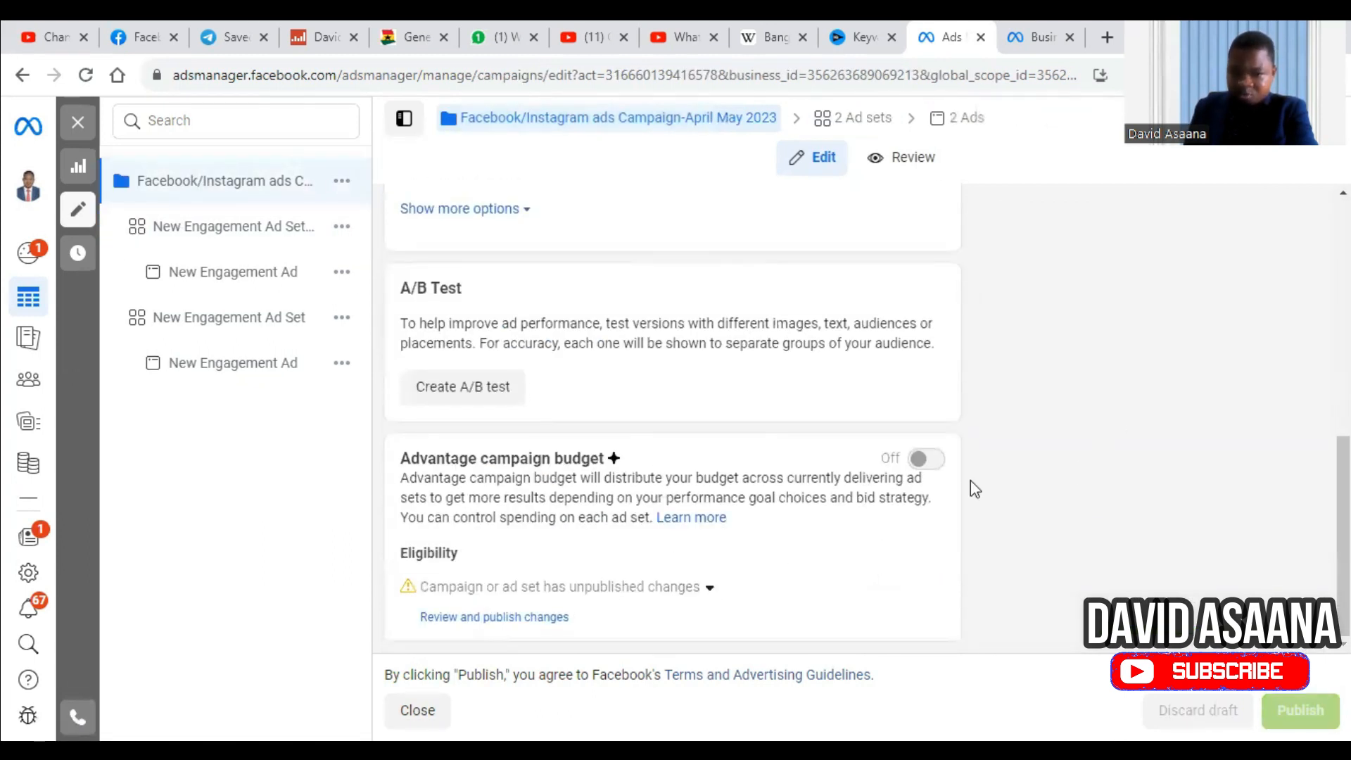
left_click(232, 226)
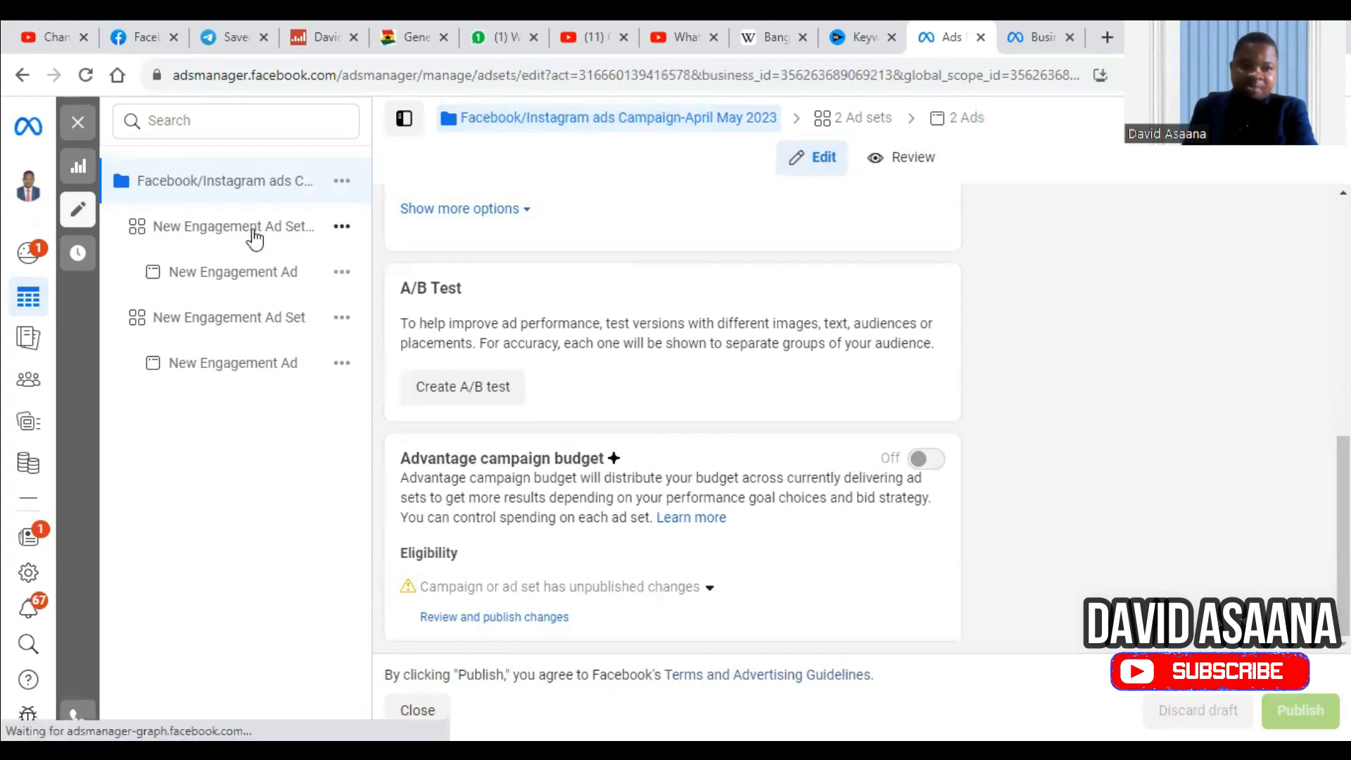
left_click(232, 225)
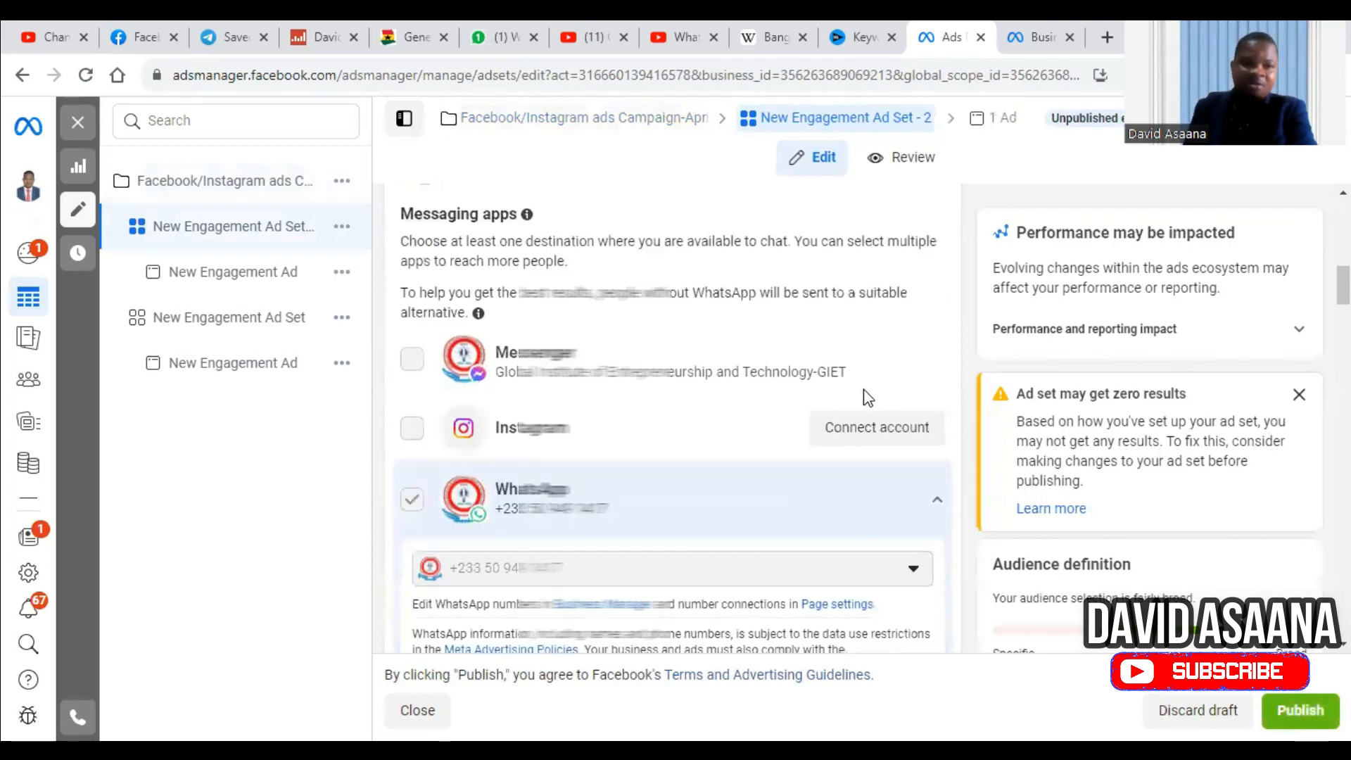
mouse_move(223, 182)
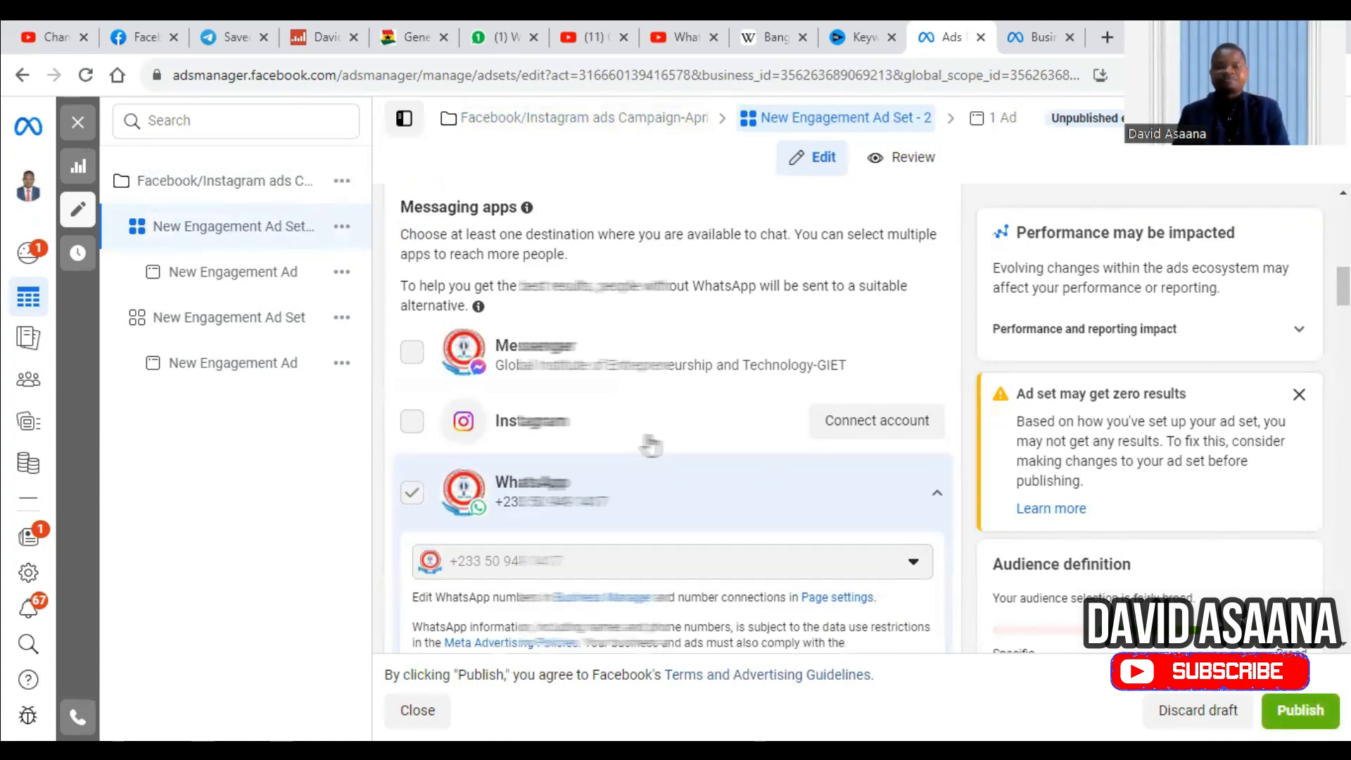
scroll("down", 3)
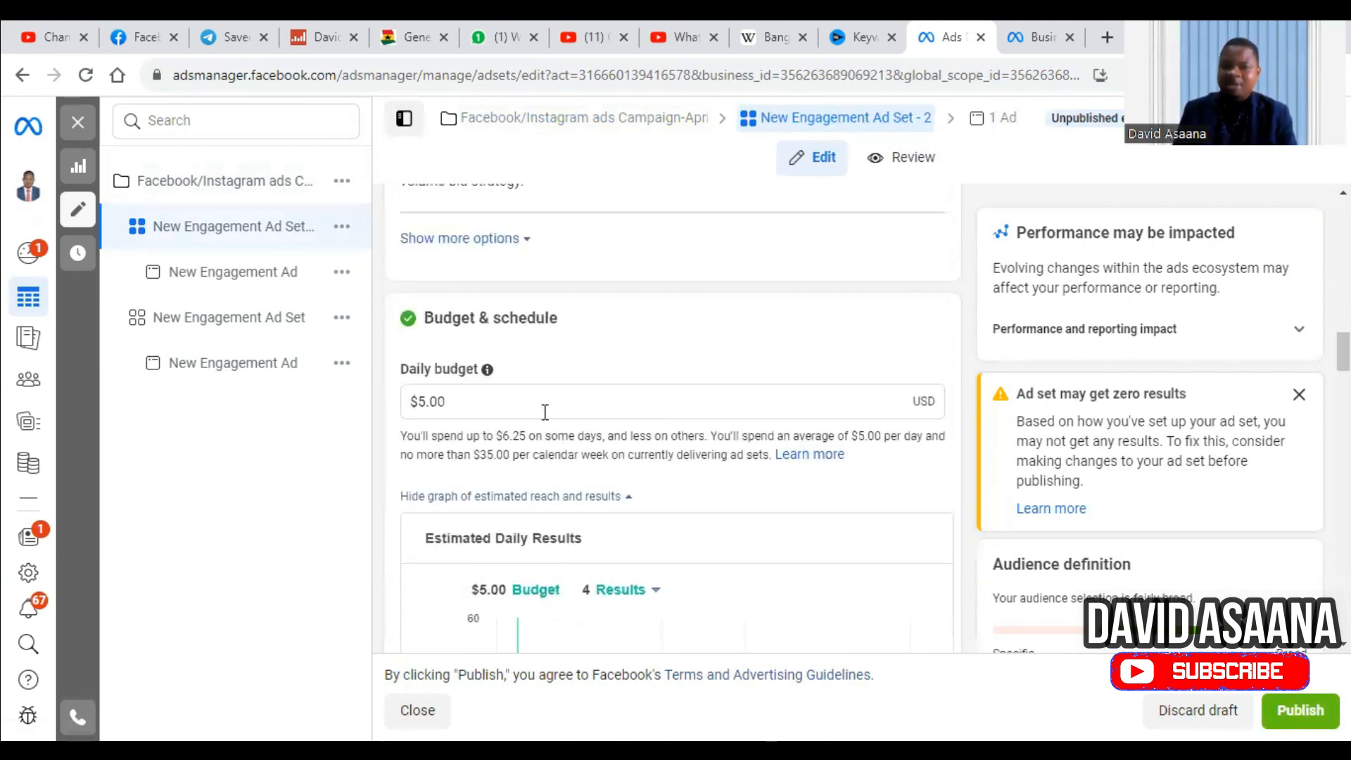
mouse_move(658, 422)
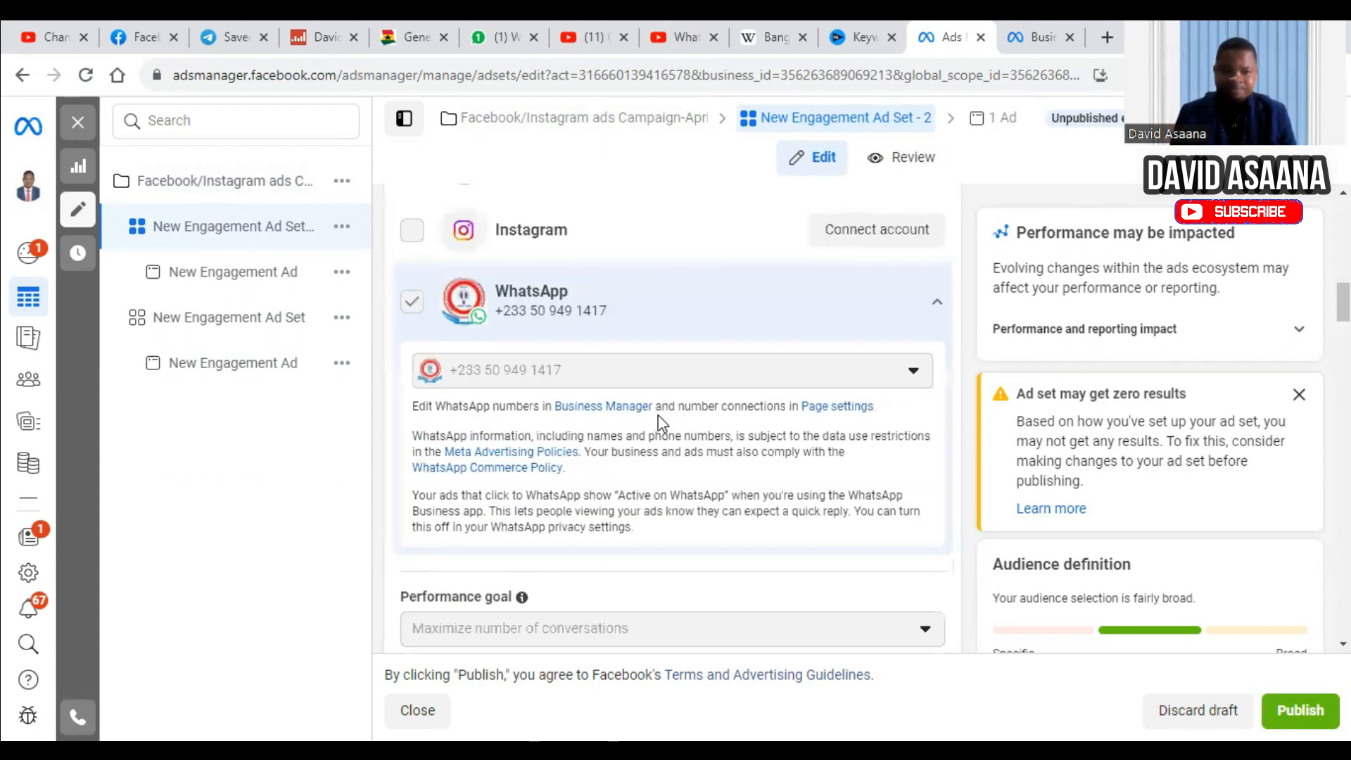
scroll("down", 3)
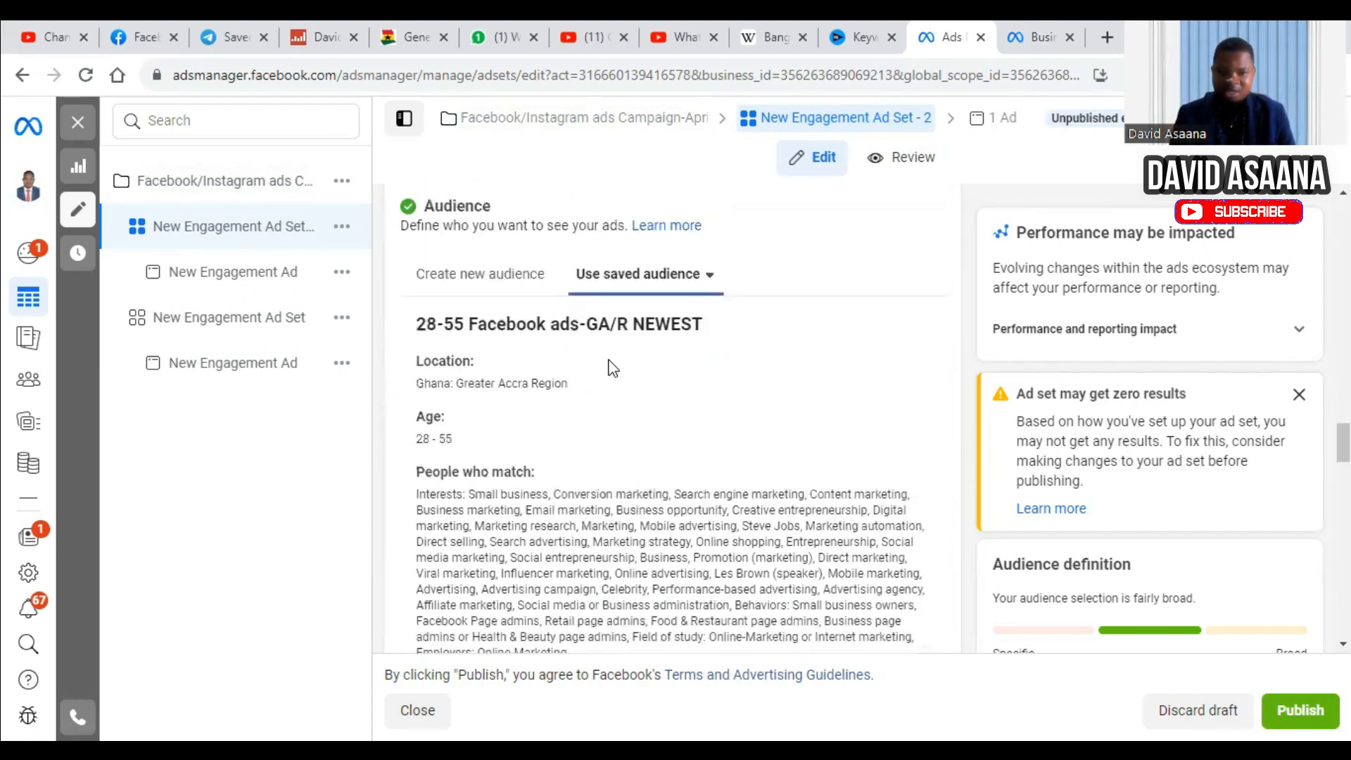
scroll("down", 3)
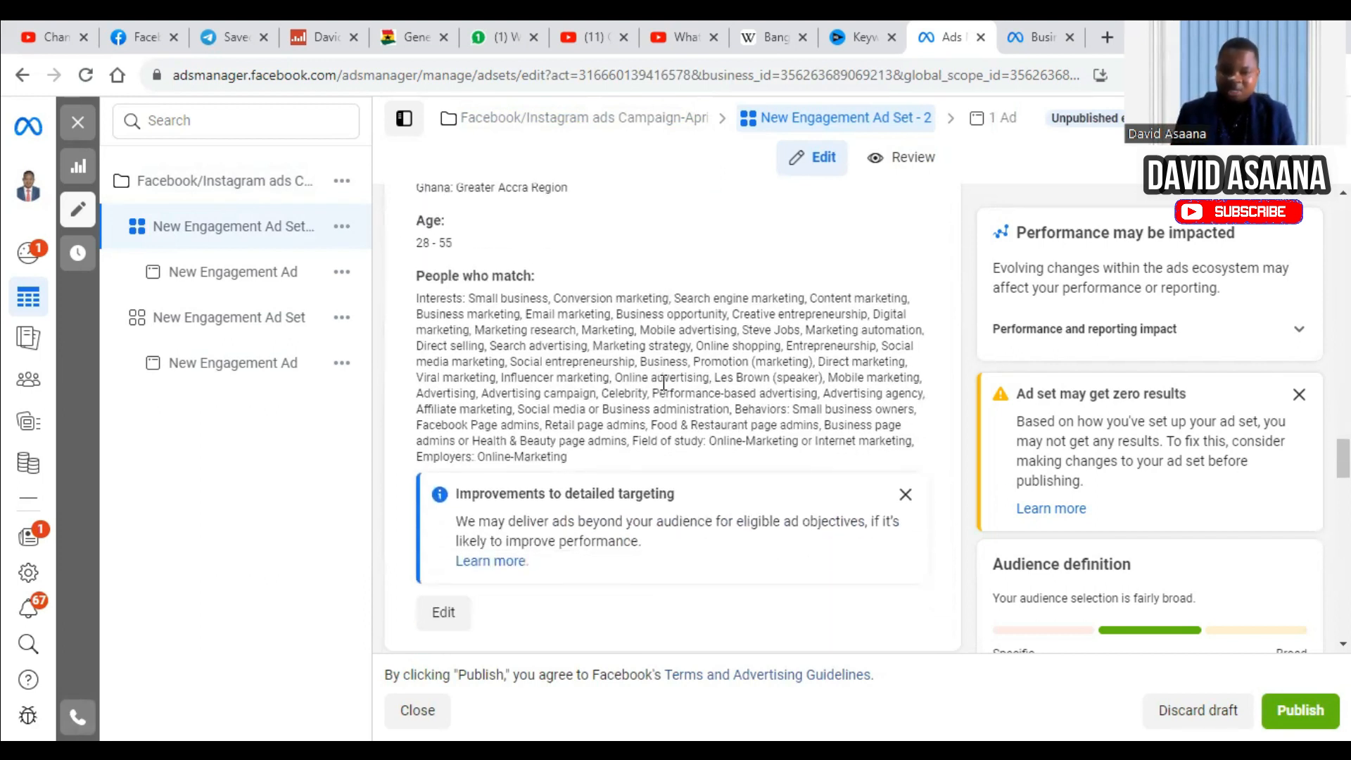
scroll("down", 3)
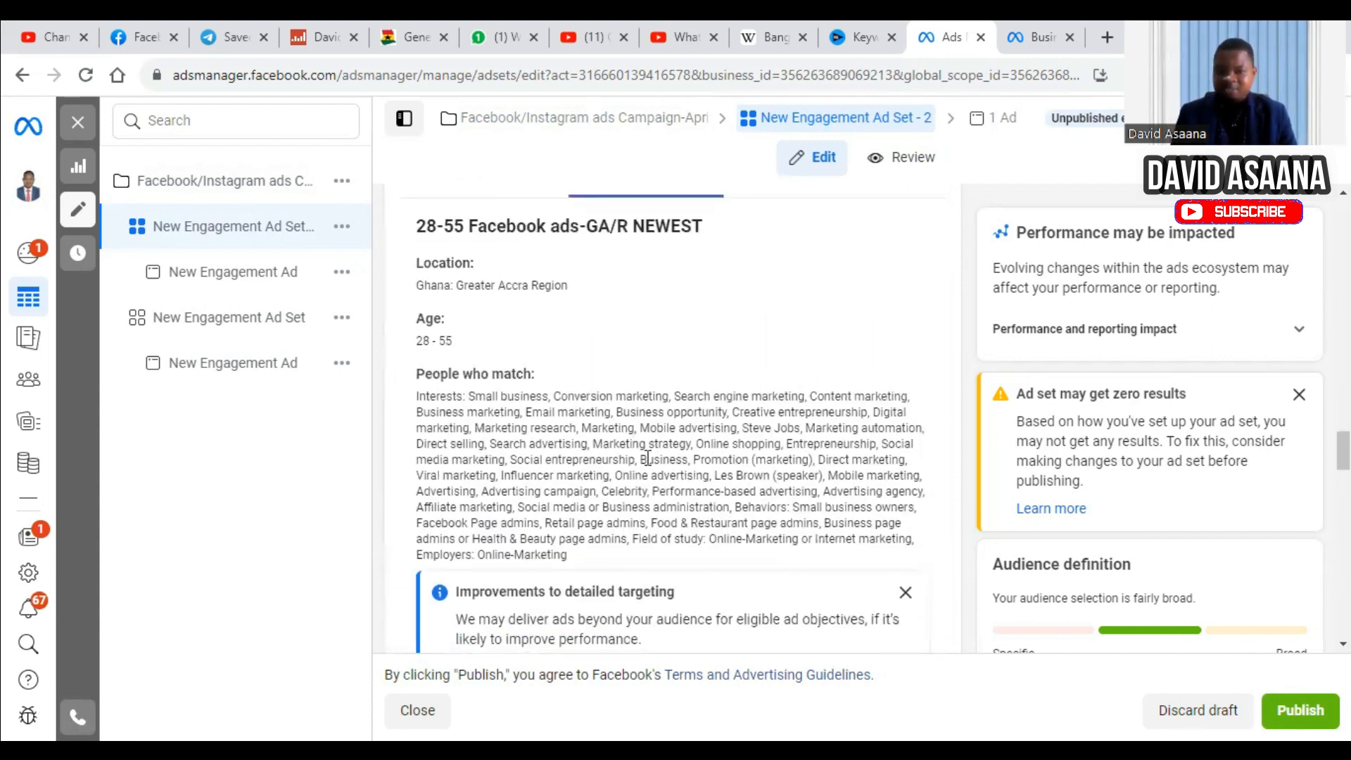
mouse_move(697, 459)
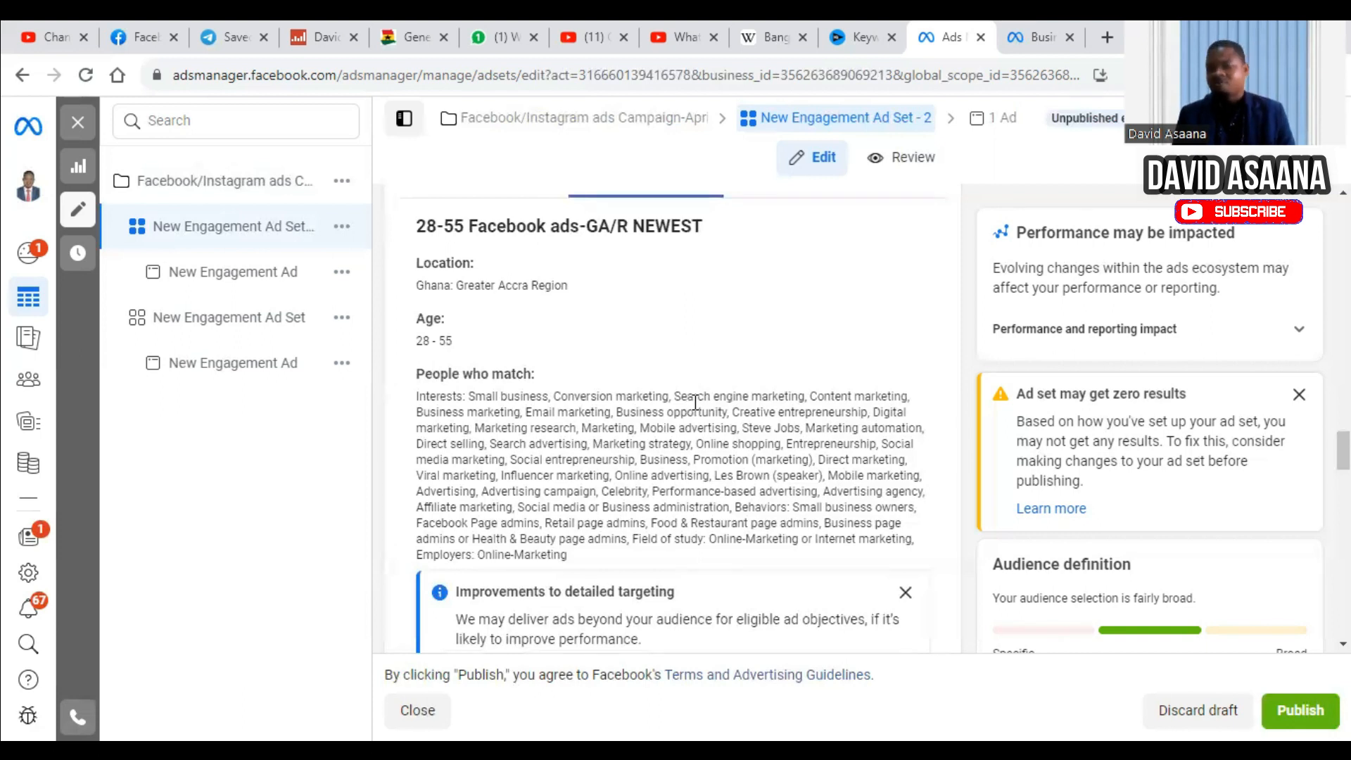
mouse_move(736, 434)
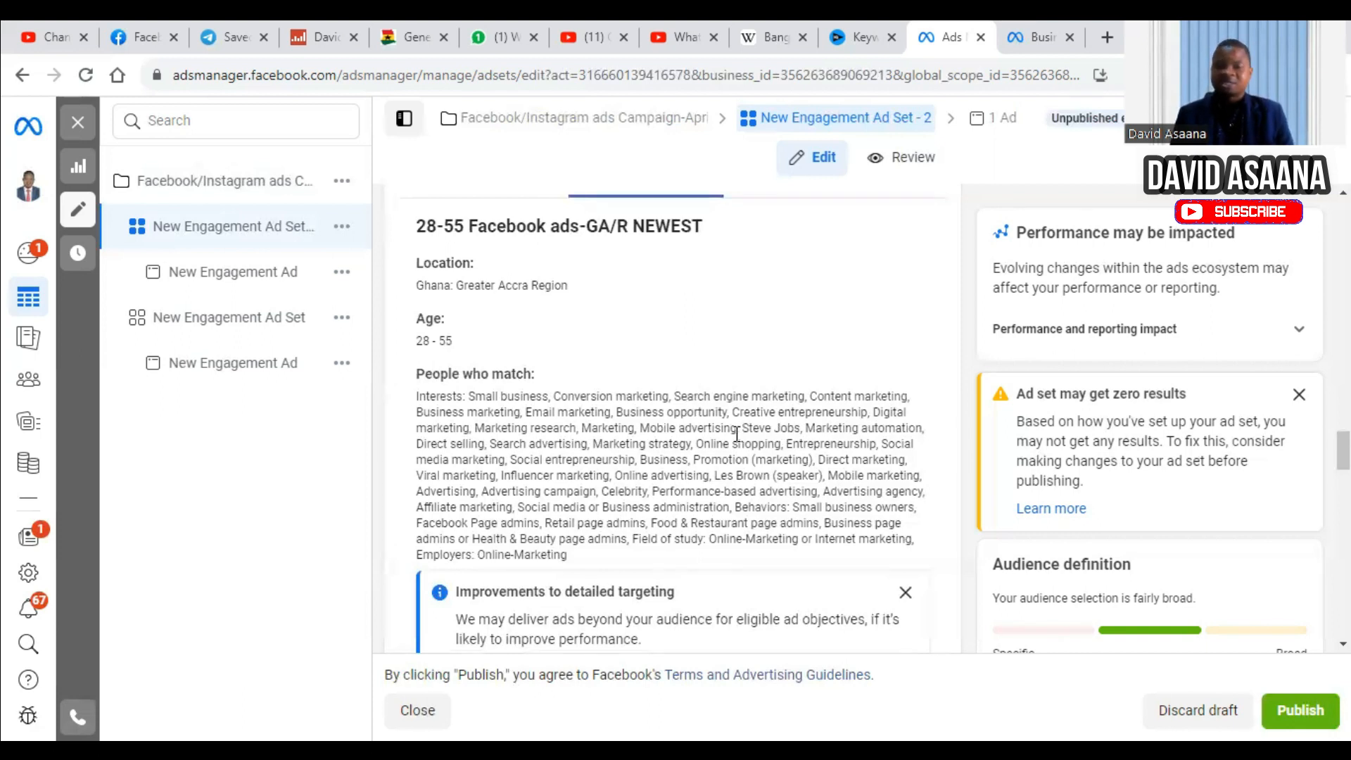
mouse_move(759, 382)
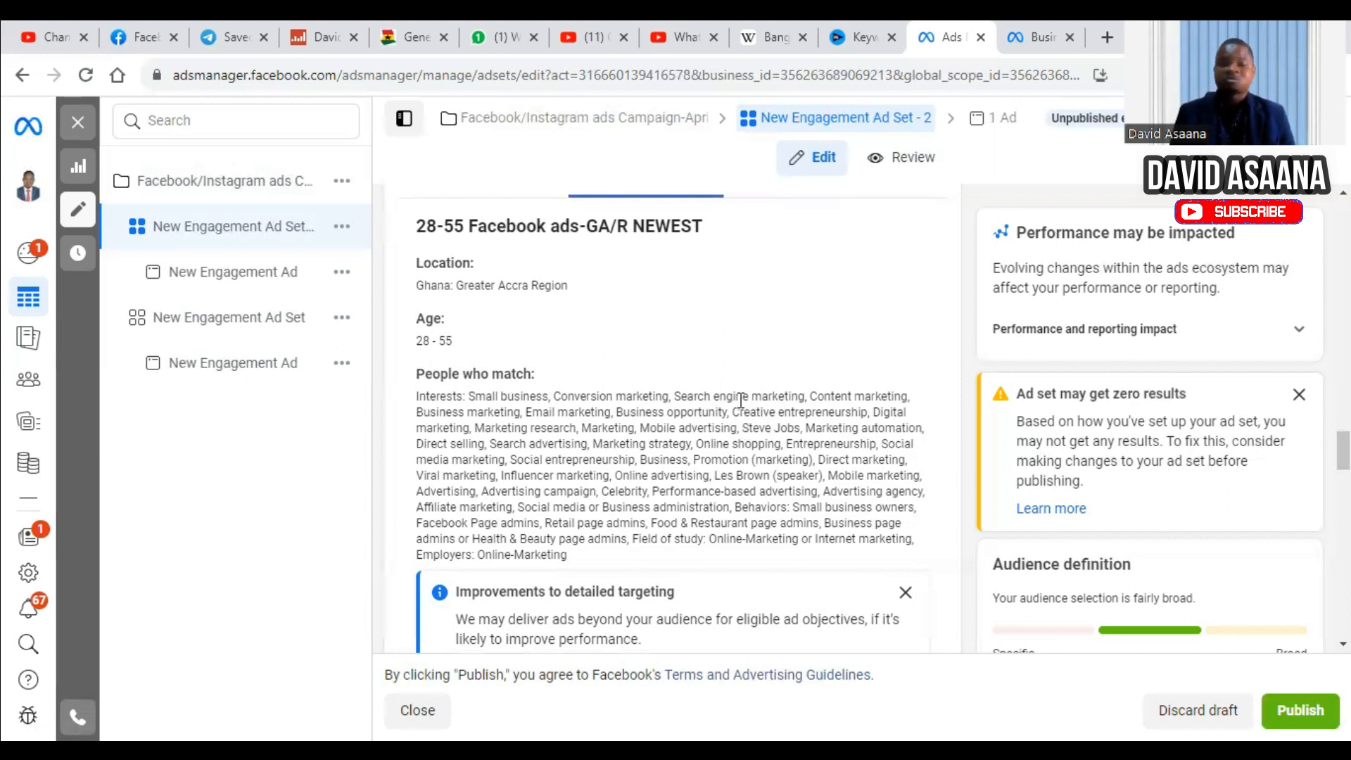
mouse_move(747, 375)
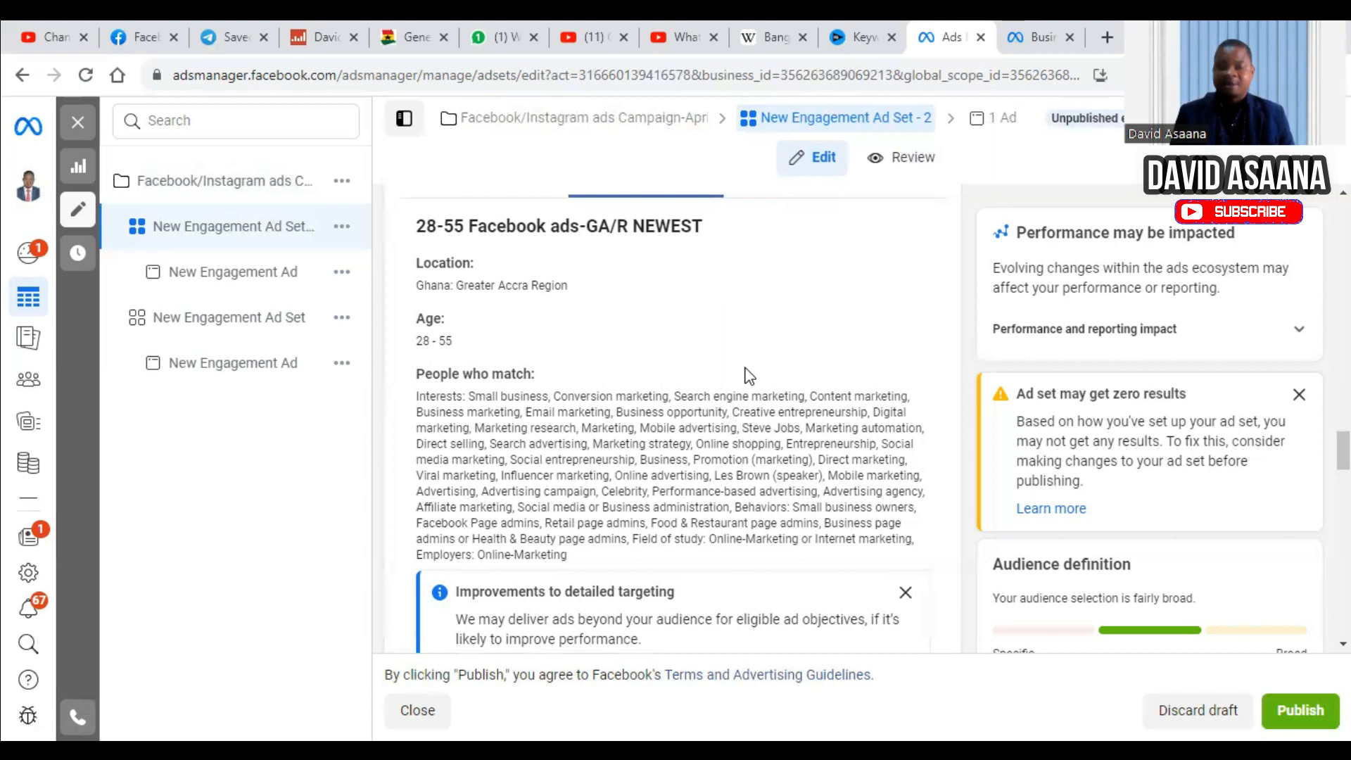
scroll("down", 3)
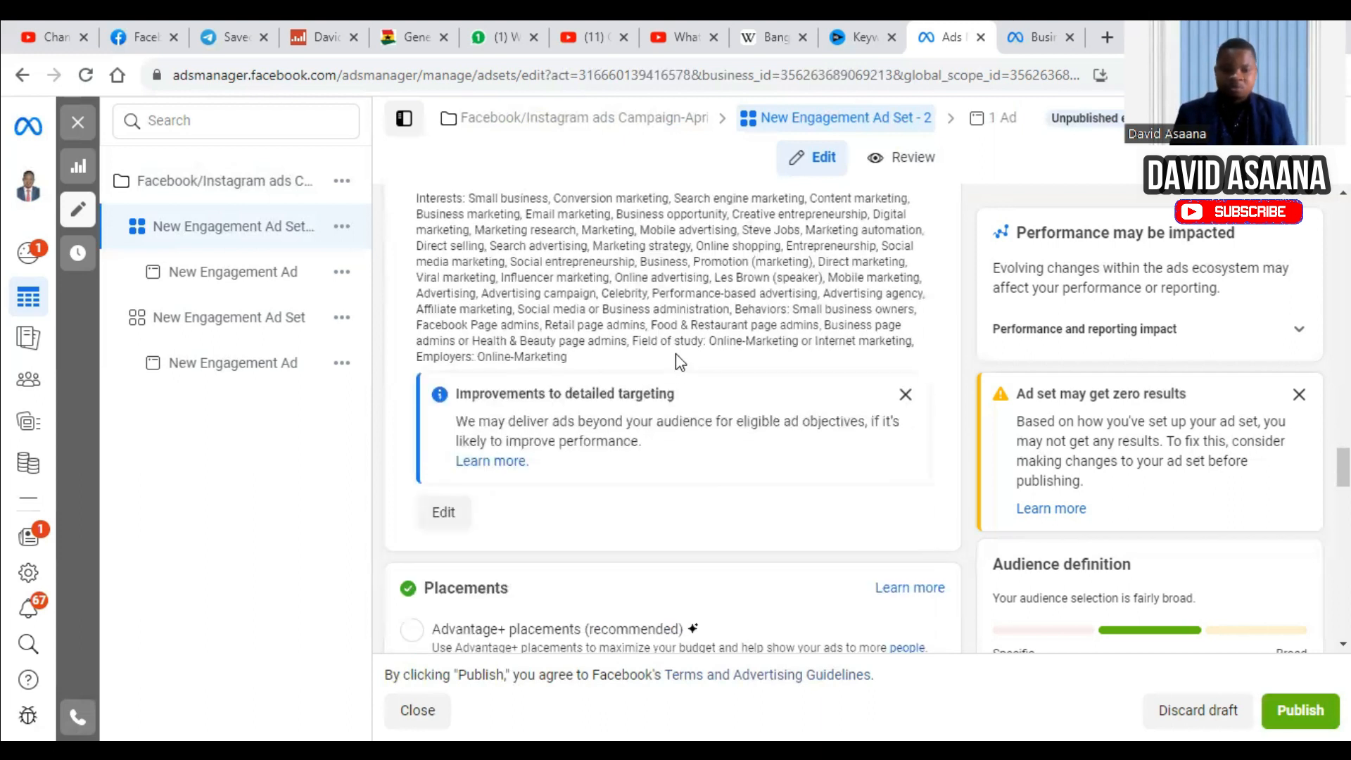
scroll("down", 3)
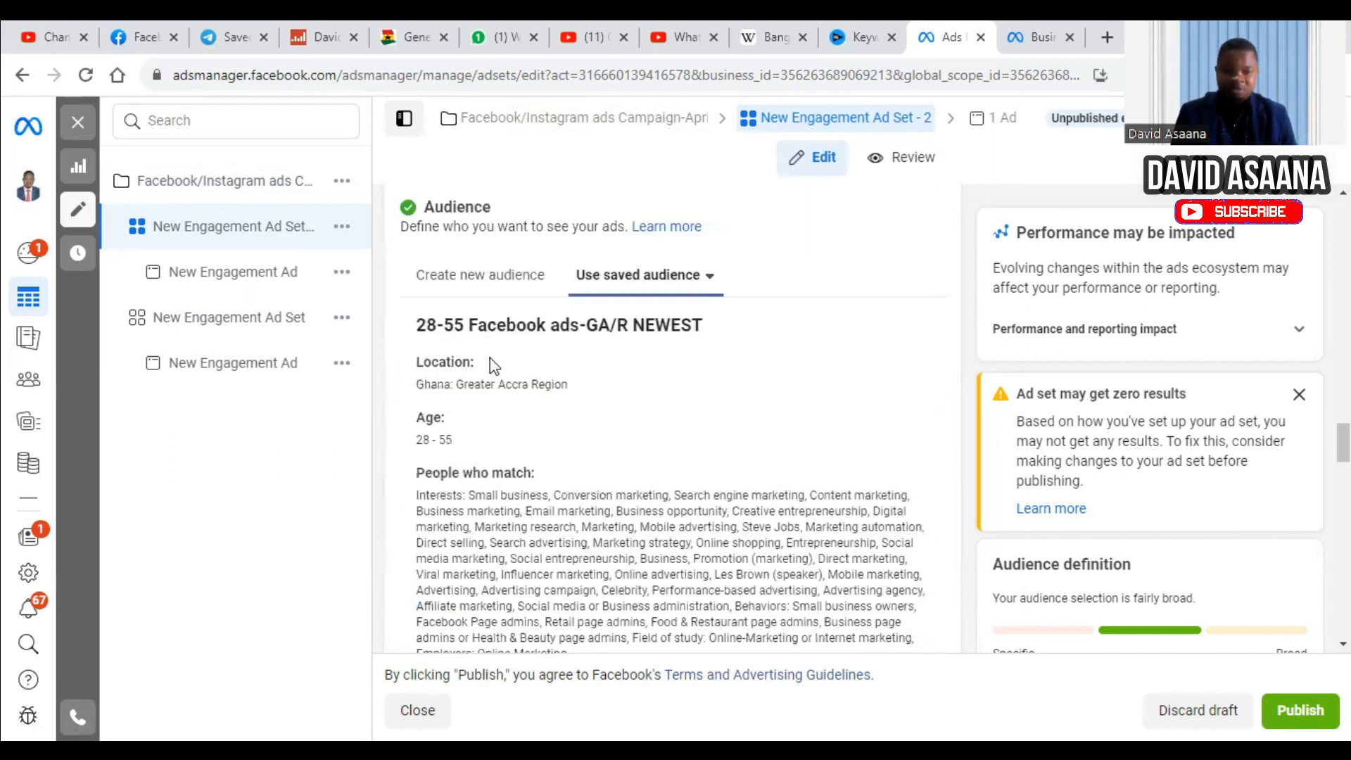
scroll("down", 3)
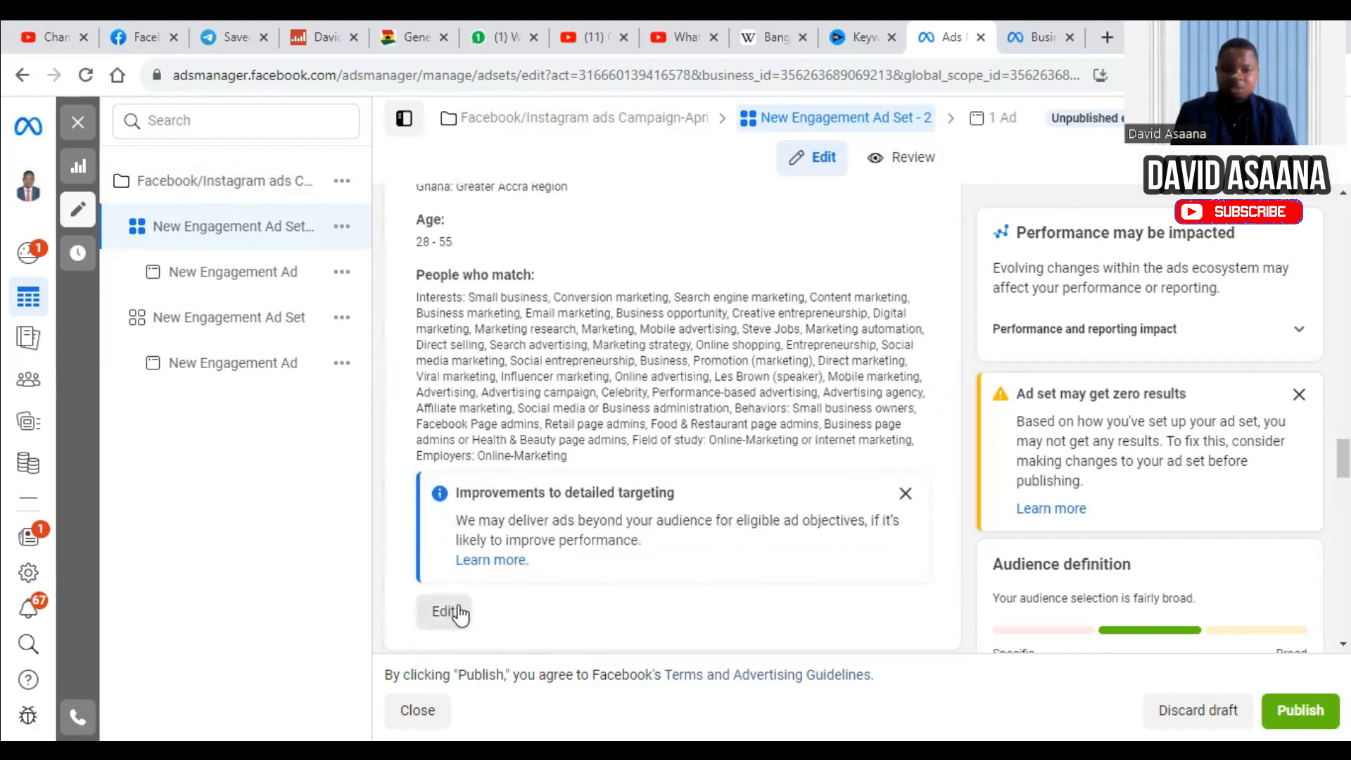
Review the saved audience's Greater Accra location, ages 28-55, gender and detailed interests.
left_click(444, 611)
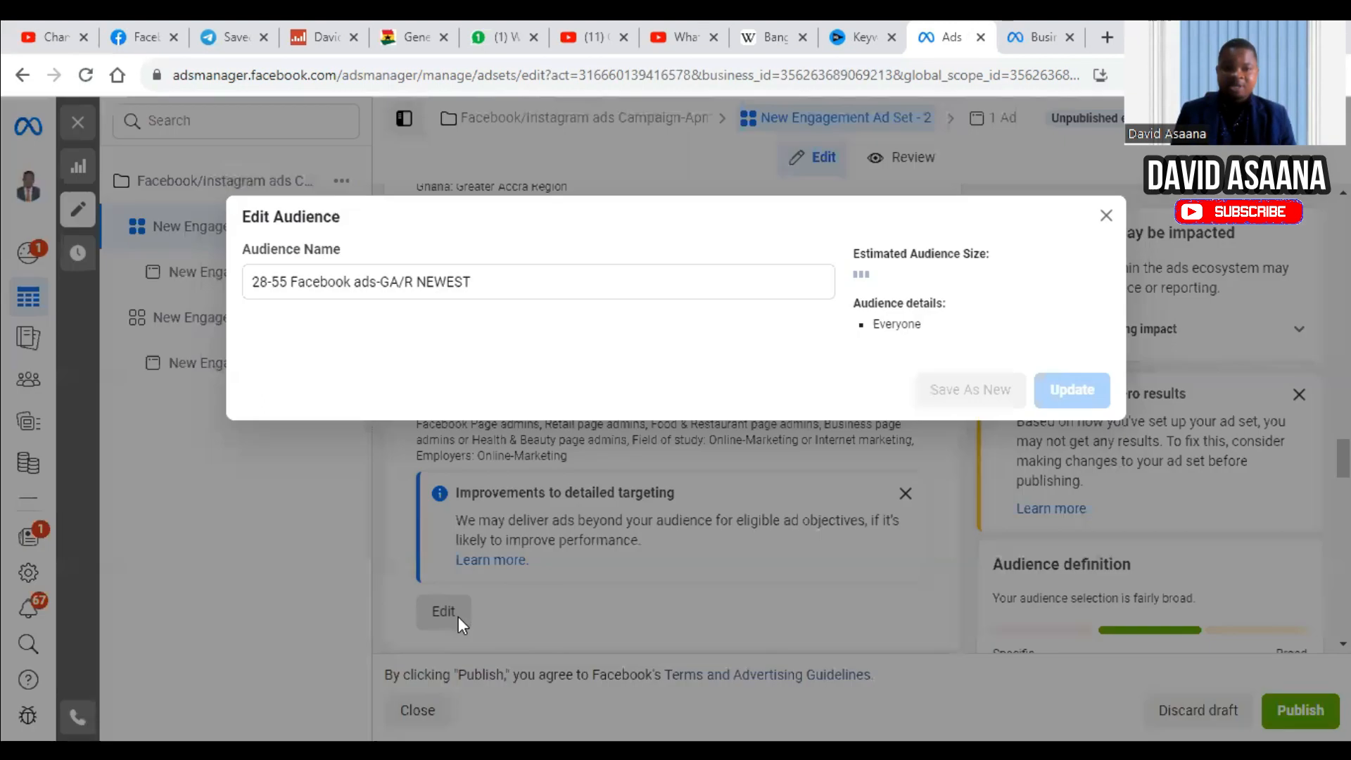
left_click(443, 610)
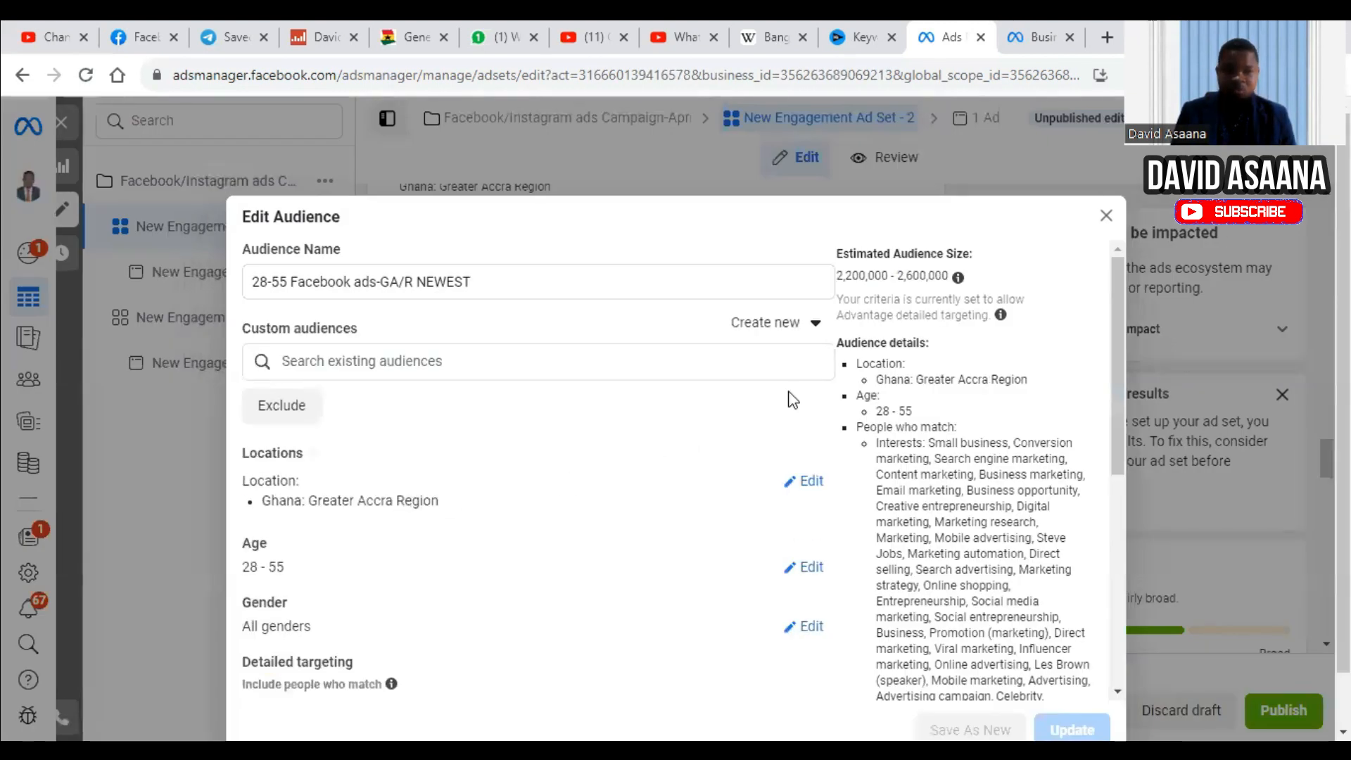
scroll("down", 3)
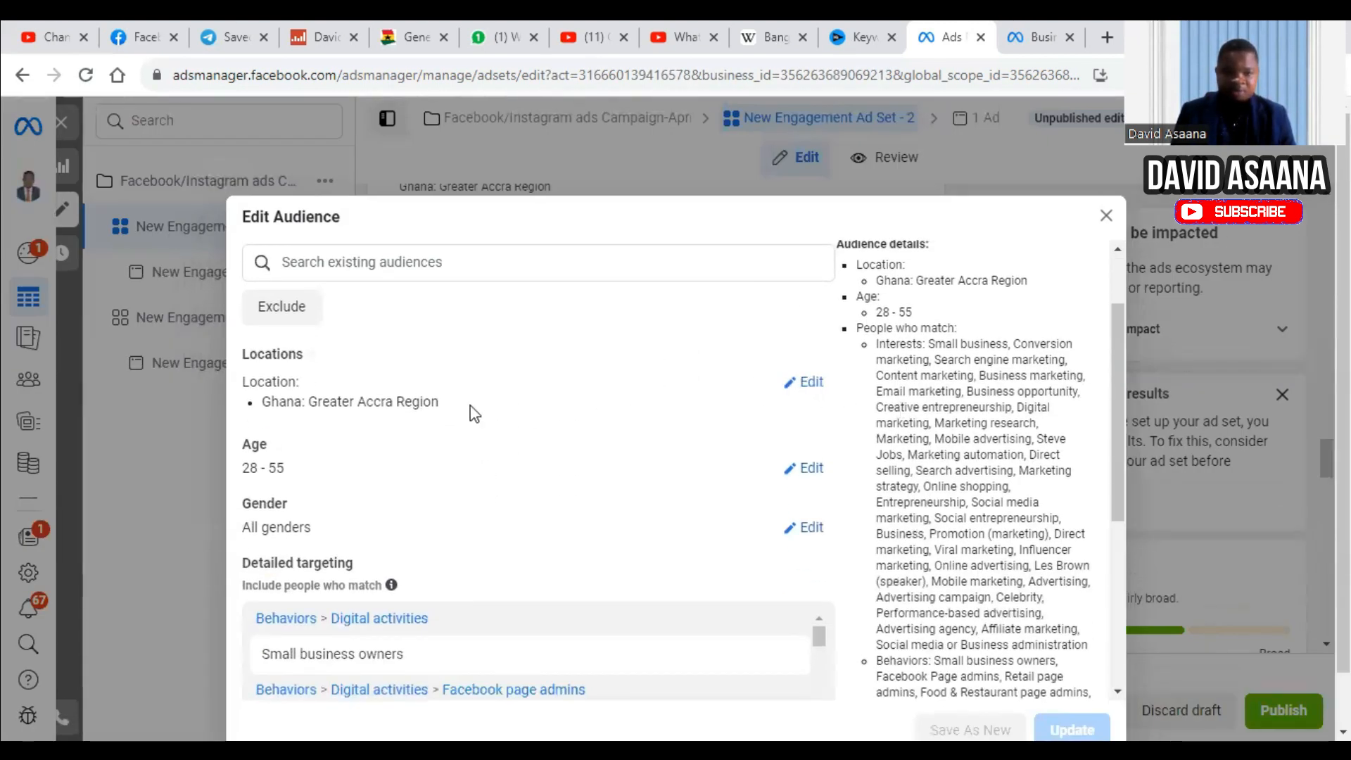
mouse_move(535, 429)
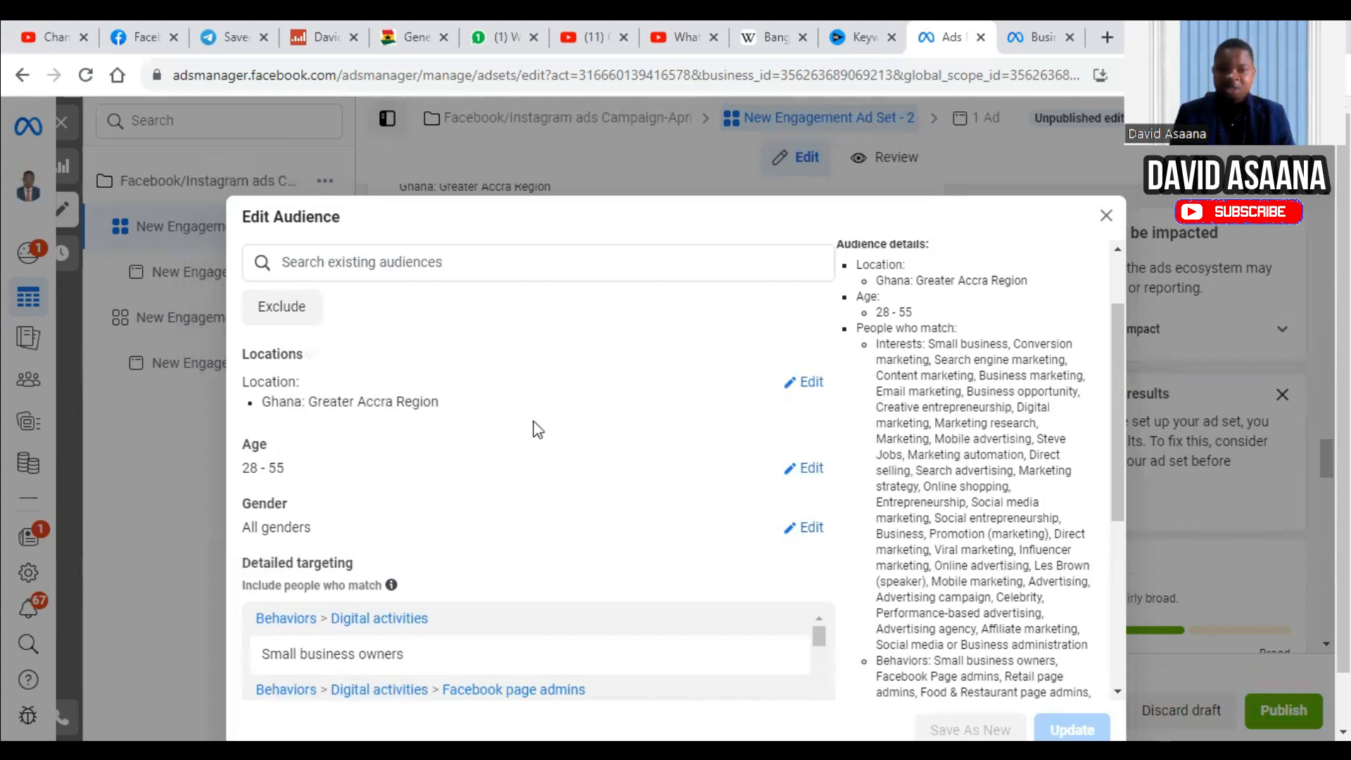
mouse_move(803, 382)
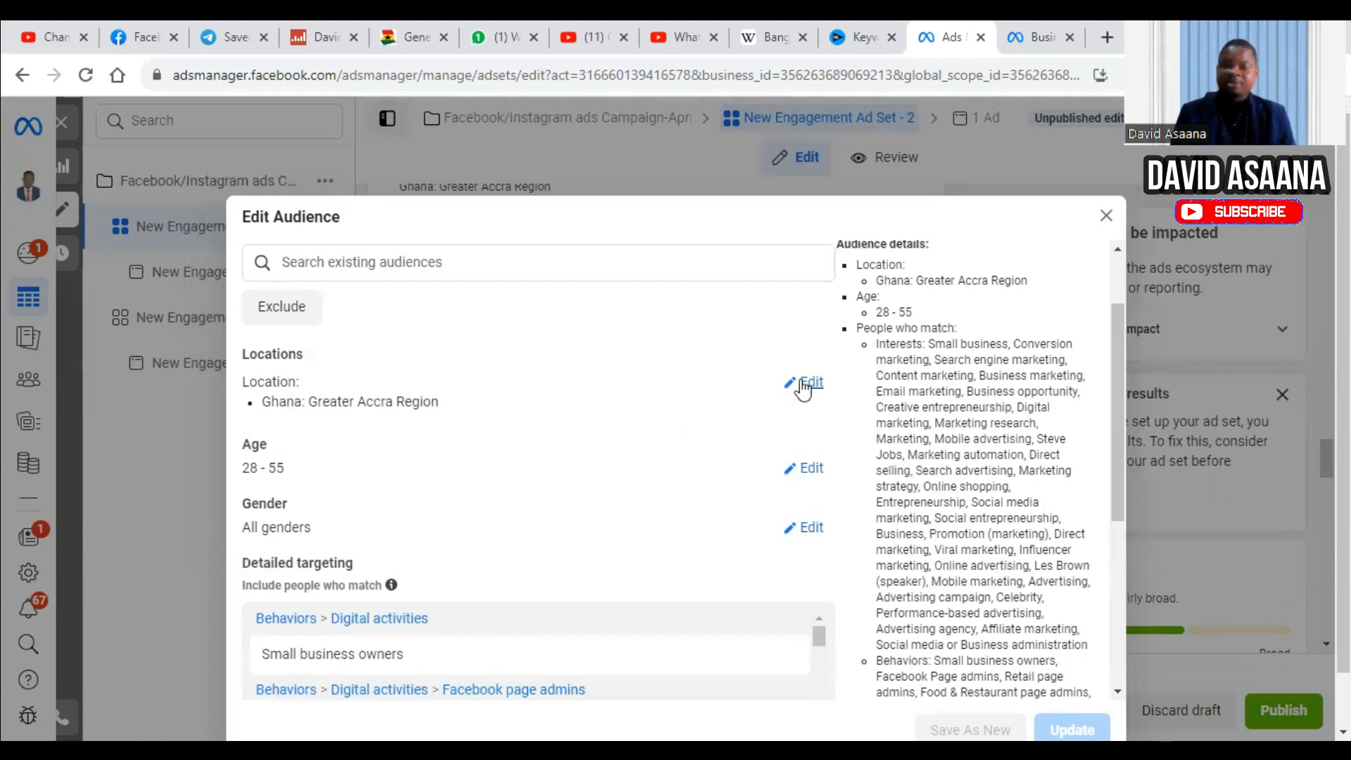
mouse_move(805, 385)
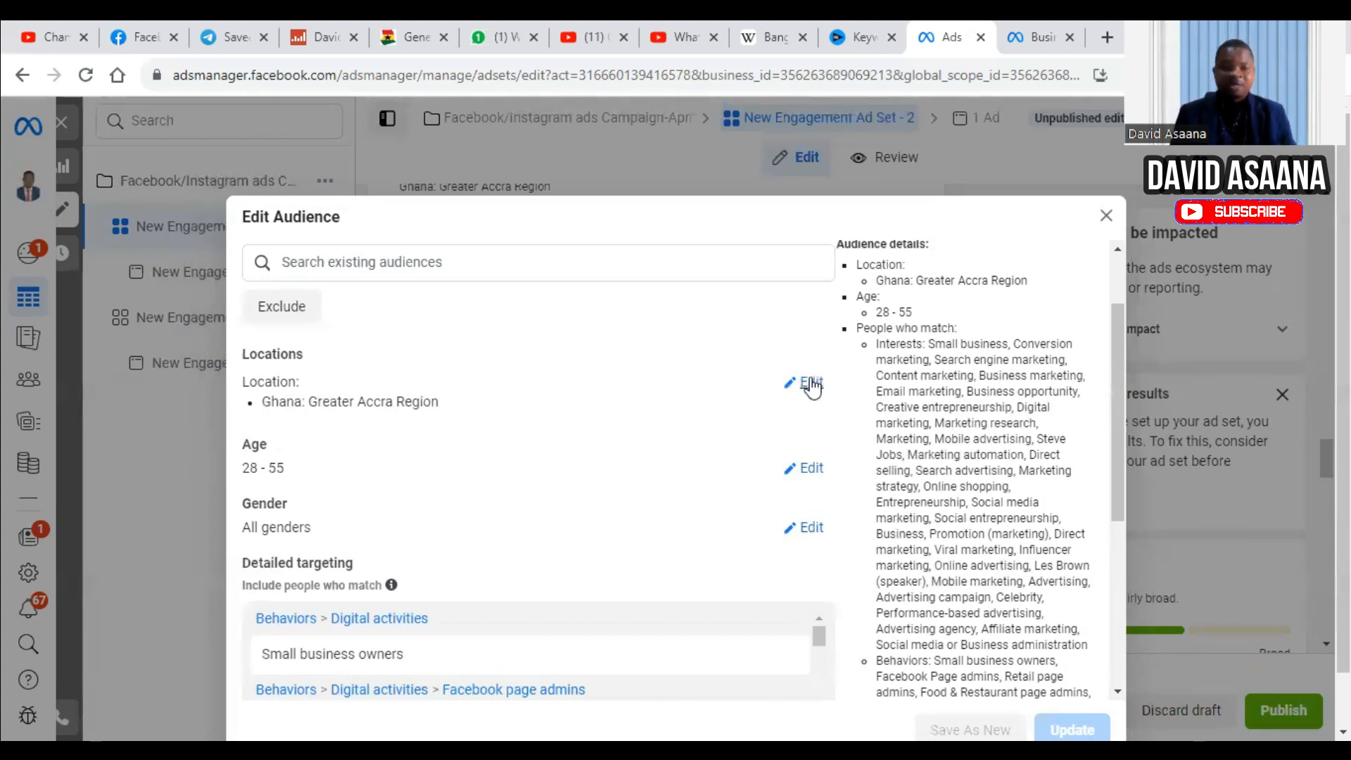
mouse_move(525, 571)
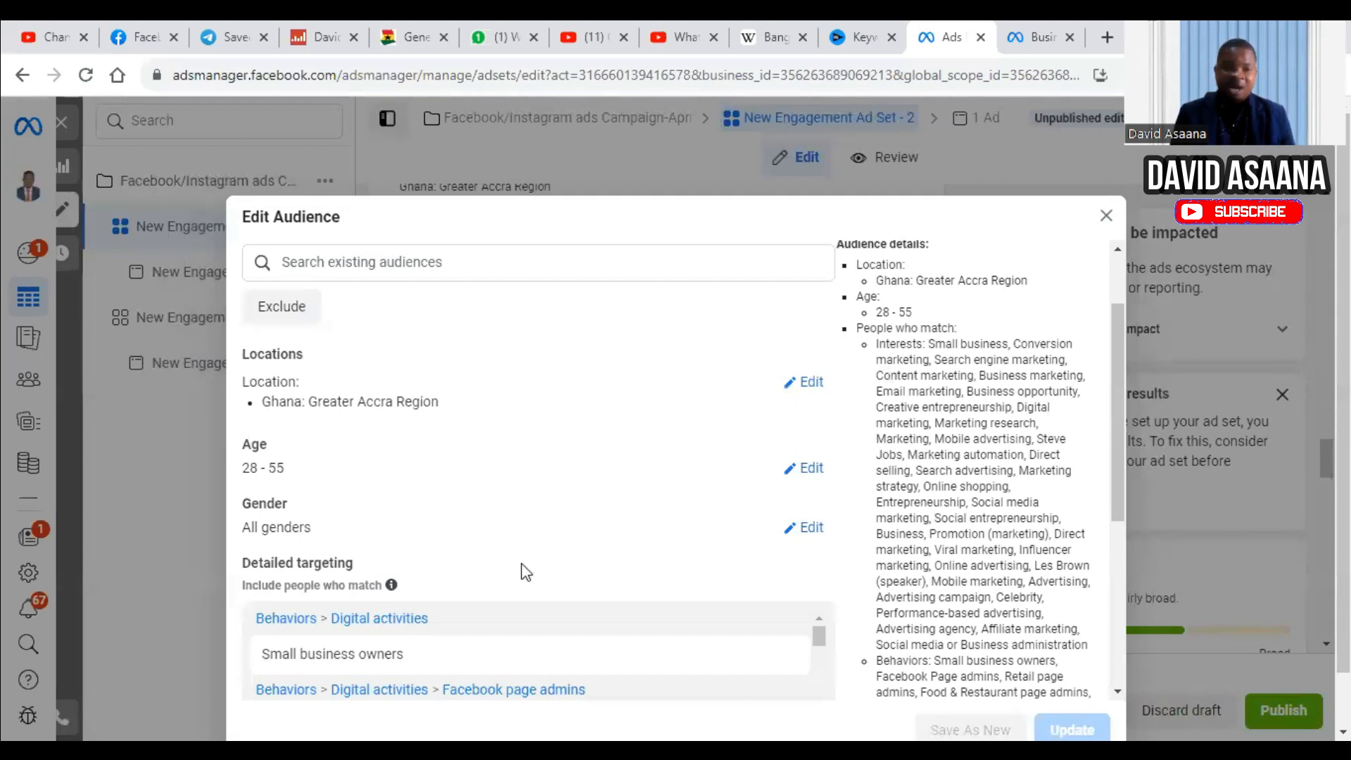
mouse_move(742, 483)
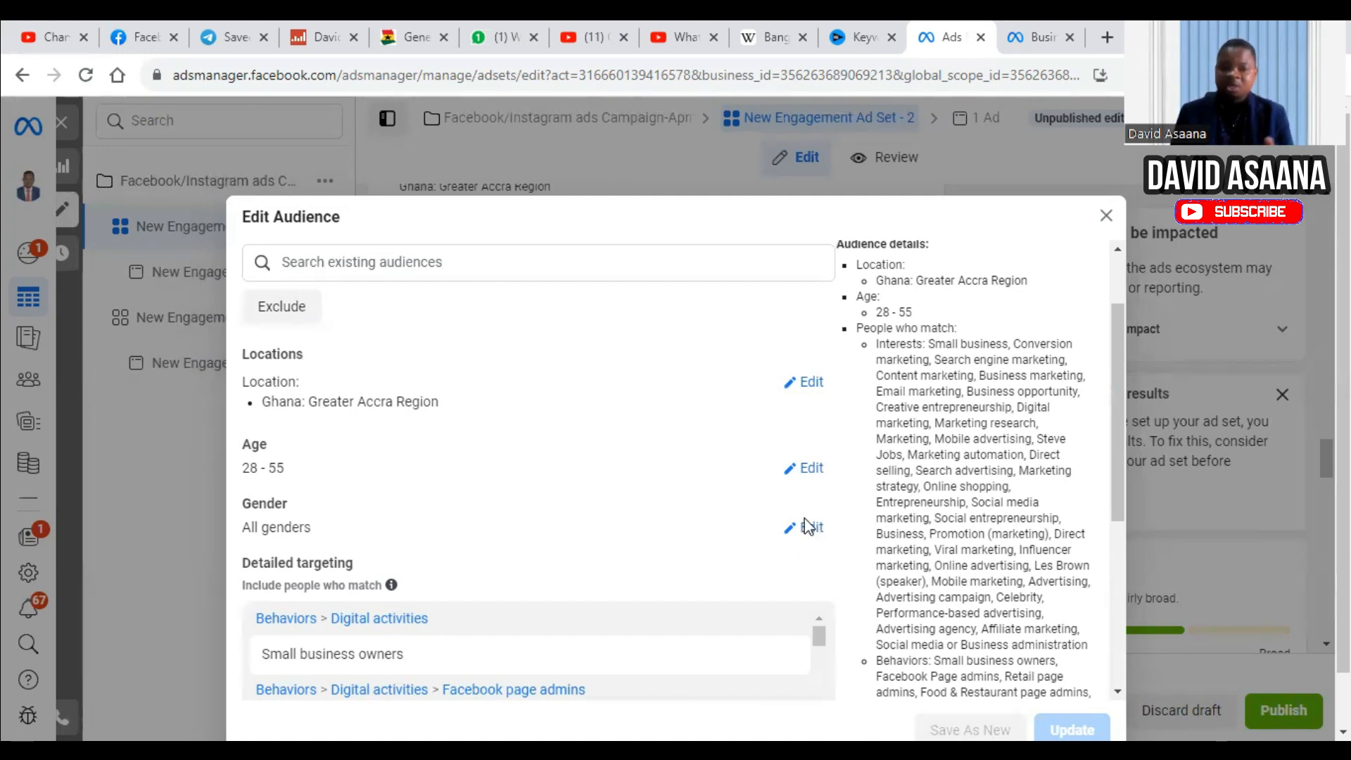
scroll("down", 3)
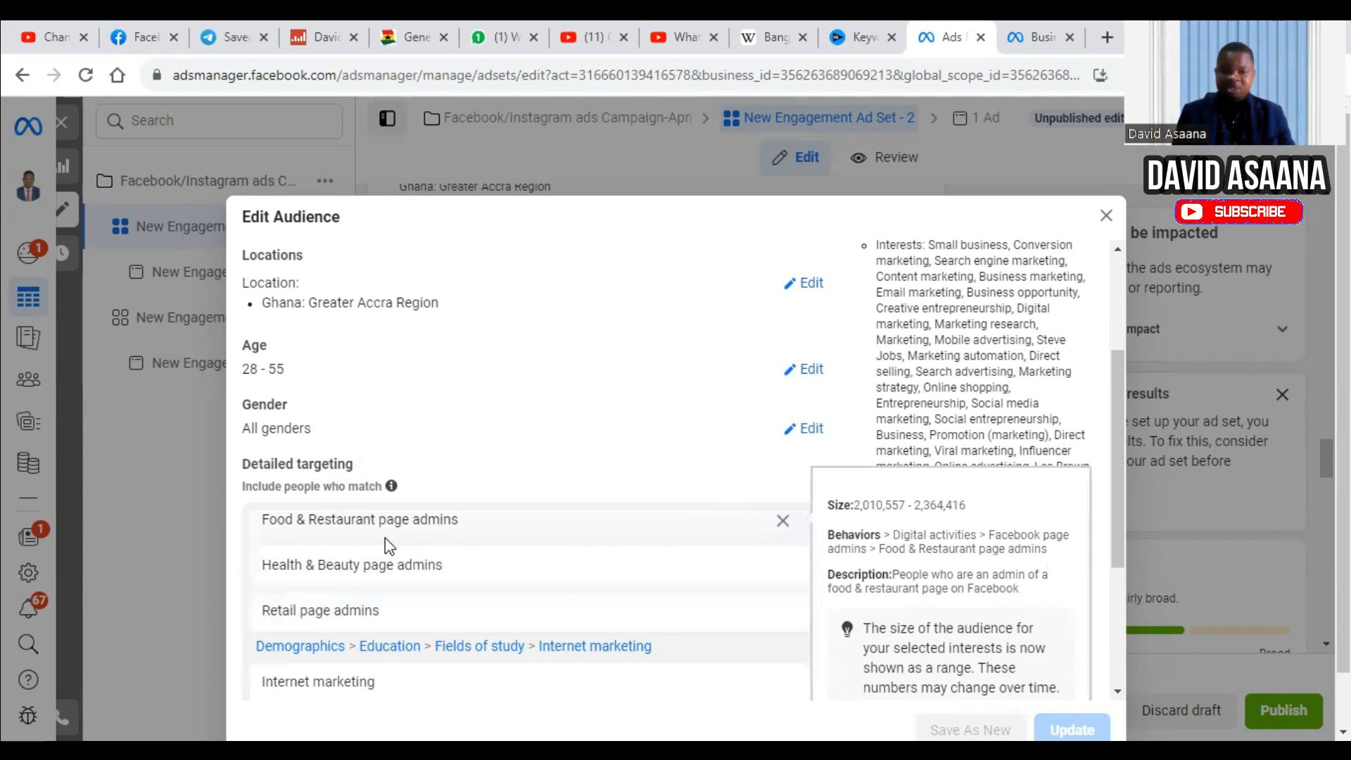
scroll("down", 3)
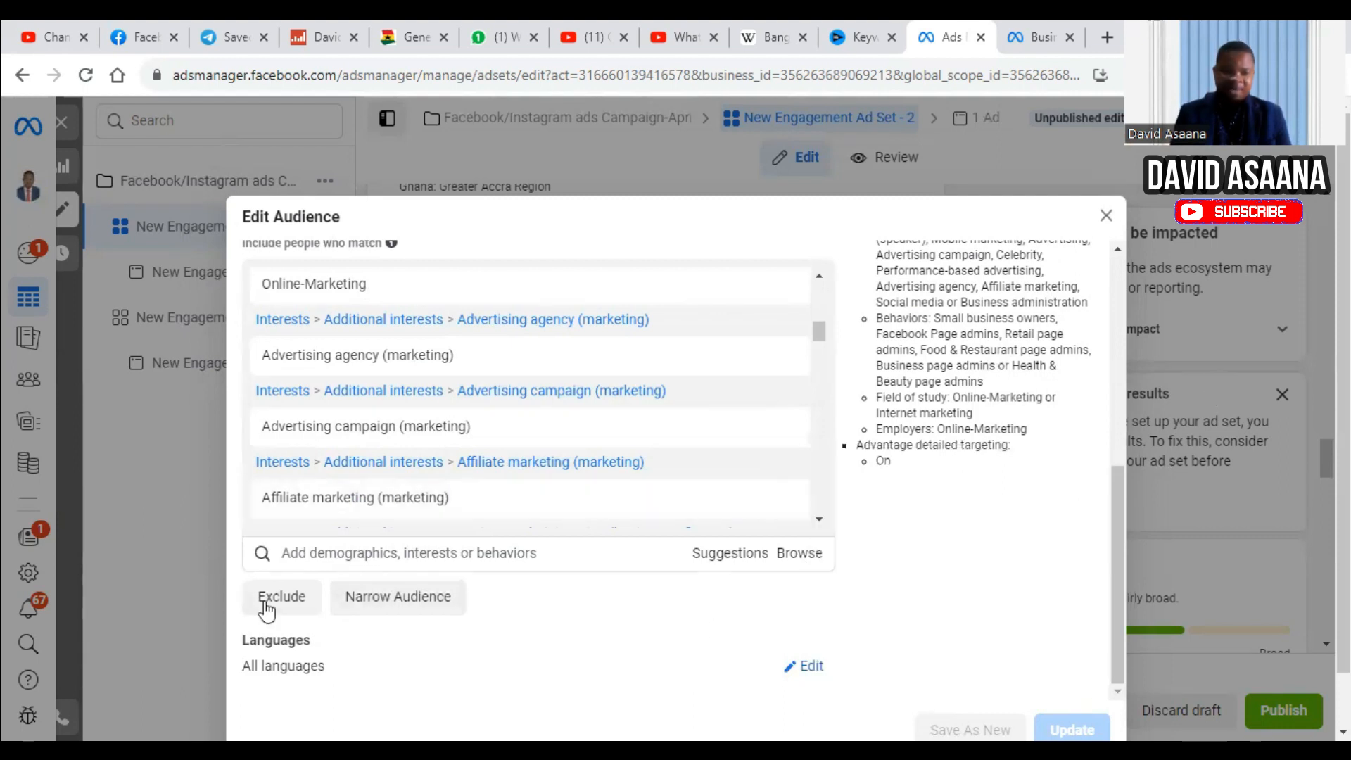
mouse_move(896, 662)
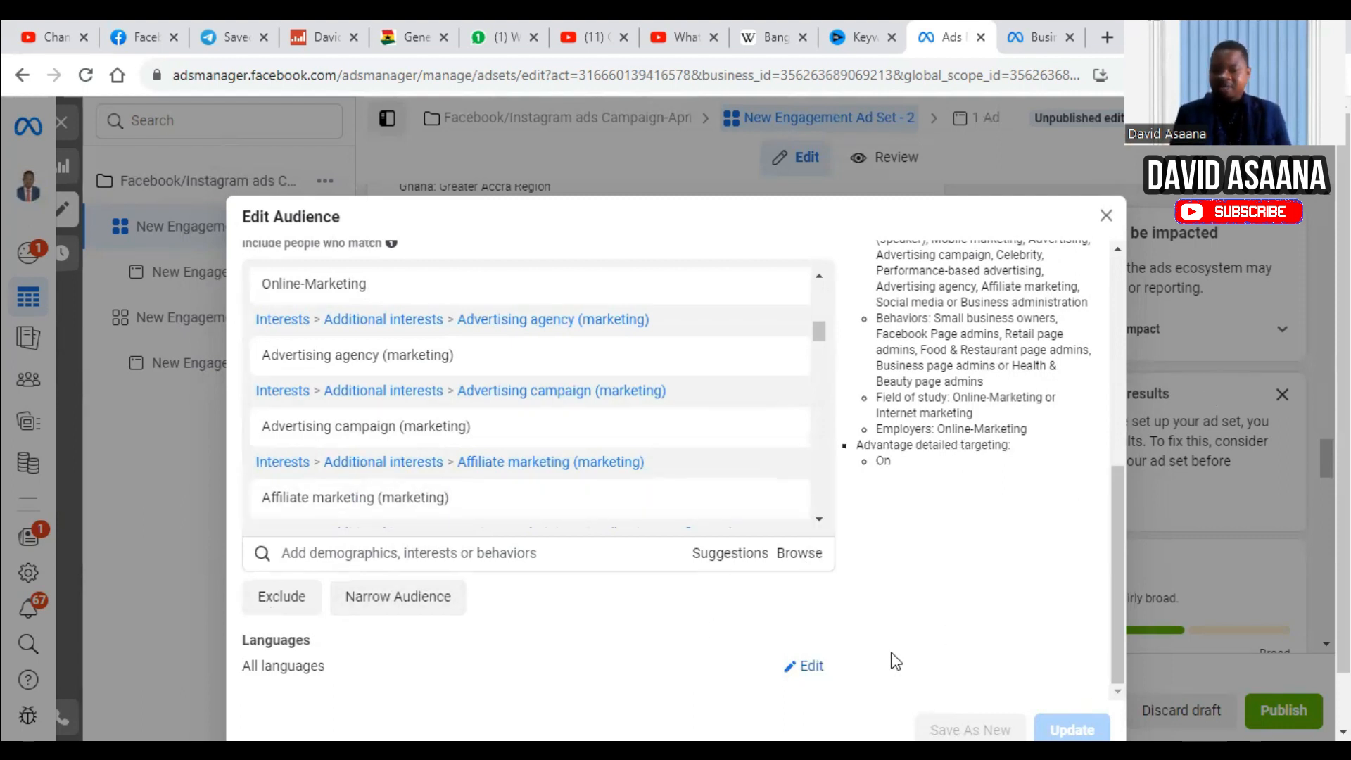
mouse_move(1130, 283)
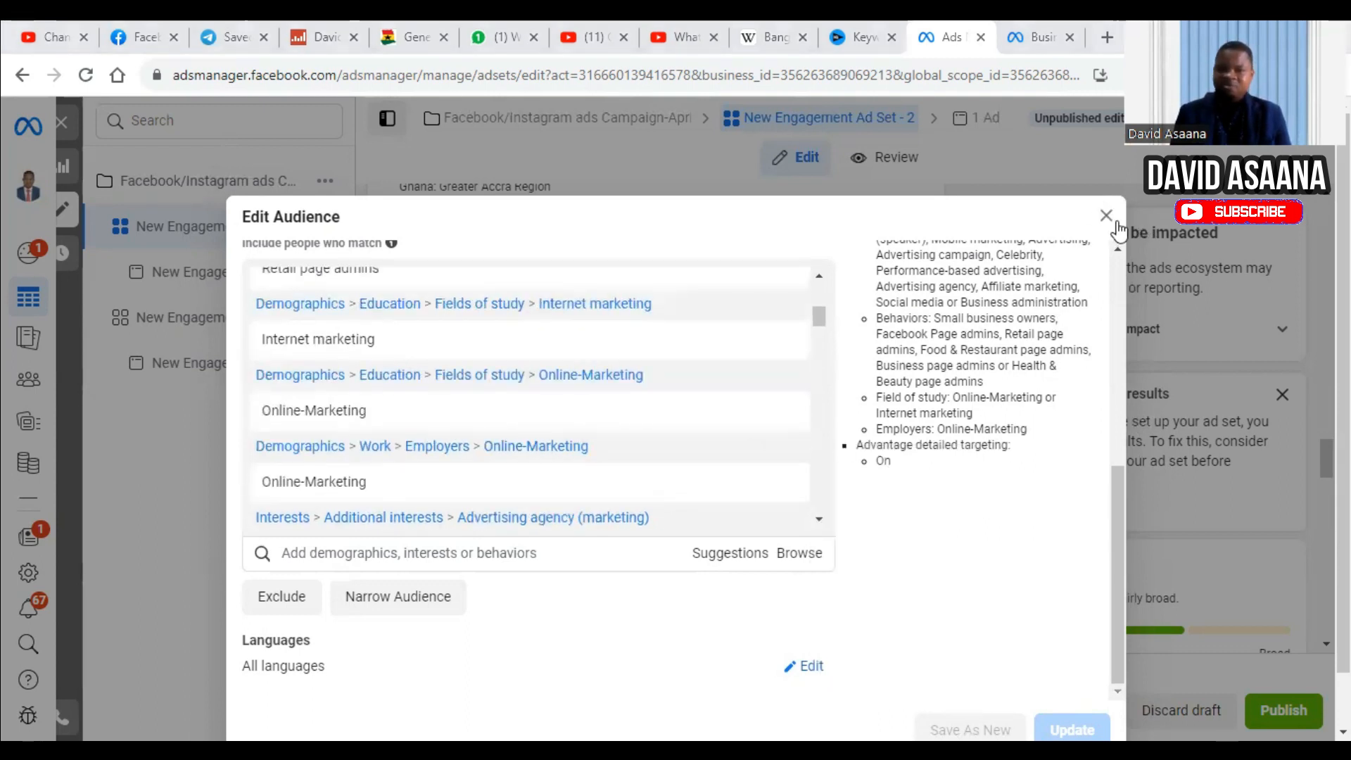
Leave the audience unchanged and move down to the manual Placements section.
left_click(1106, 214)
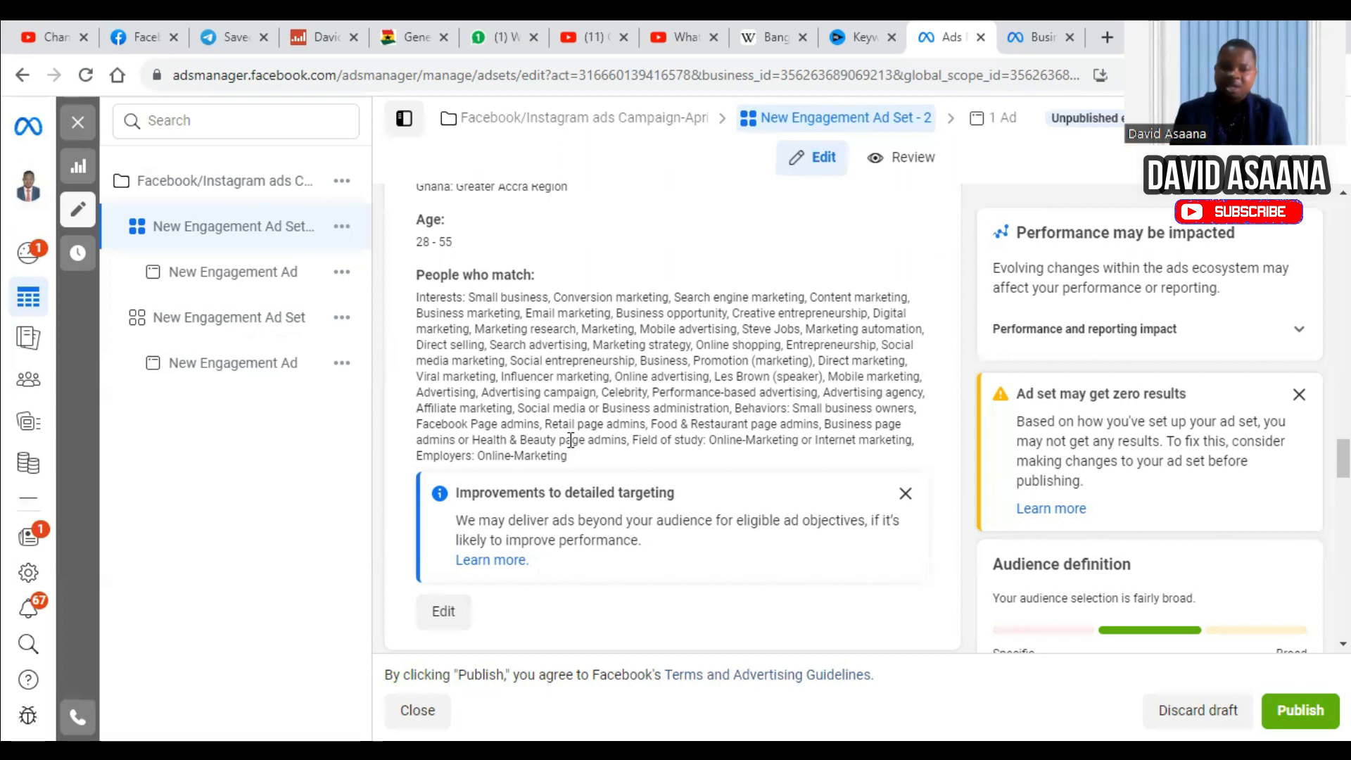
scroll("down", 3)
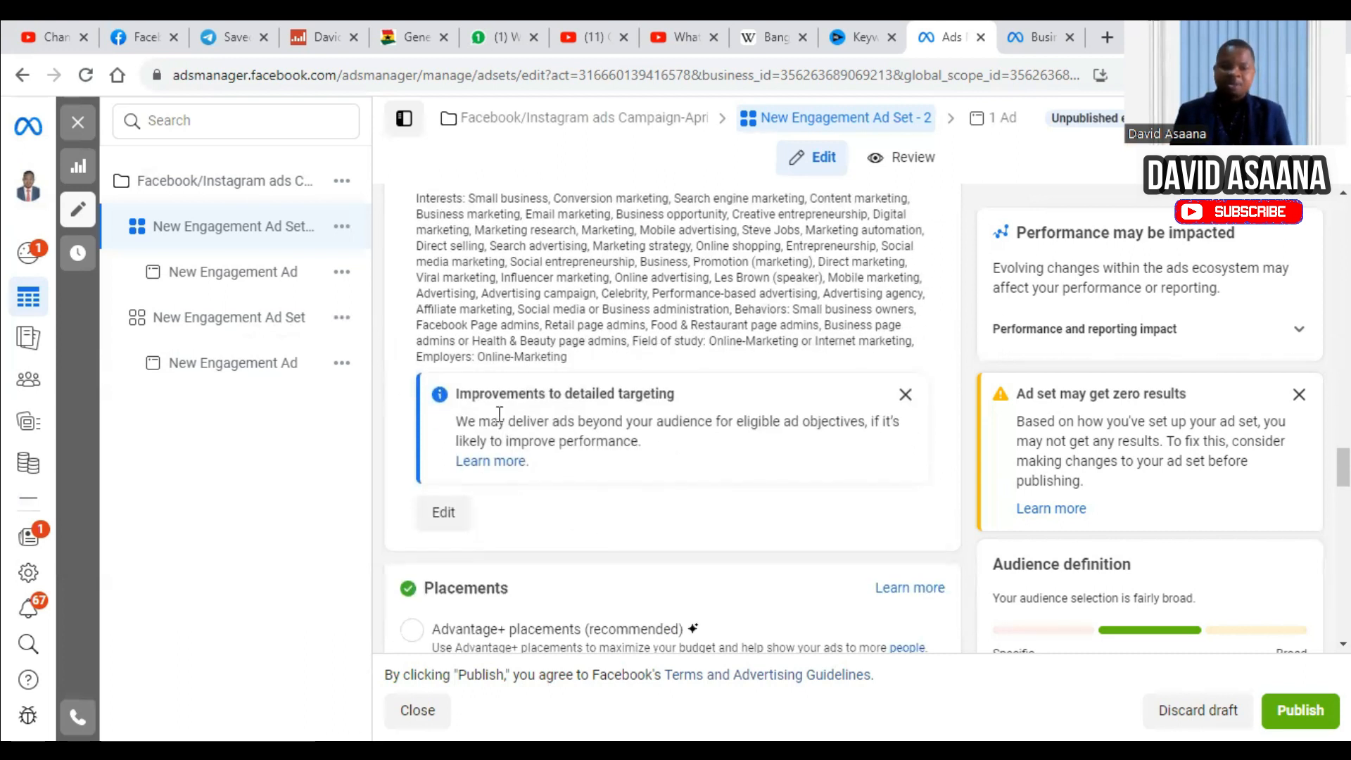
mouse_move(556, 387)
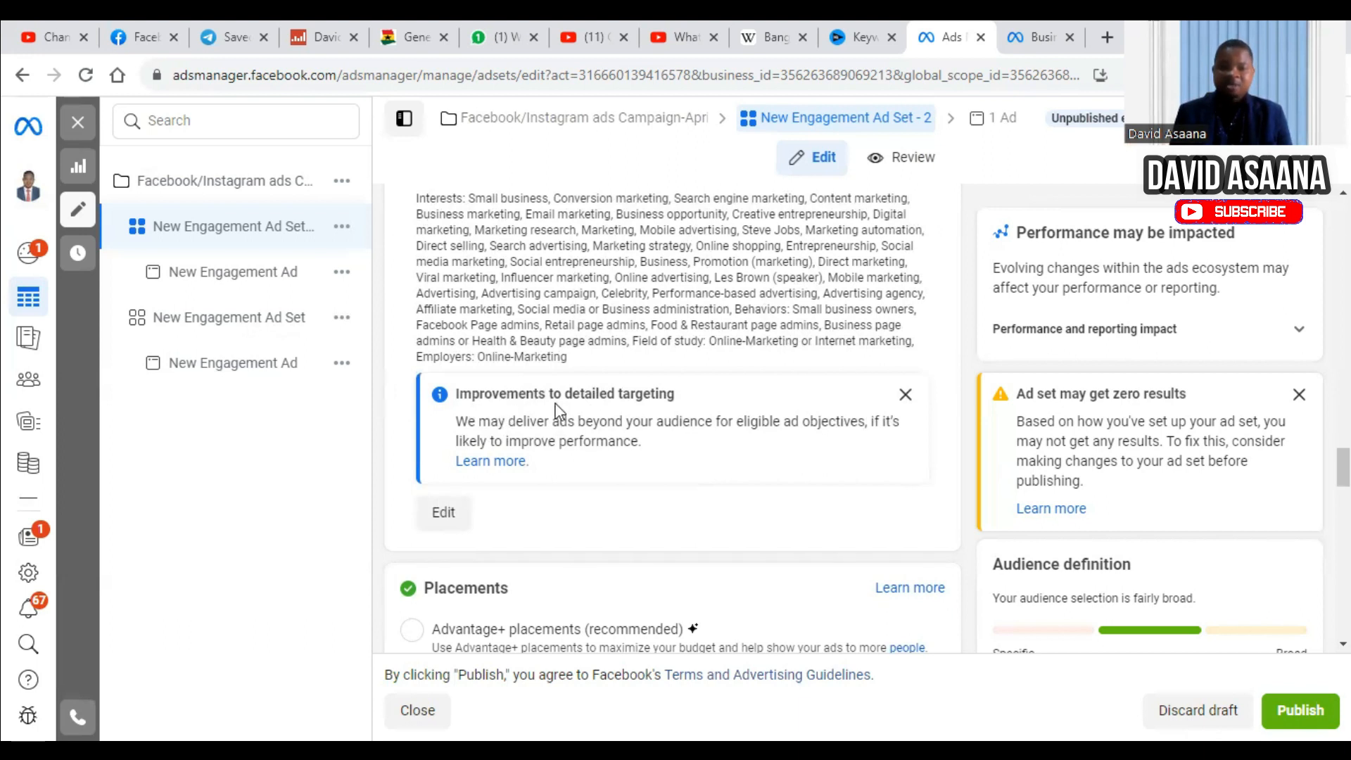
mouse_move(694, 420)
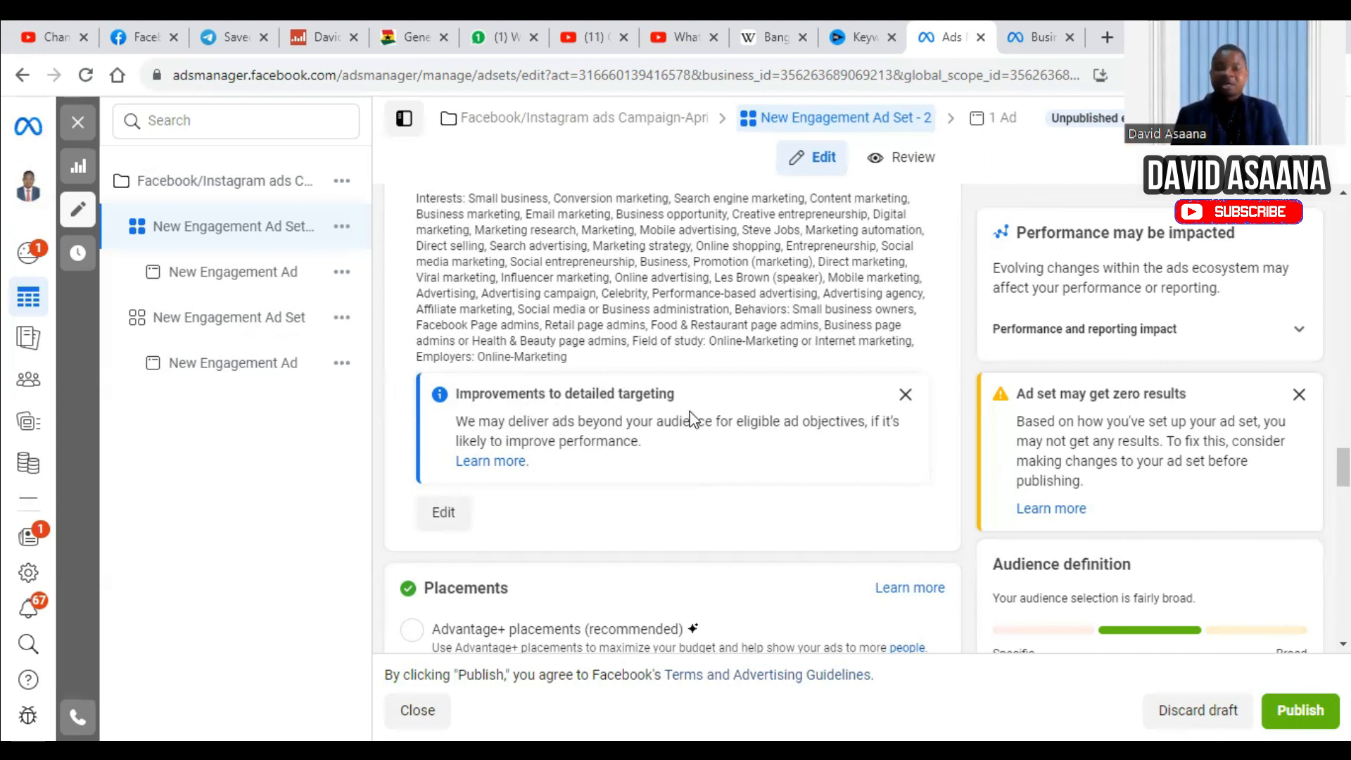
mouse_move(590, 410)
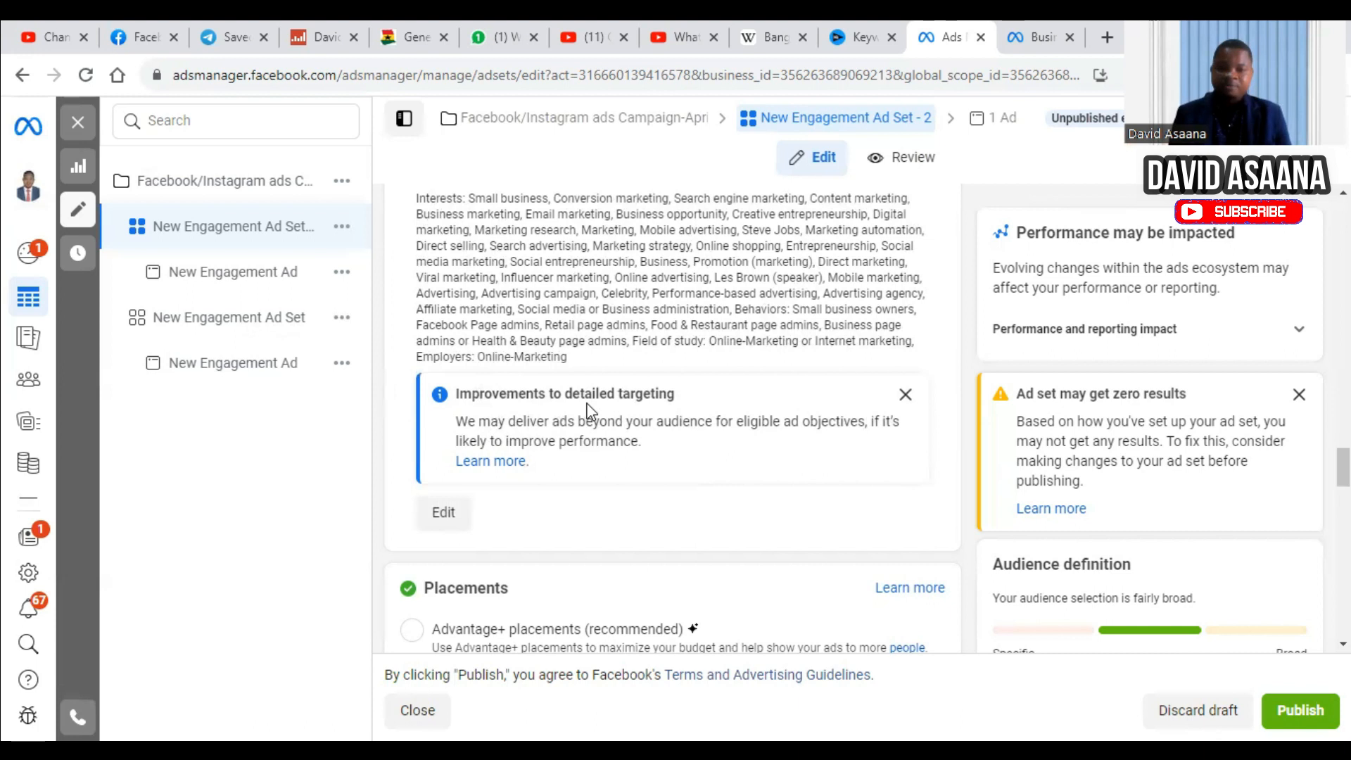
mouse_move(698, 418)
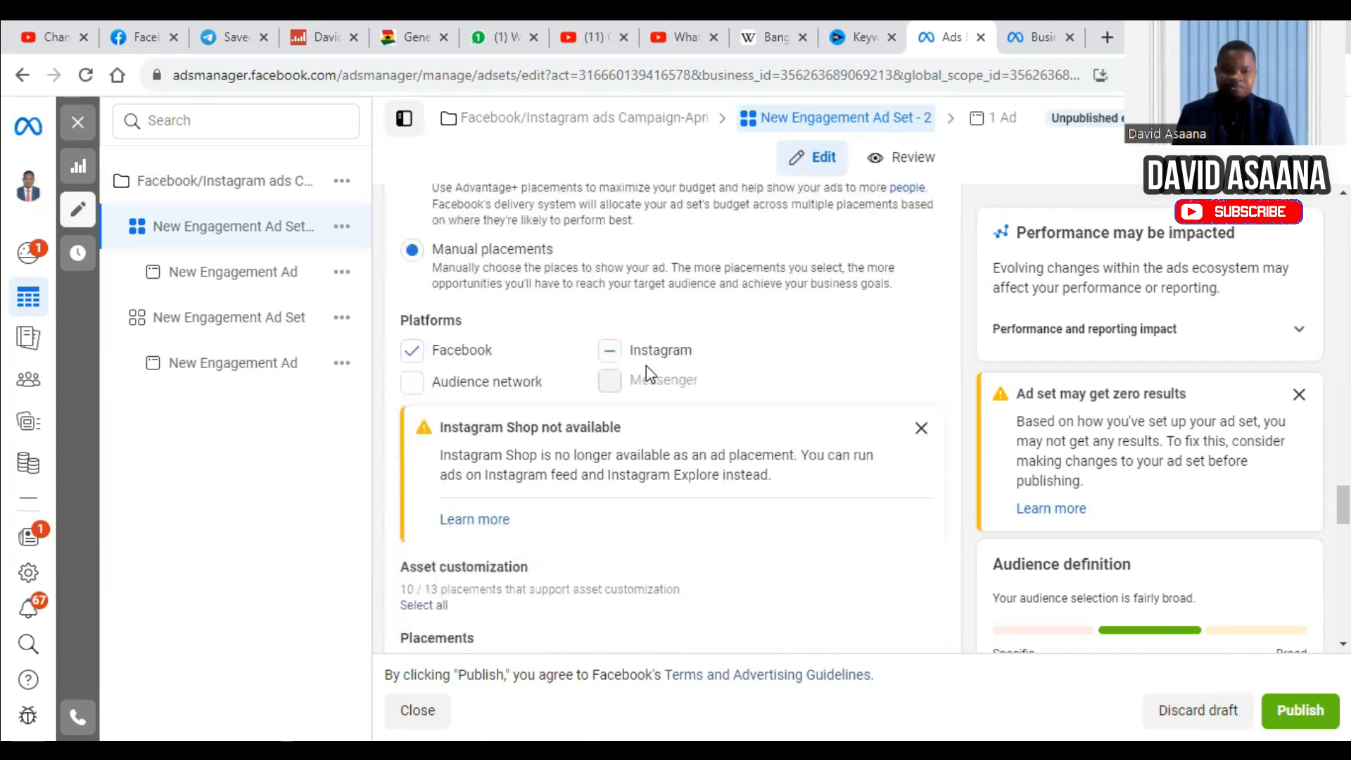
Include Instagram feed in placements and review the Stories, In-stream and Search lists.
scroll("down", 3)
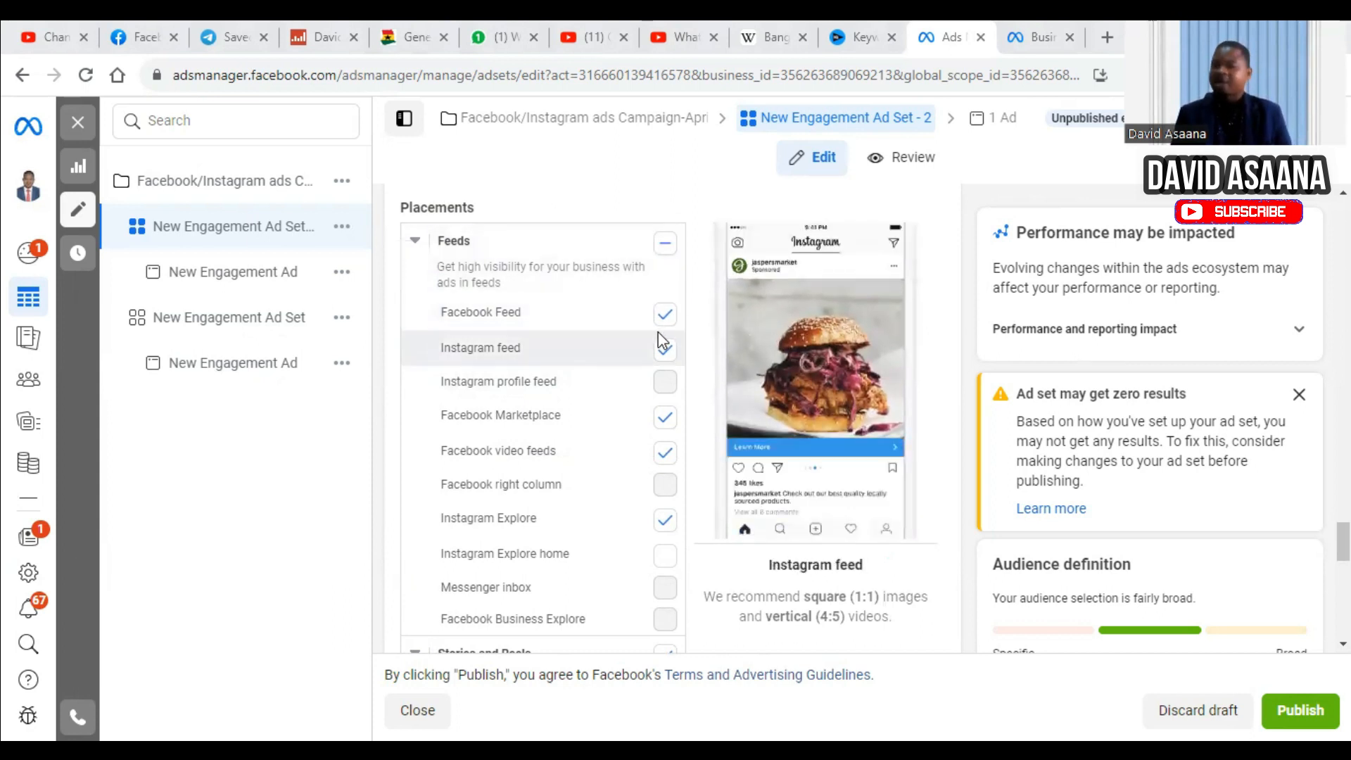
left_click(480, 312)
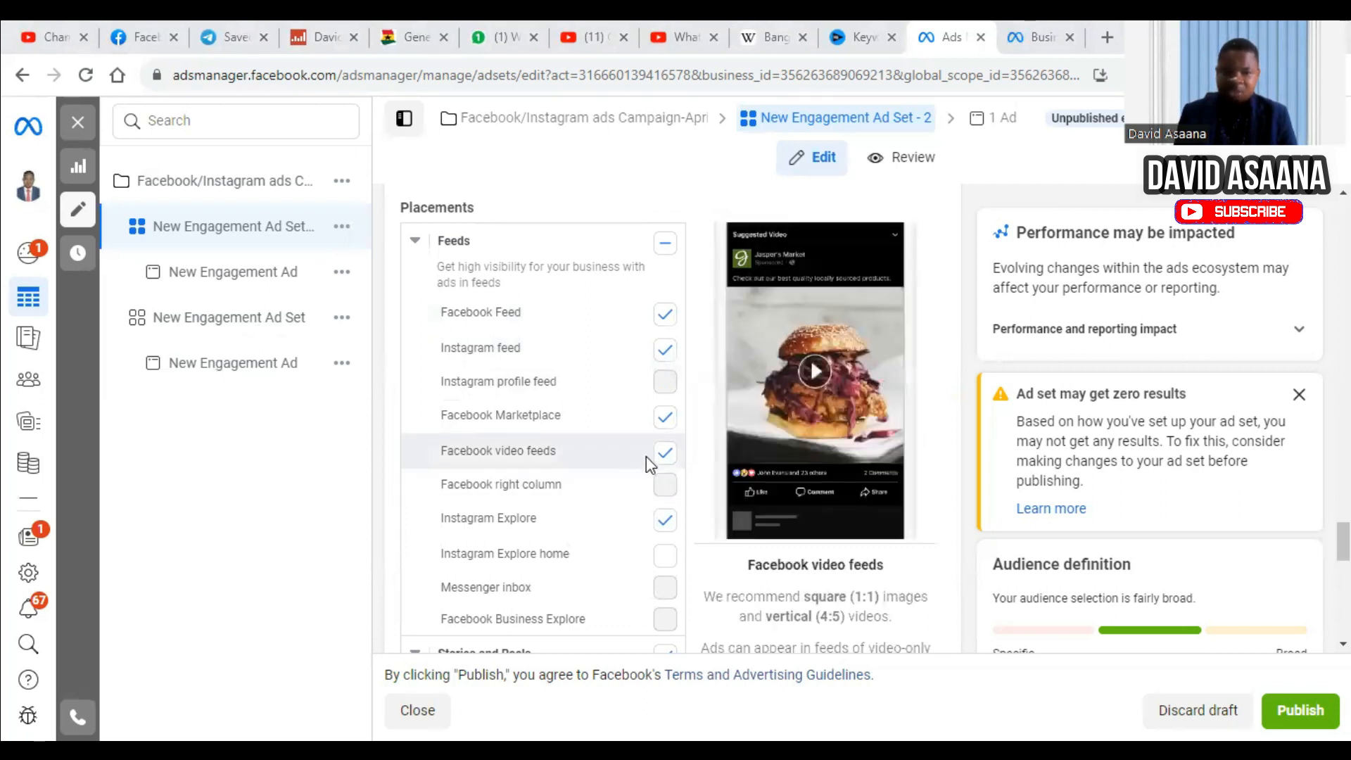
scroll("down", 3)
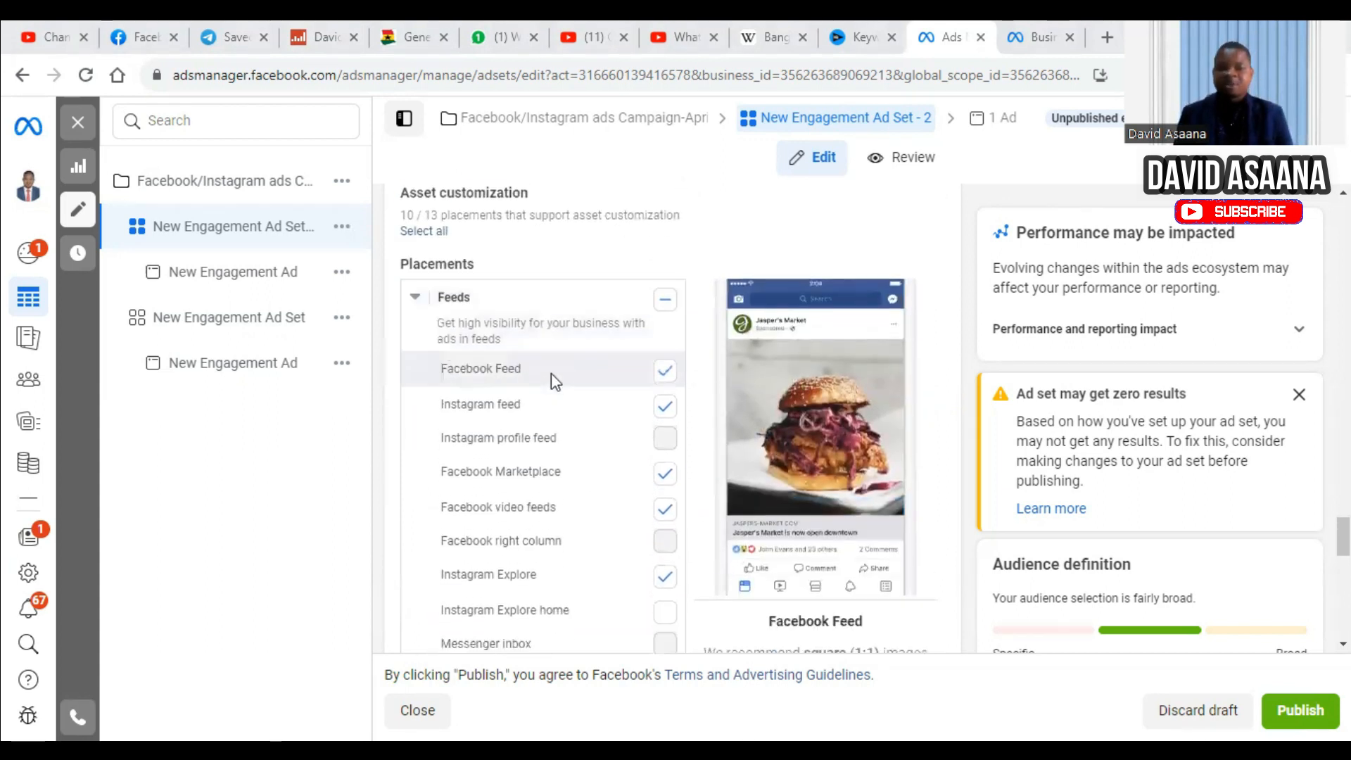
scroll("down", 3)
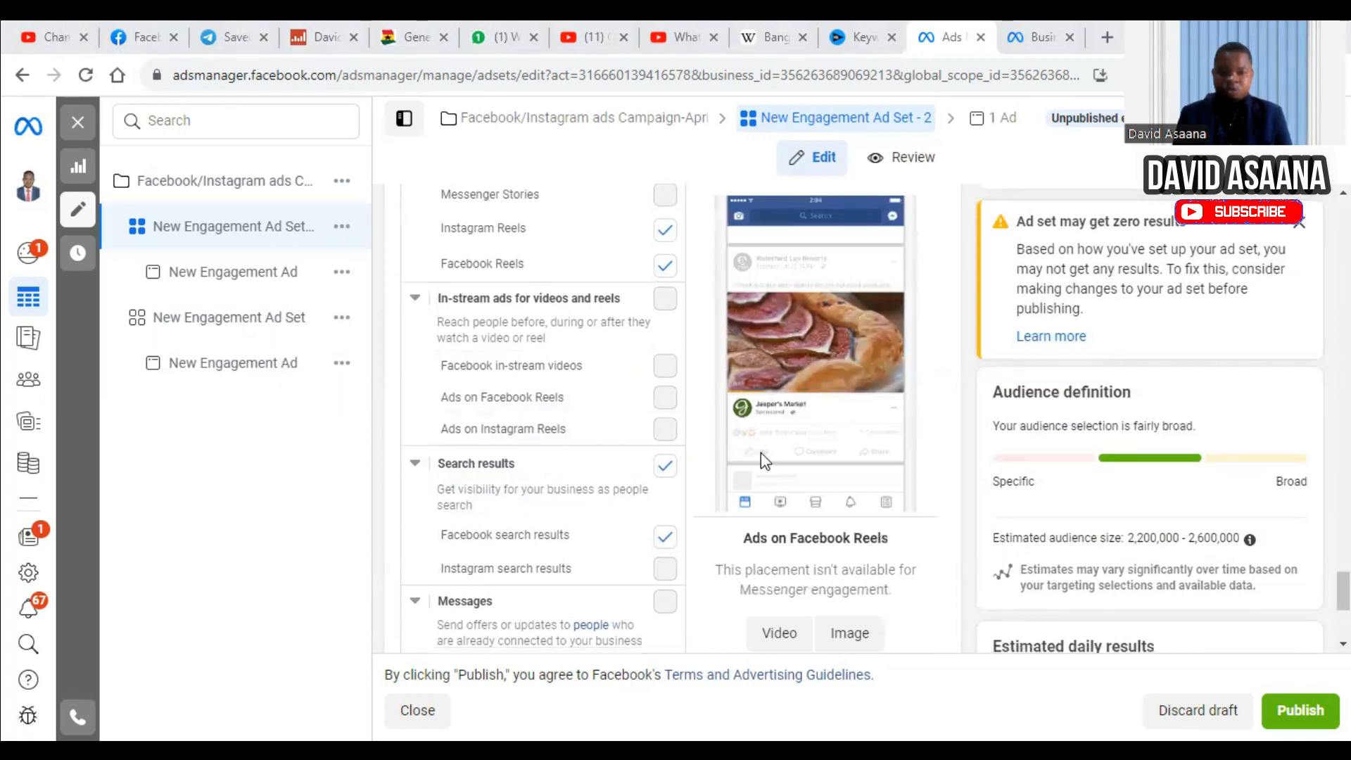
scroll("down", 3)
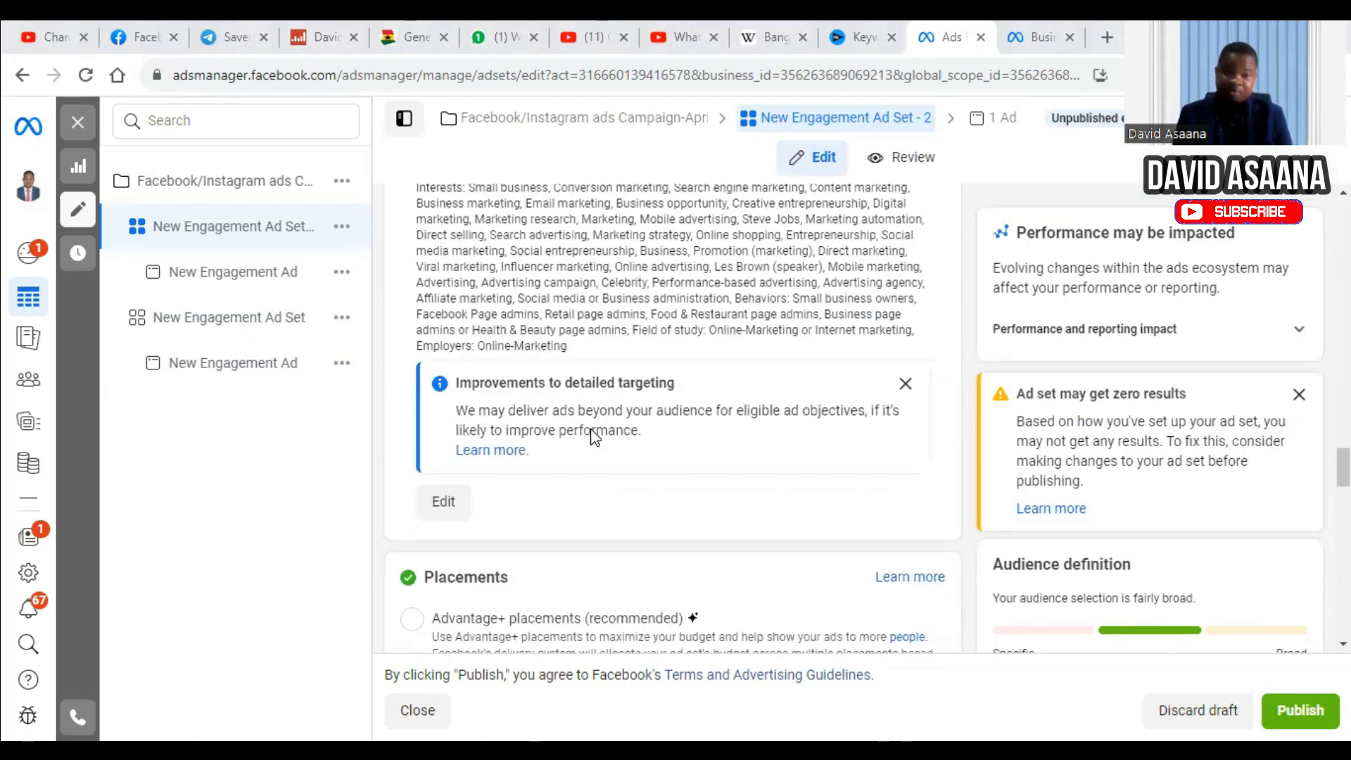
Confirm no bid cap and a $5.00 daily budget, then select New Engagement Ad.
scroll("down", 3)
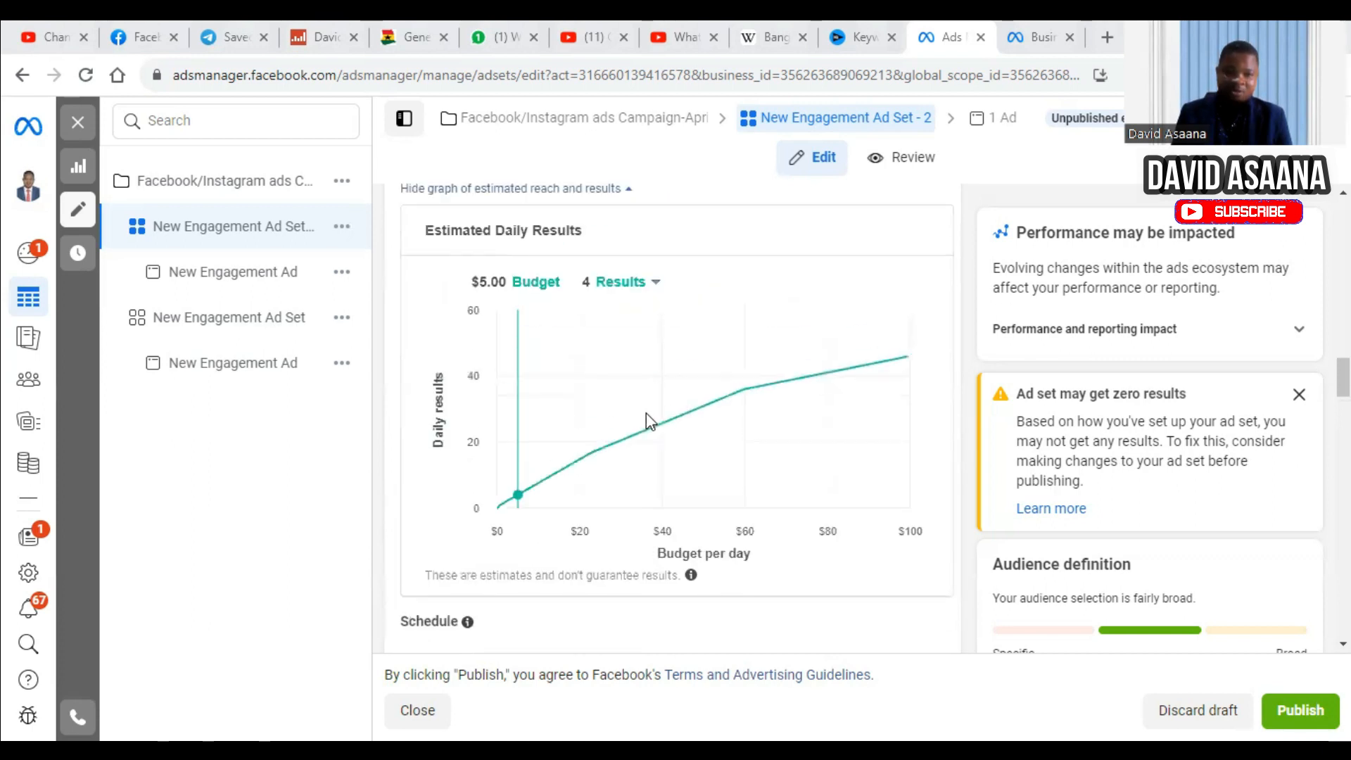
scroll("down", 3)
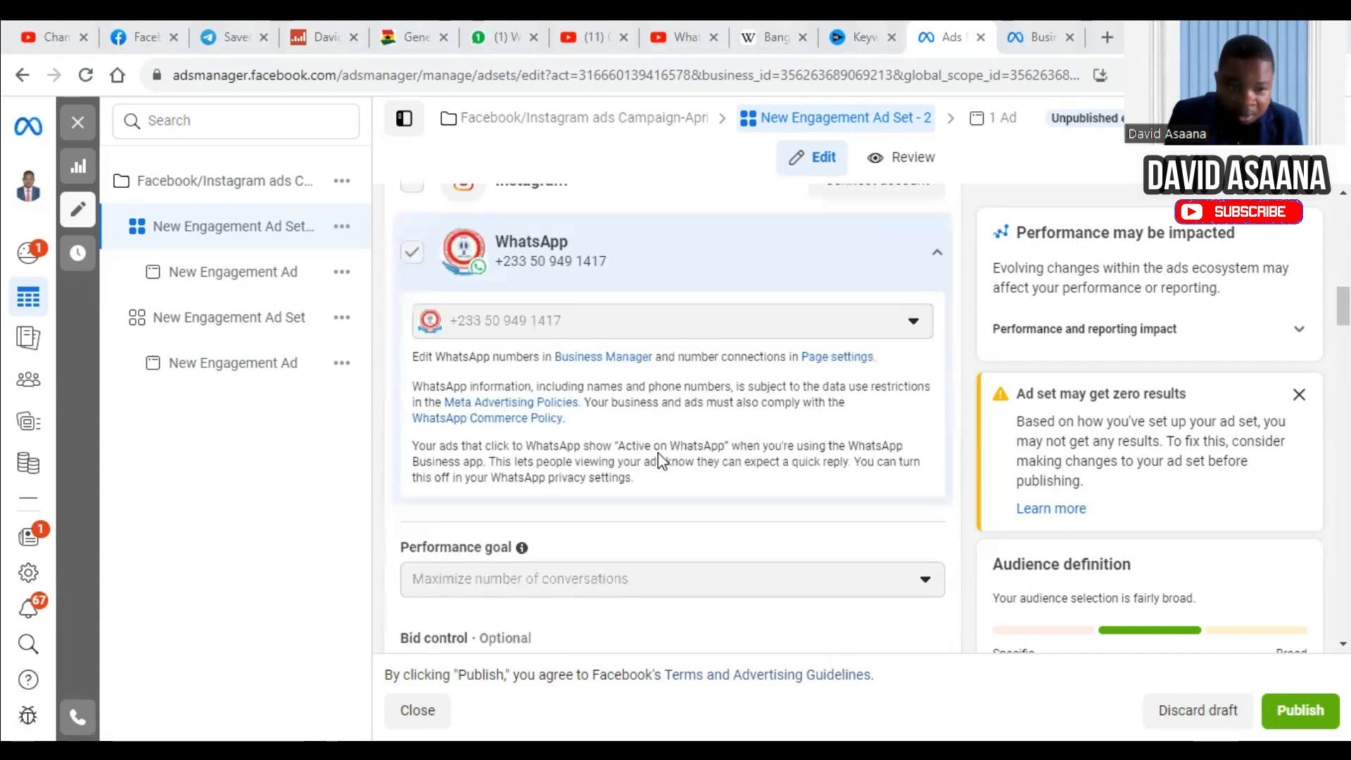
scroll("down", 3)
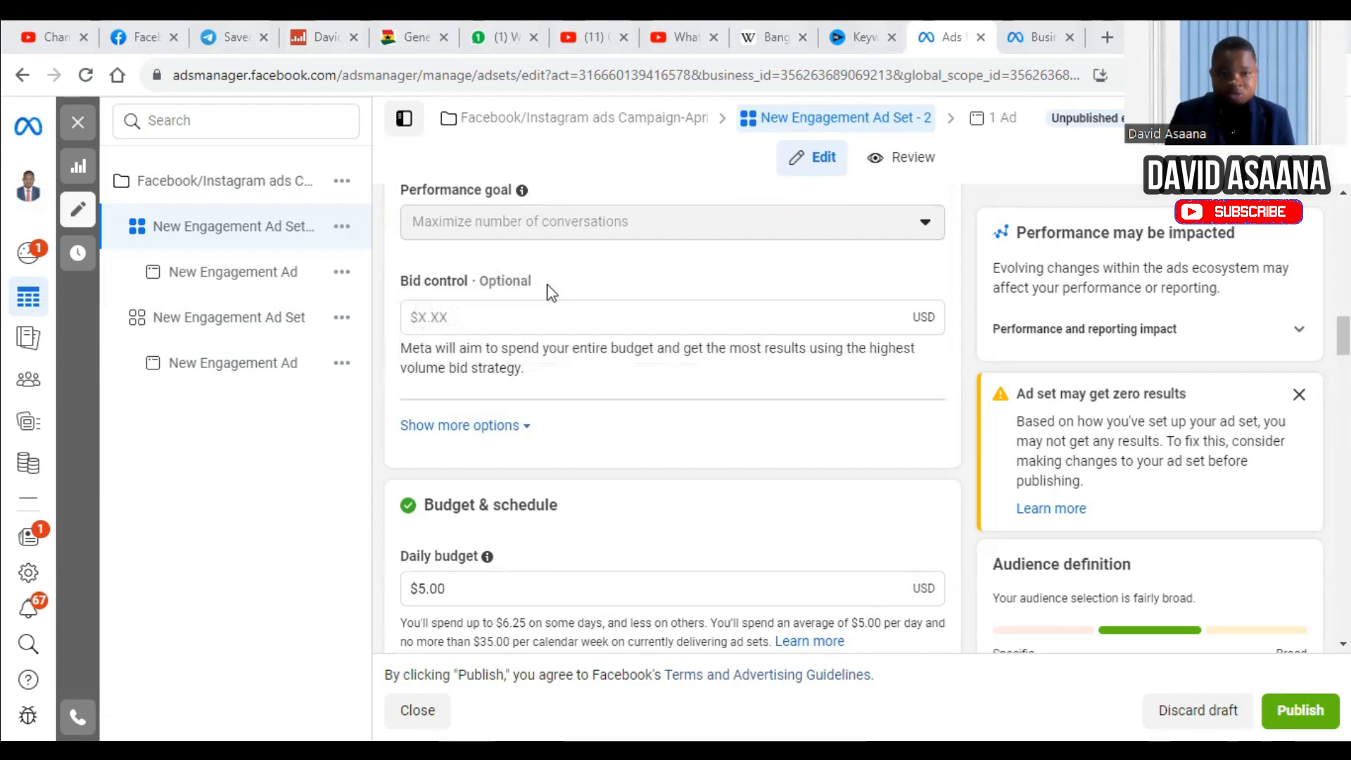
mouse_move(540, 280)
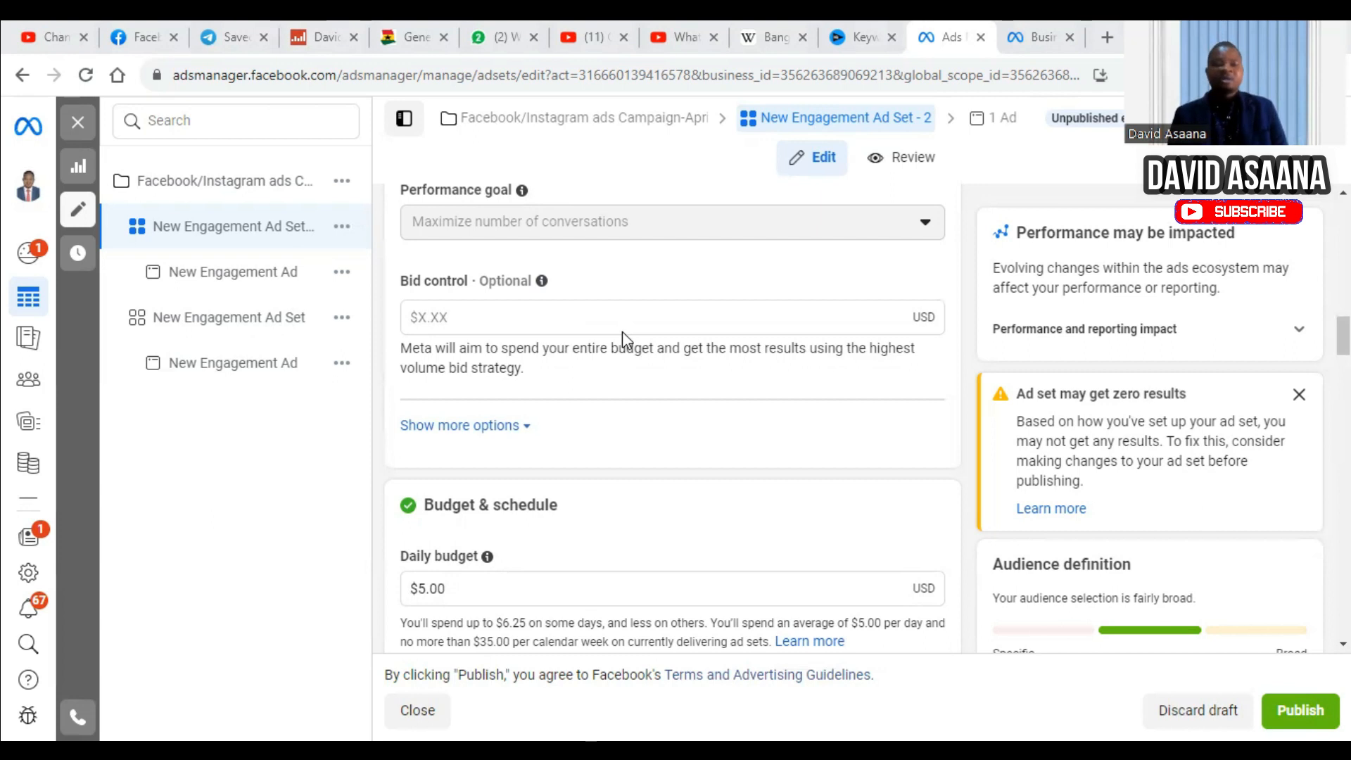
left_click(232, 362)
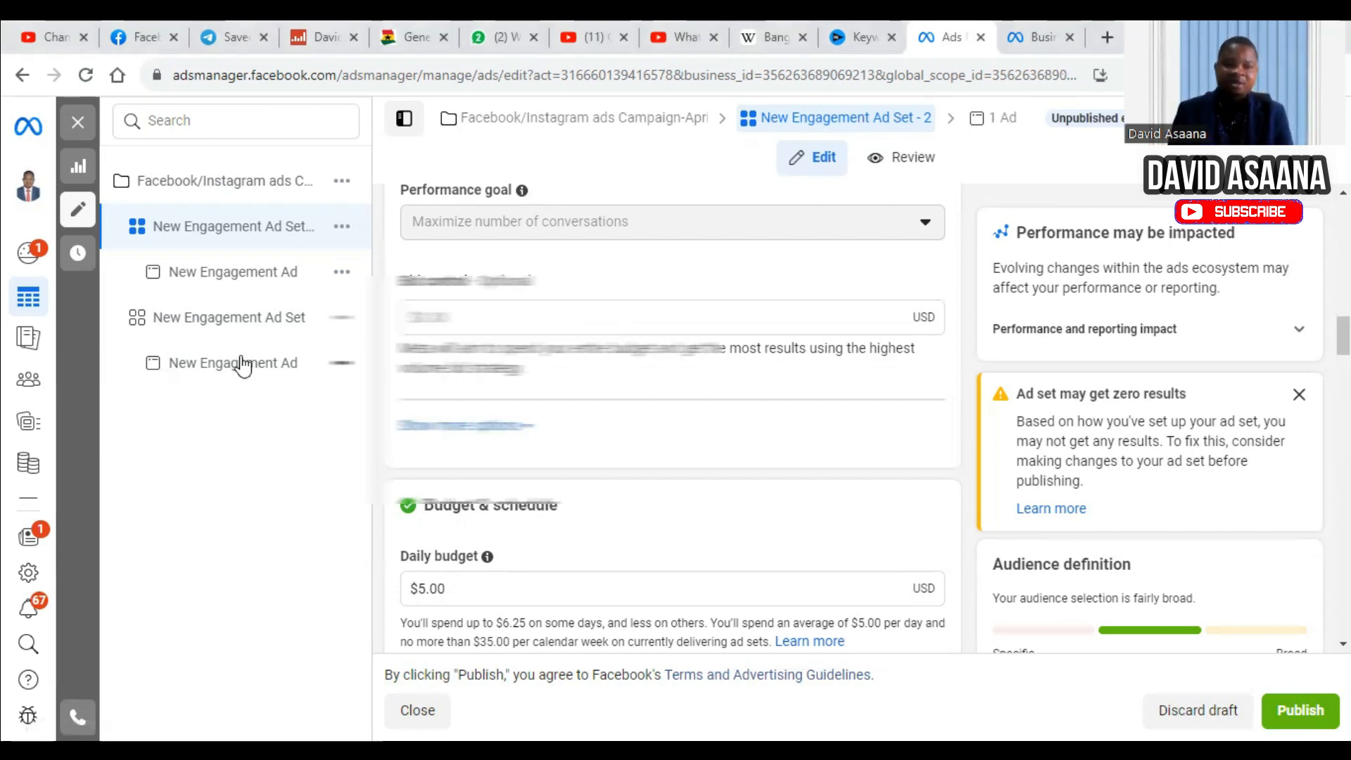
Preview the WhatsApp creative across Feeds and Stories and Reels, then return to the ads table.
left_click(232, 363)
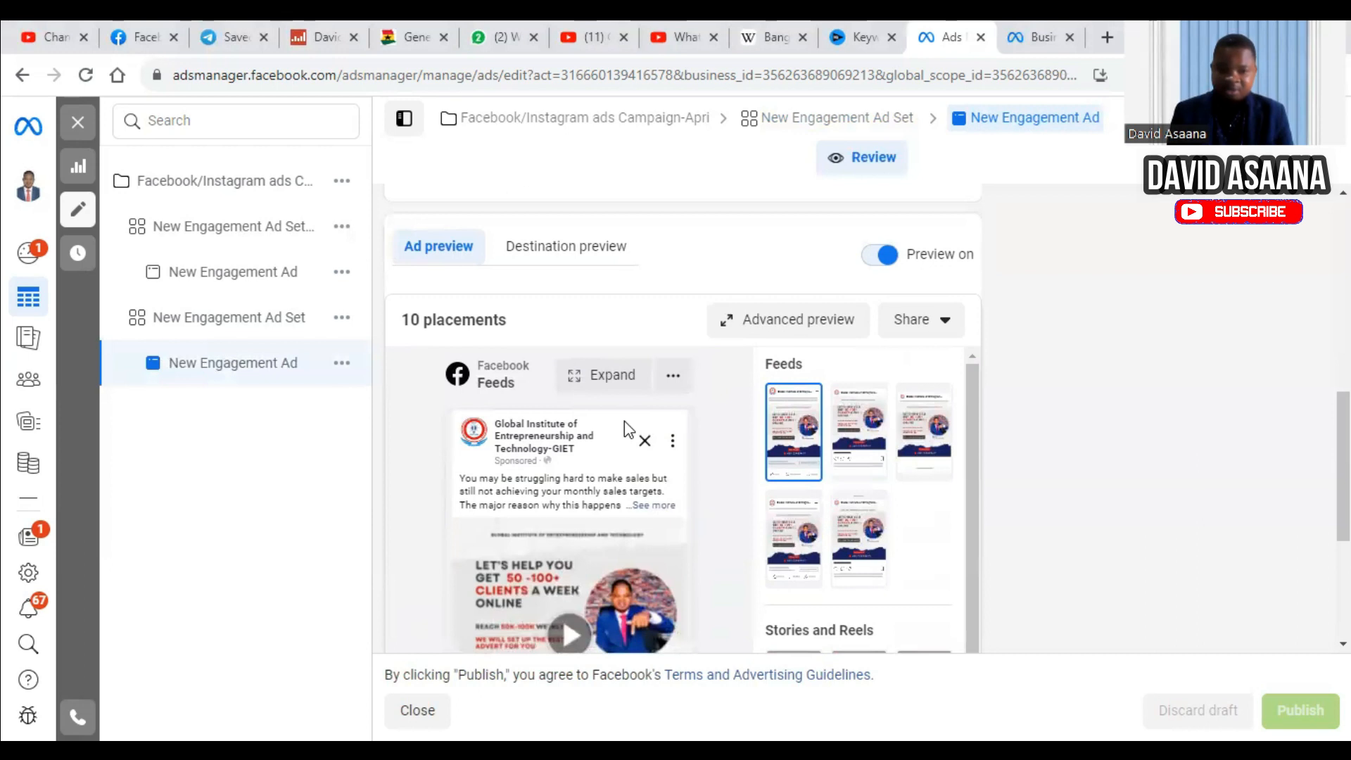
scroll("down", 3)
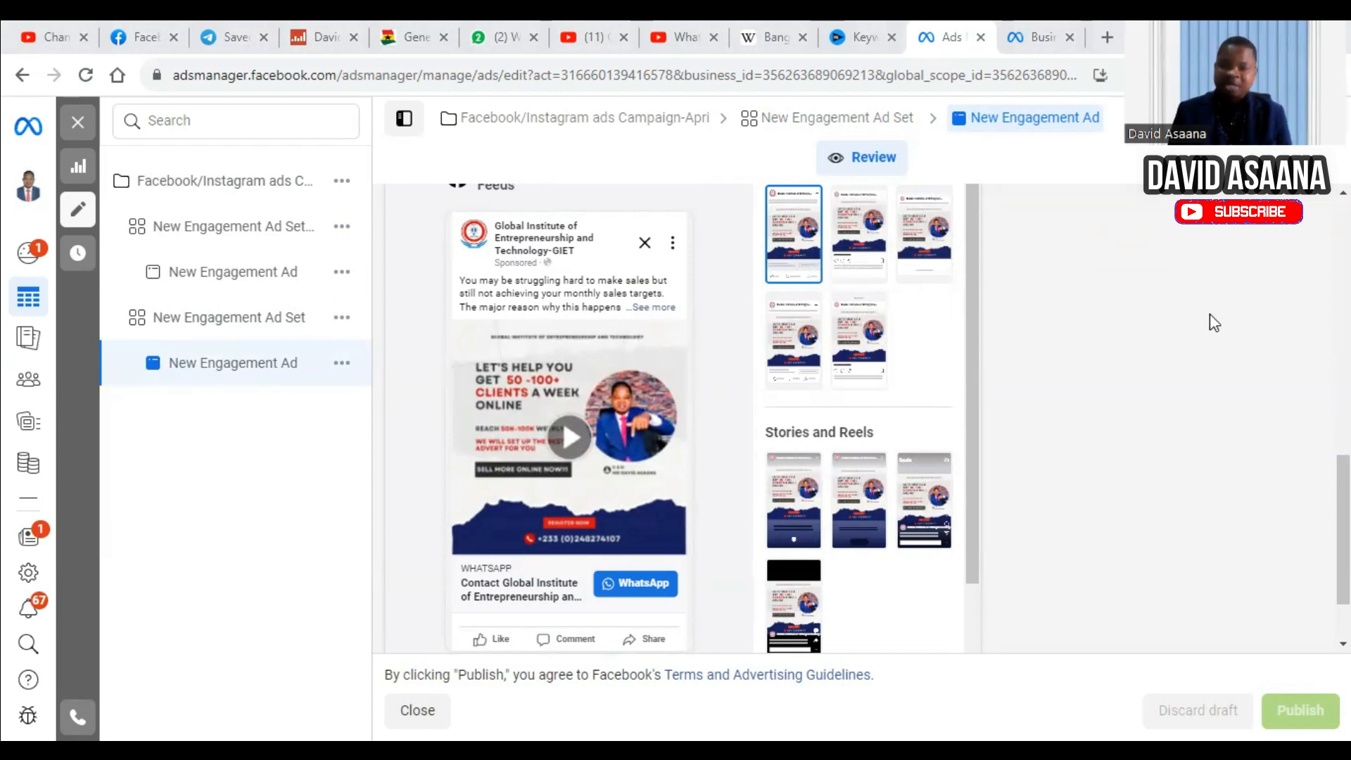
mouse_move(1179, 297)
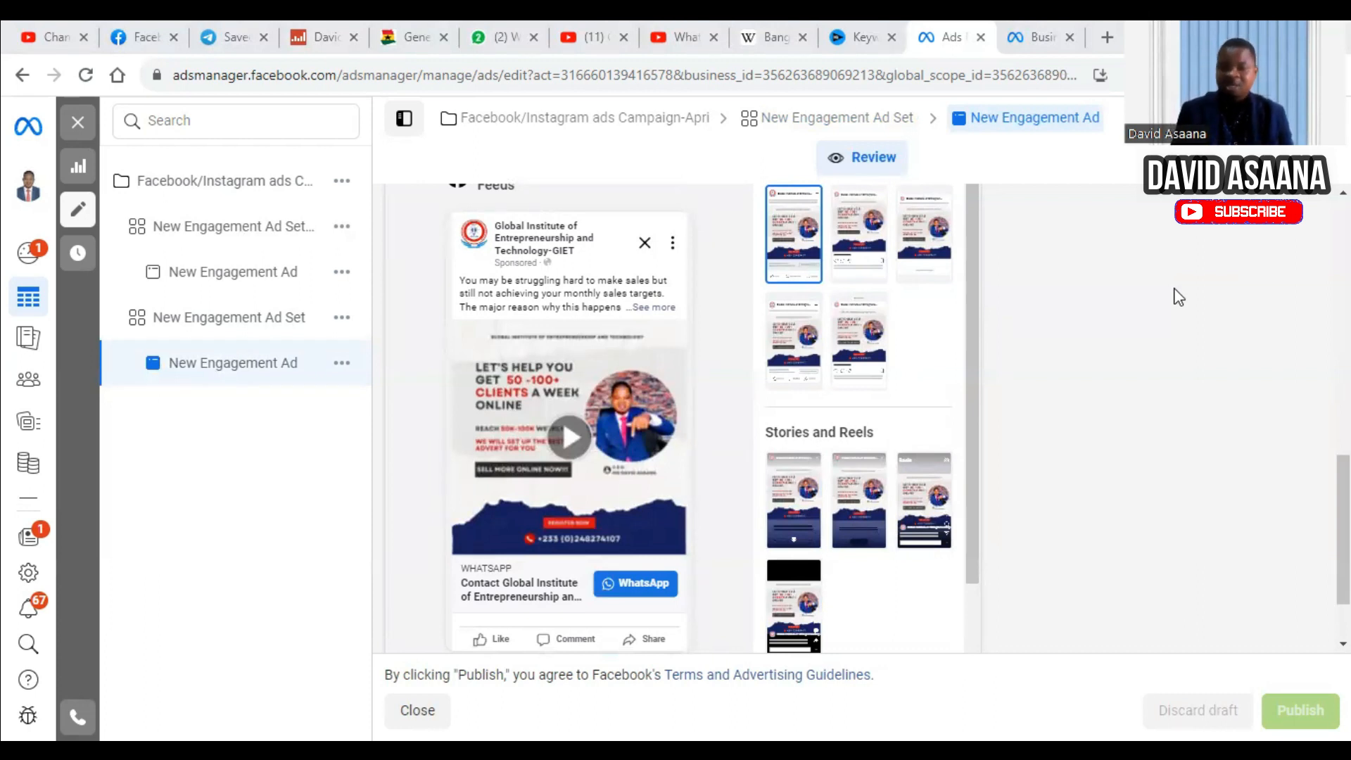
mouse_move(1132, 270)
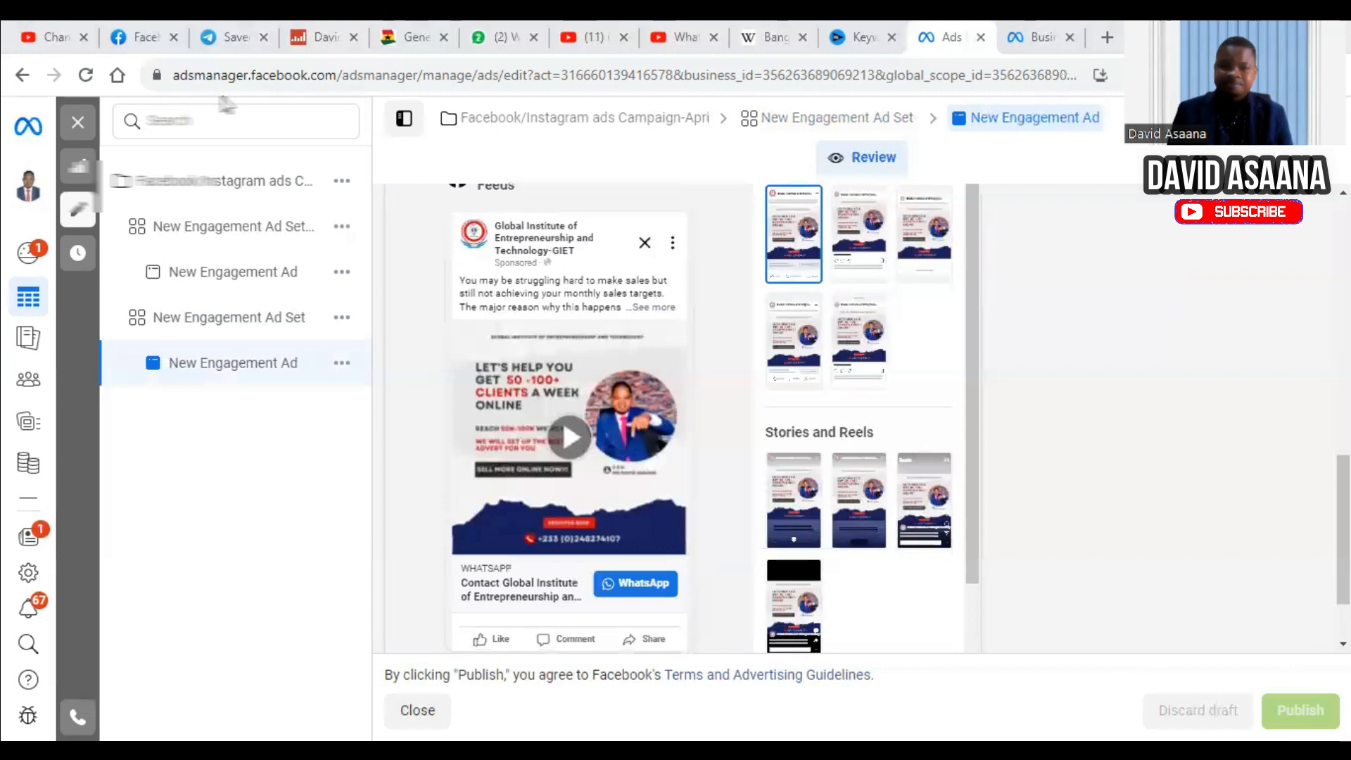
left_click(417, 709)
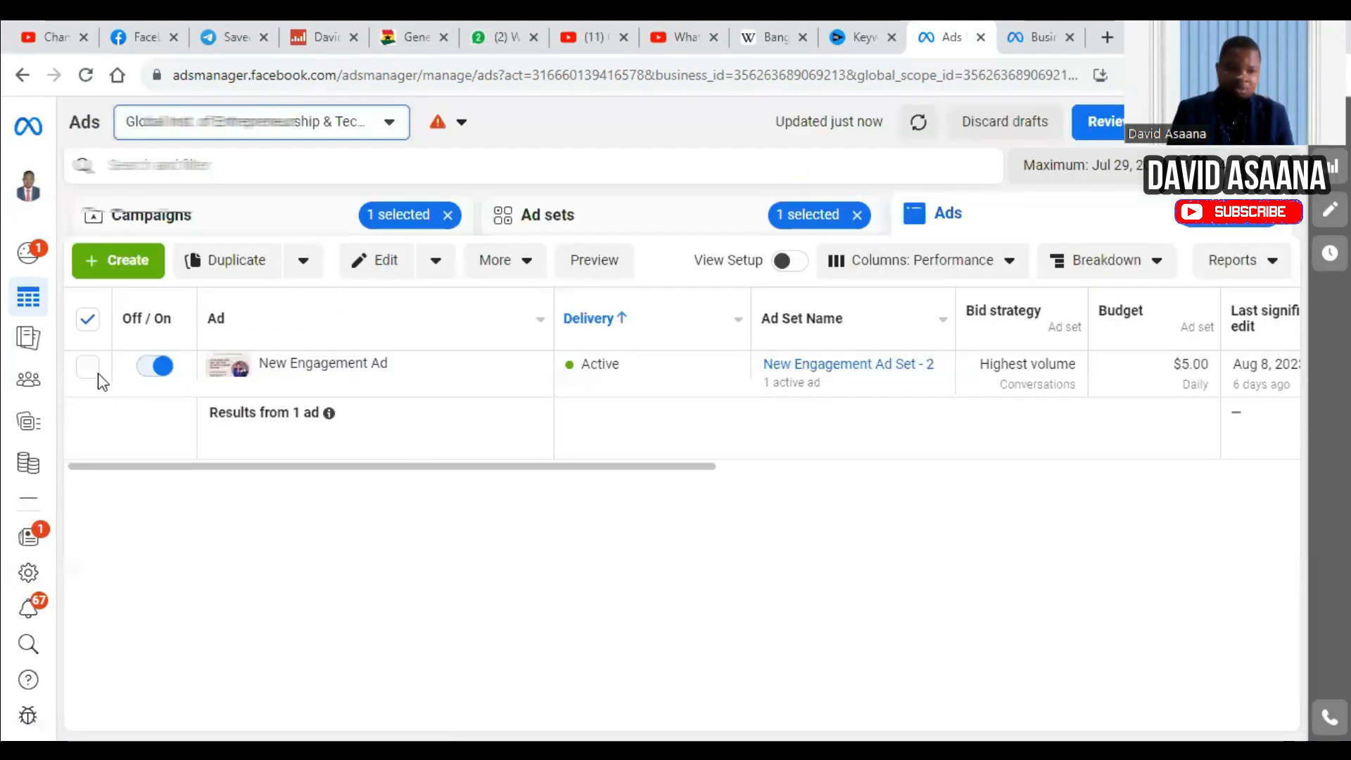
Deselect the ad and ad set, then go to Billing from the main menu.
left_click(87, 320)
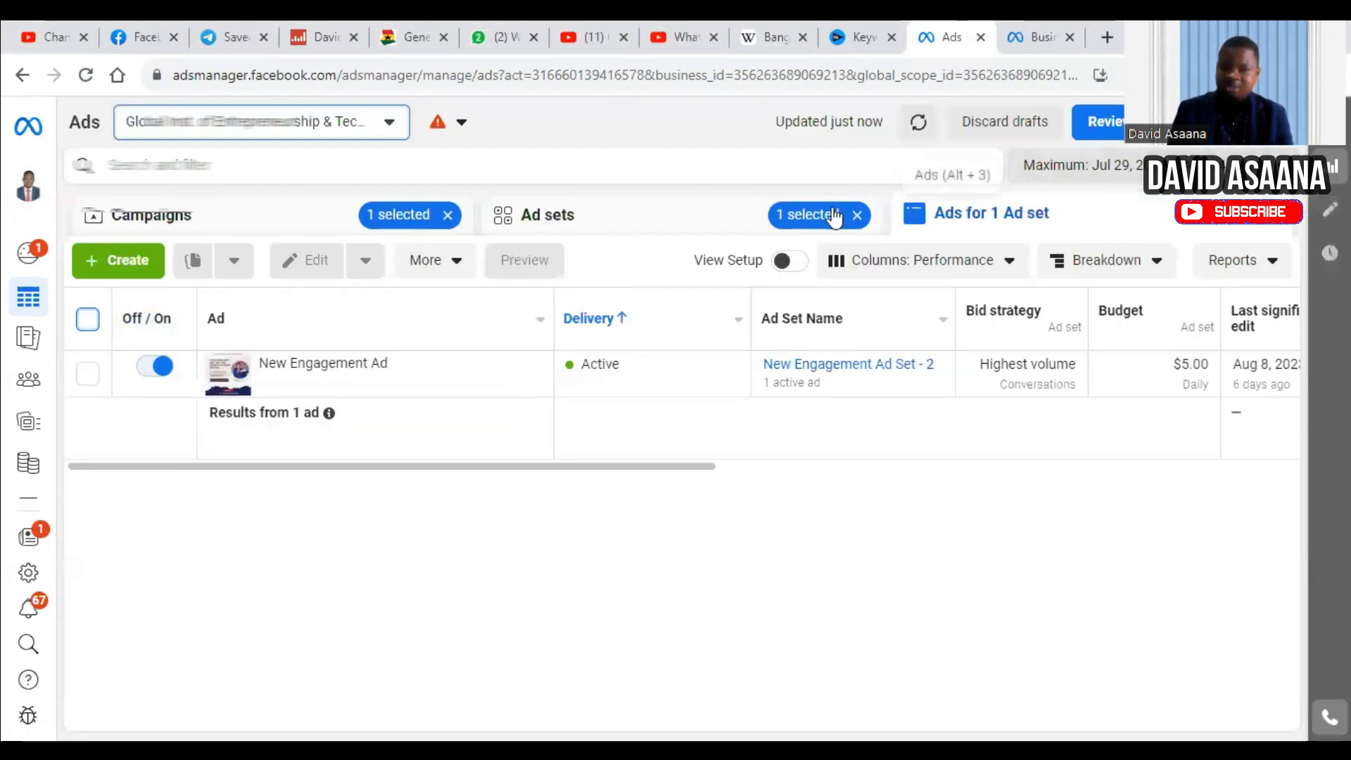
left_click(551, 213)
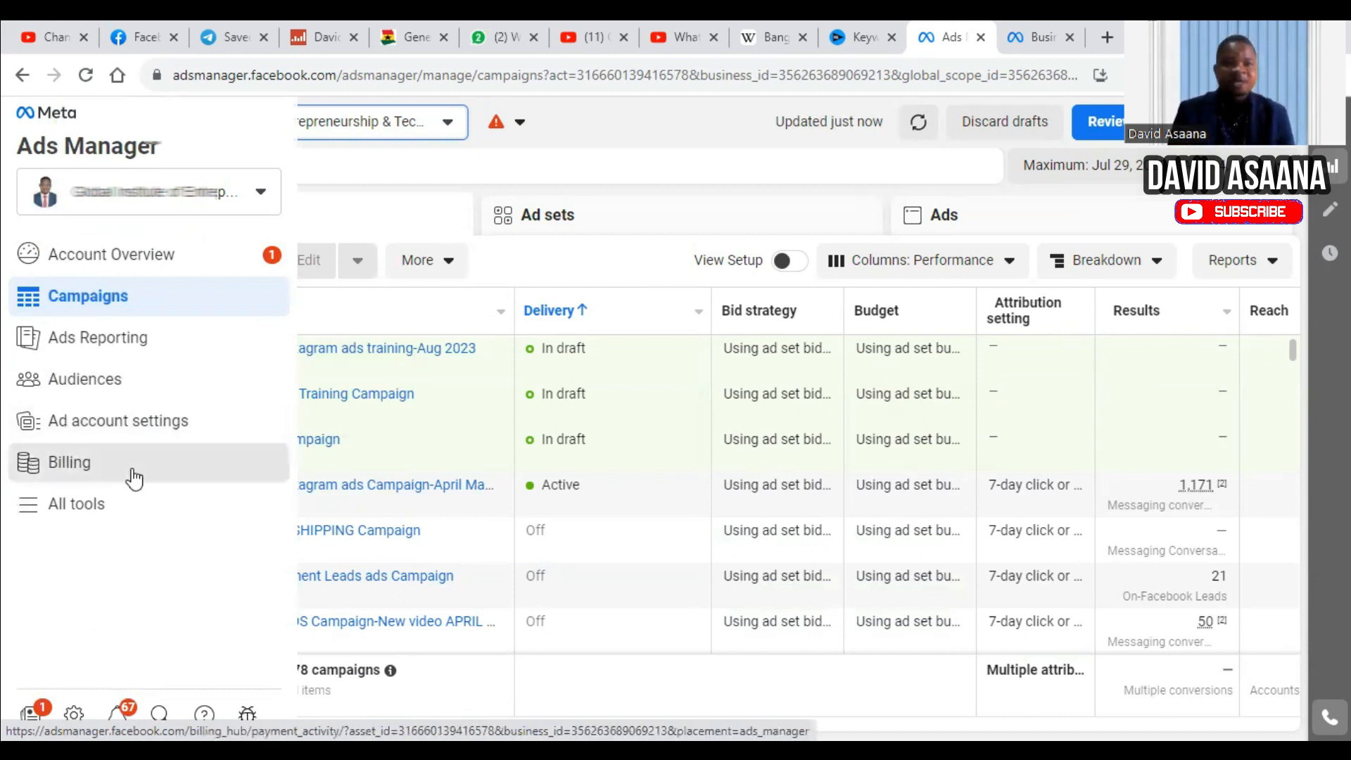
left_click(69, 461)
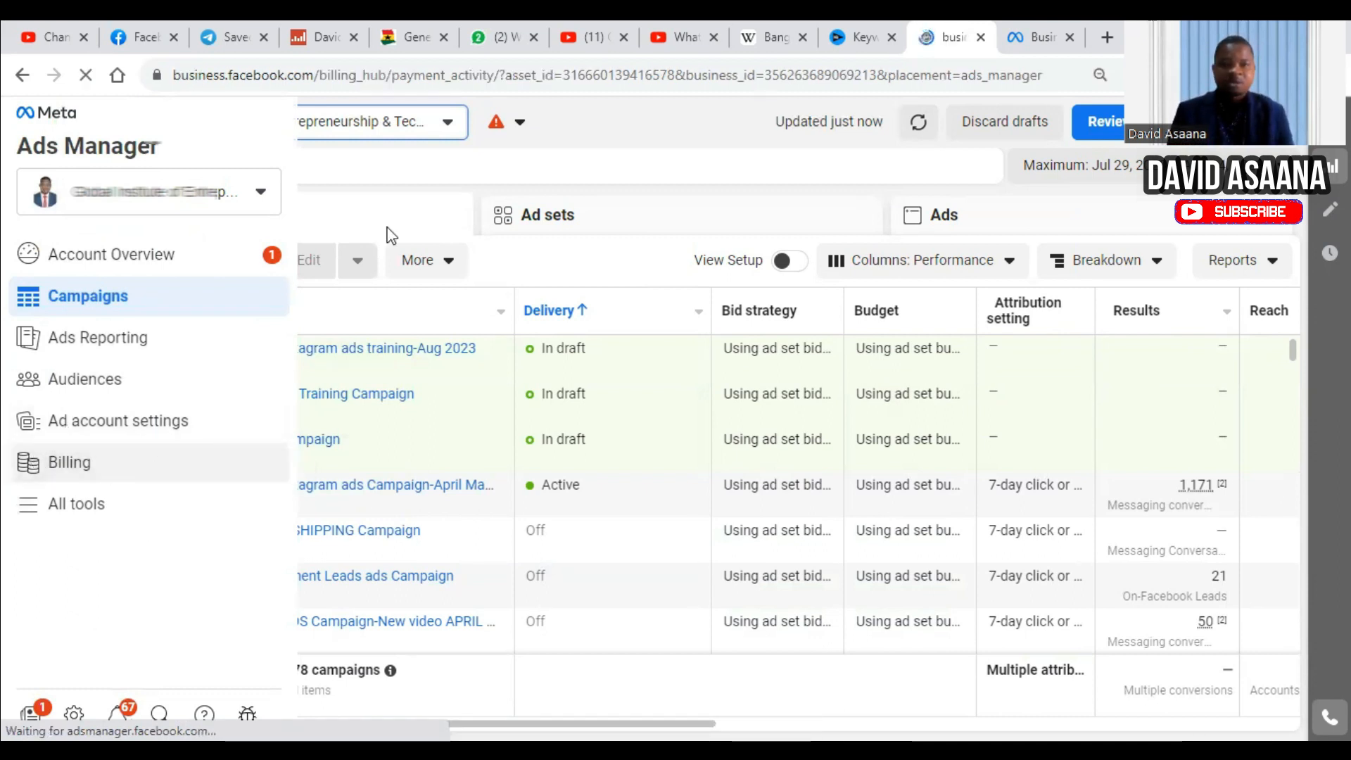
Load the account's billing overview showing the $88.22 balance, $300 threshold and four saved cards.
left_click(67, 462)
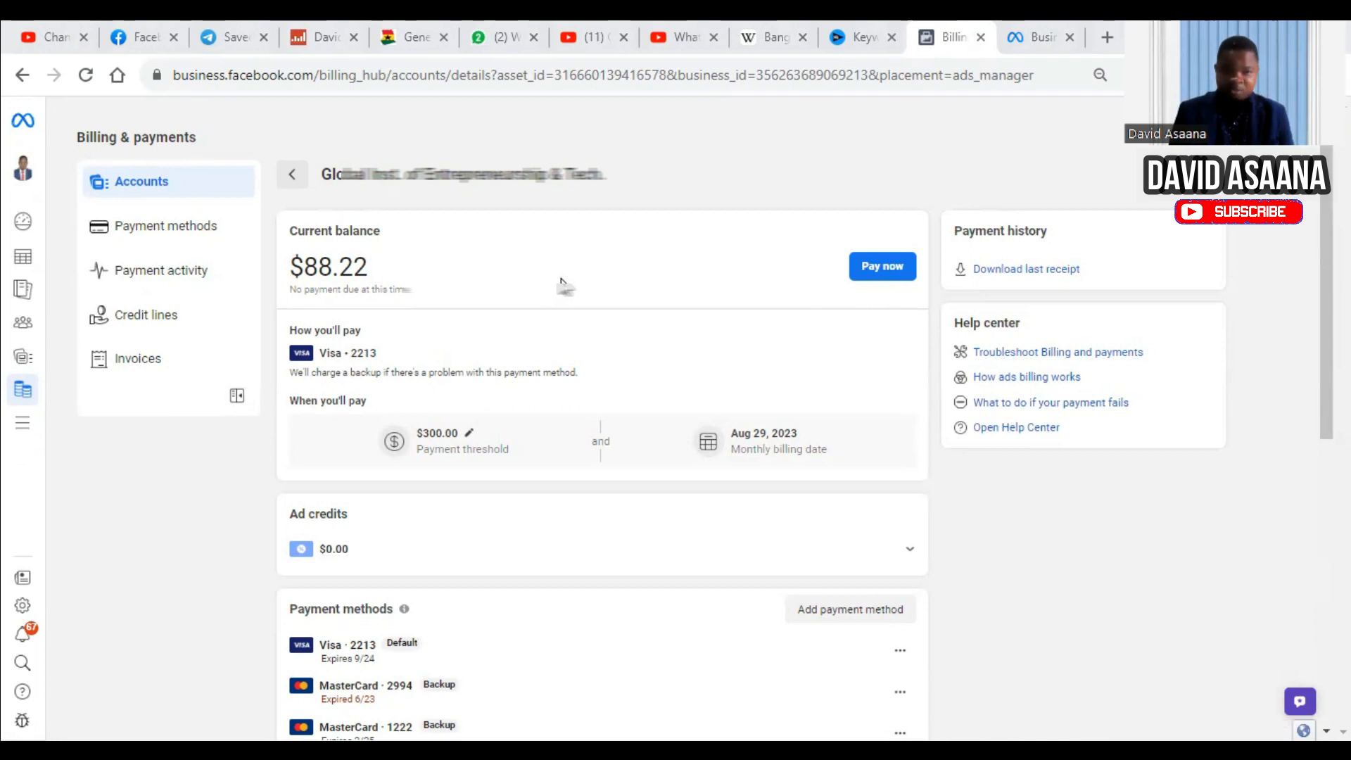
scroll("down", 3)
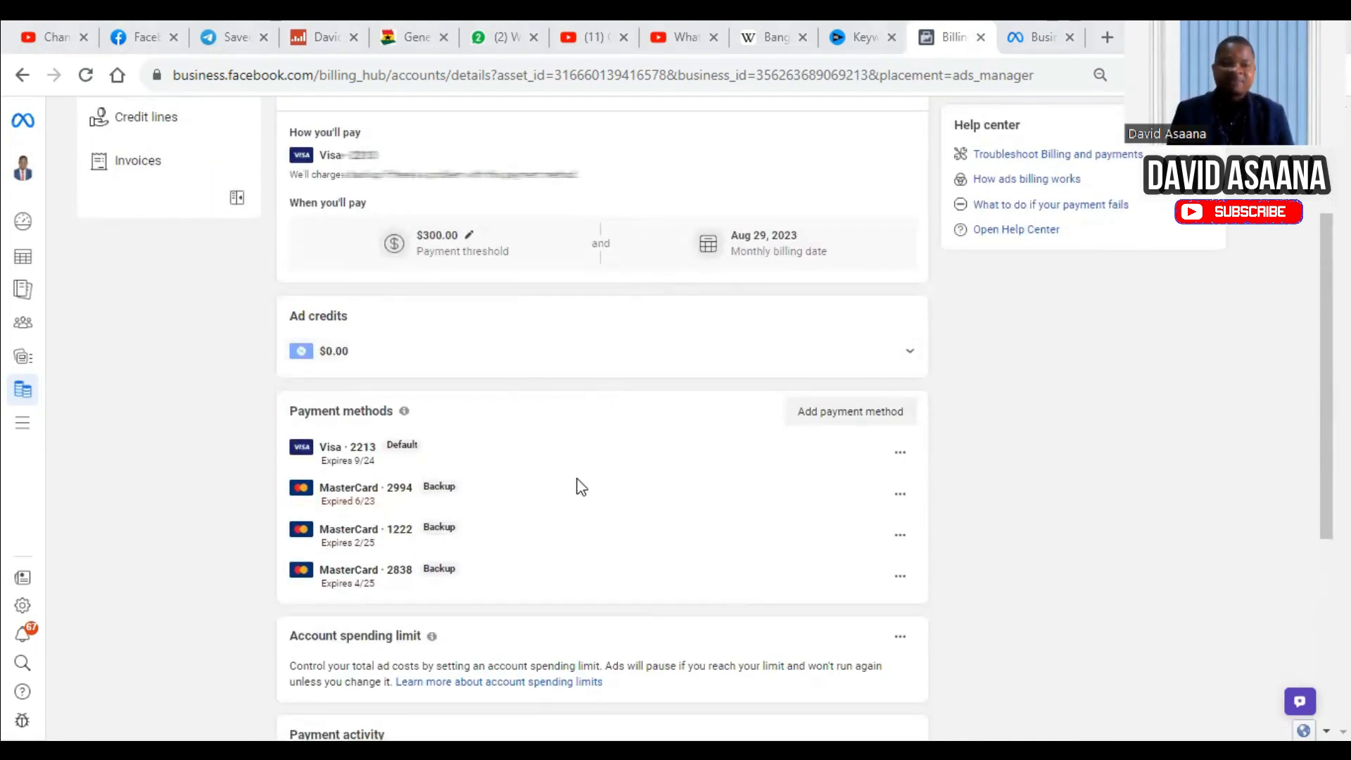
mouse_move(651, 346)
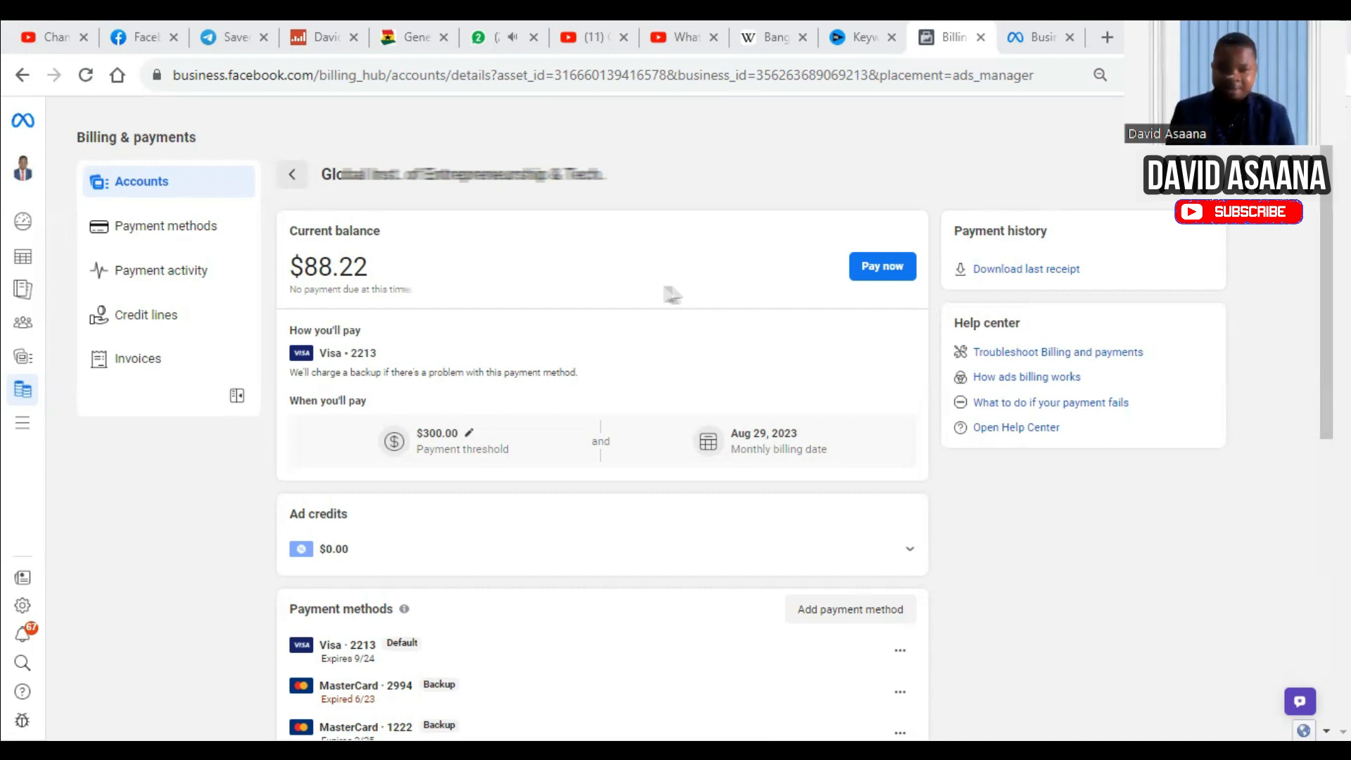
mouse_move(637, 327)
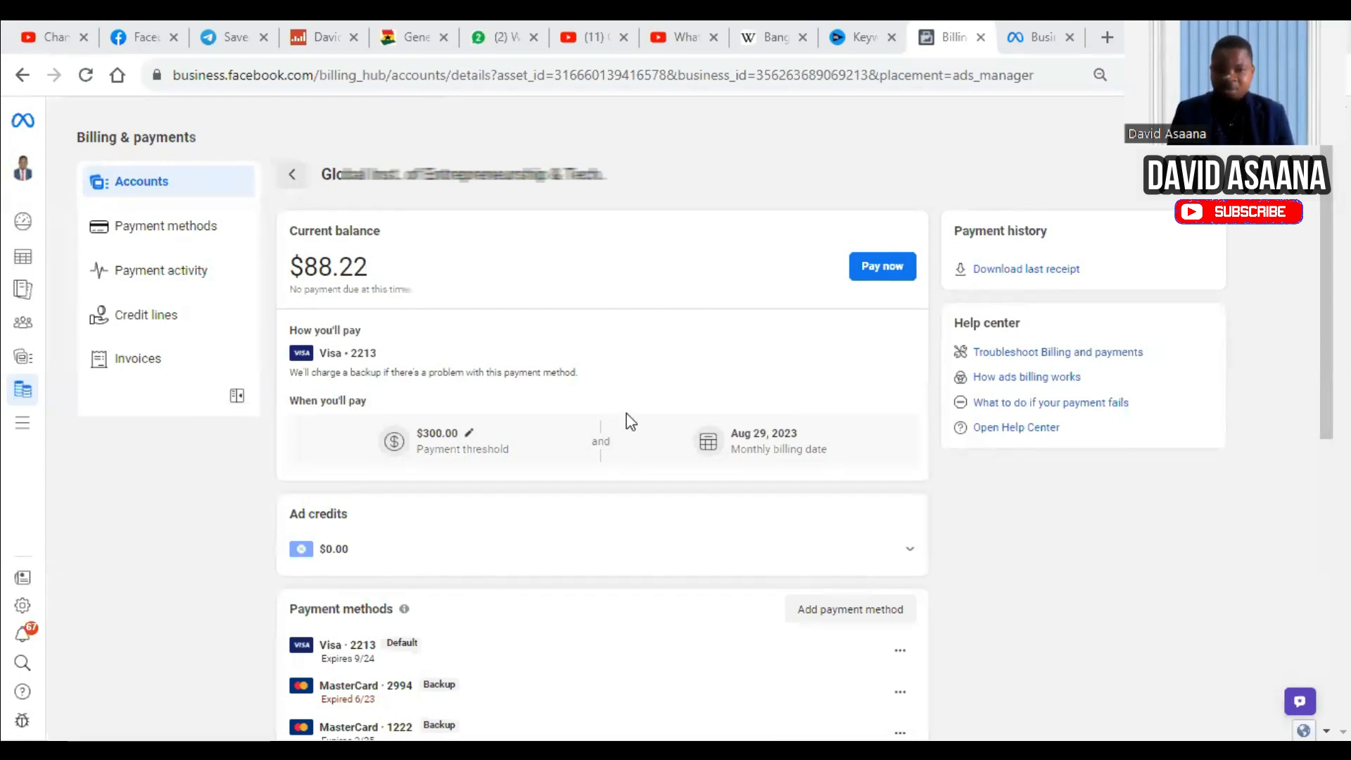
mouse_move(512, 341)
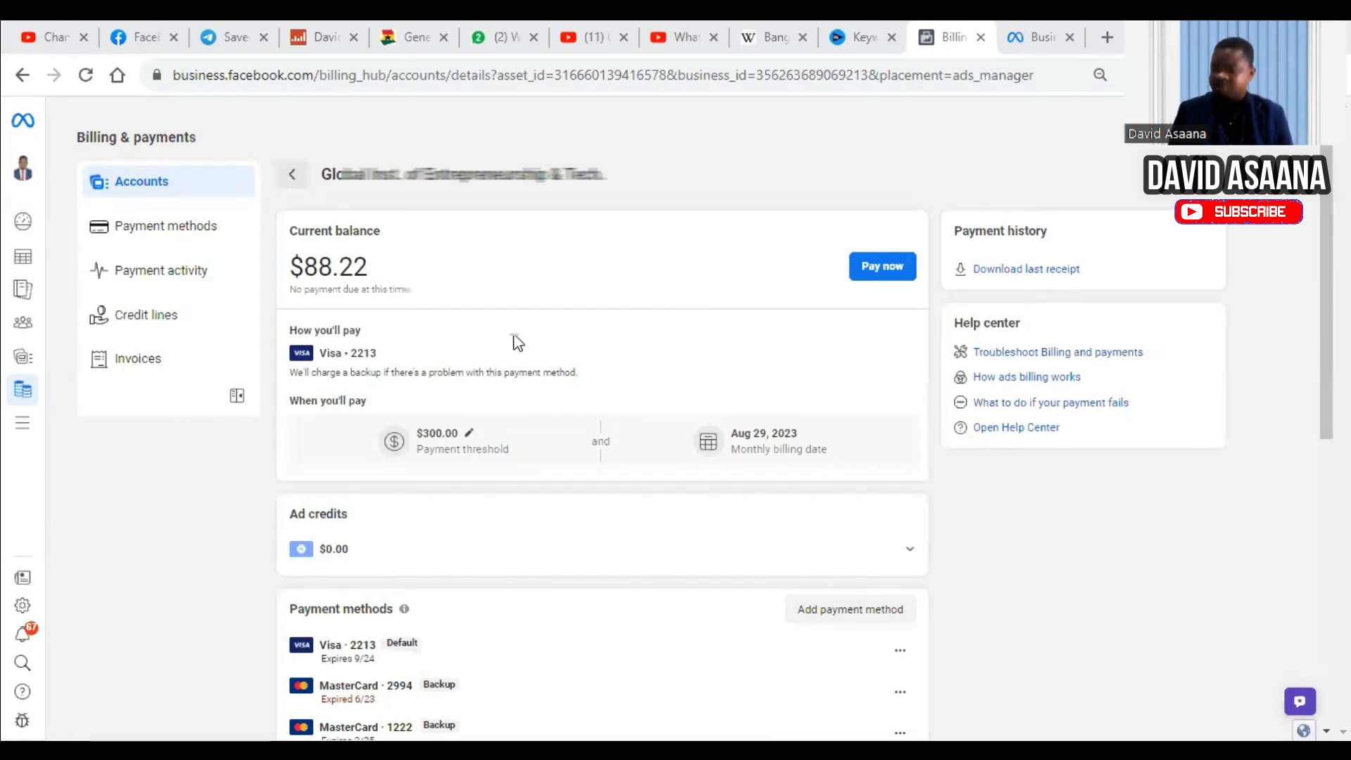
scroll("down", 3)
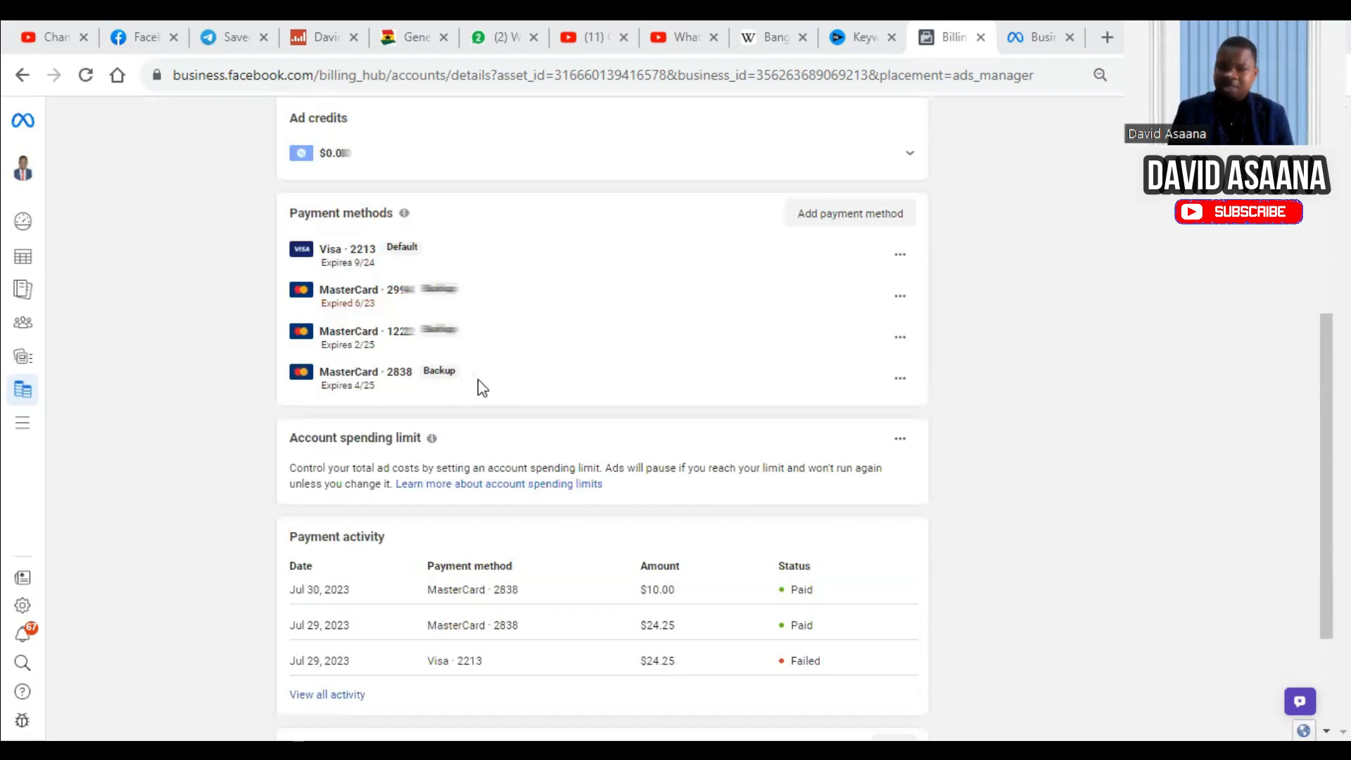
mouse_move(325, 609)
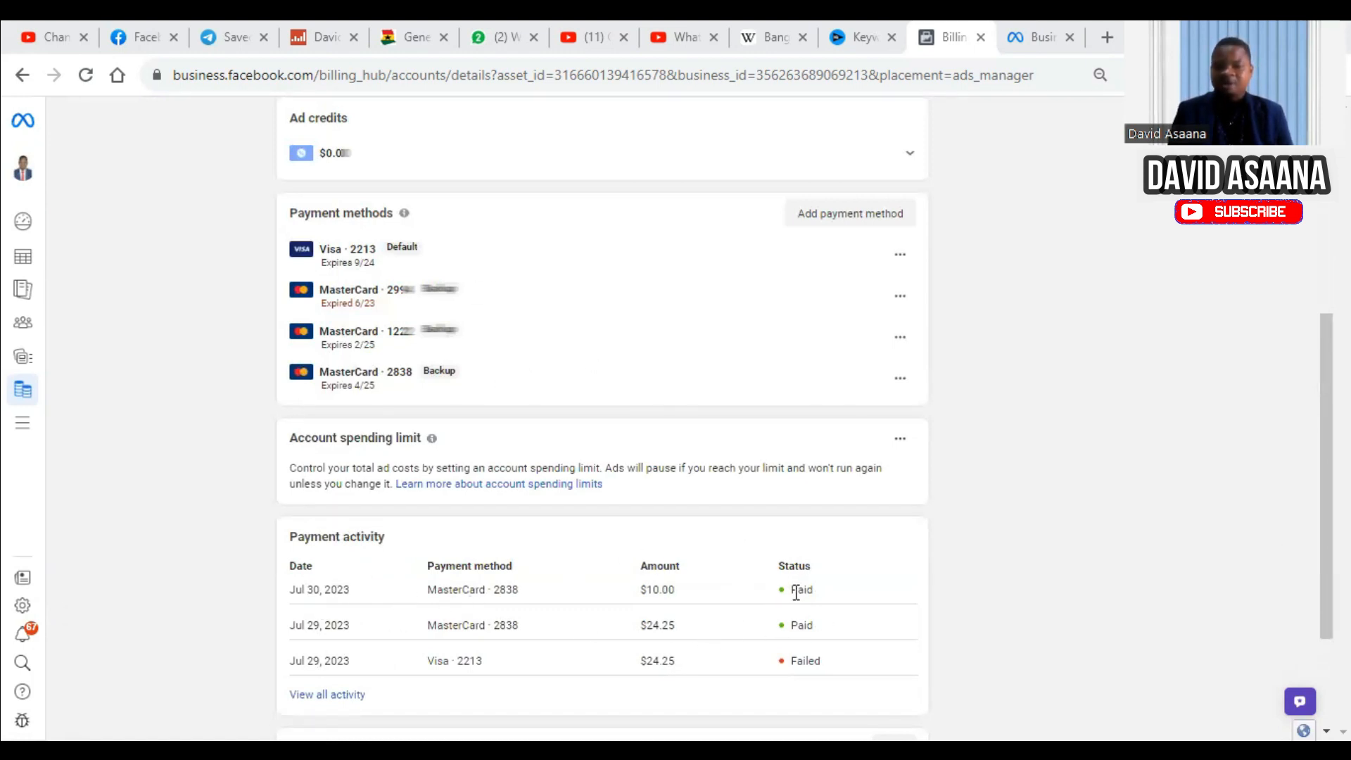
mouse_move(829, 591)
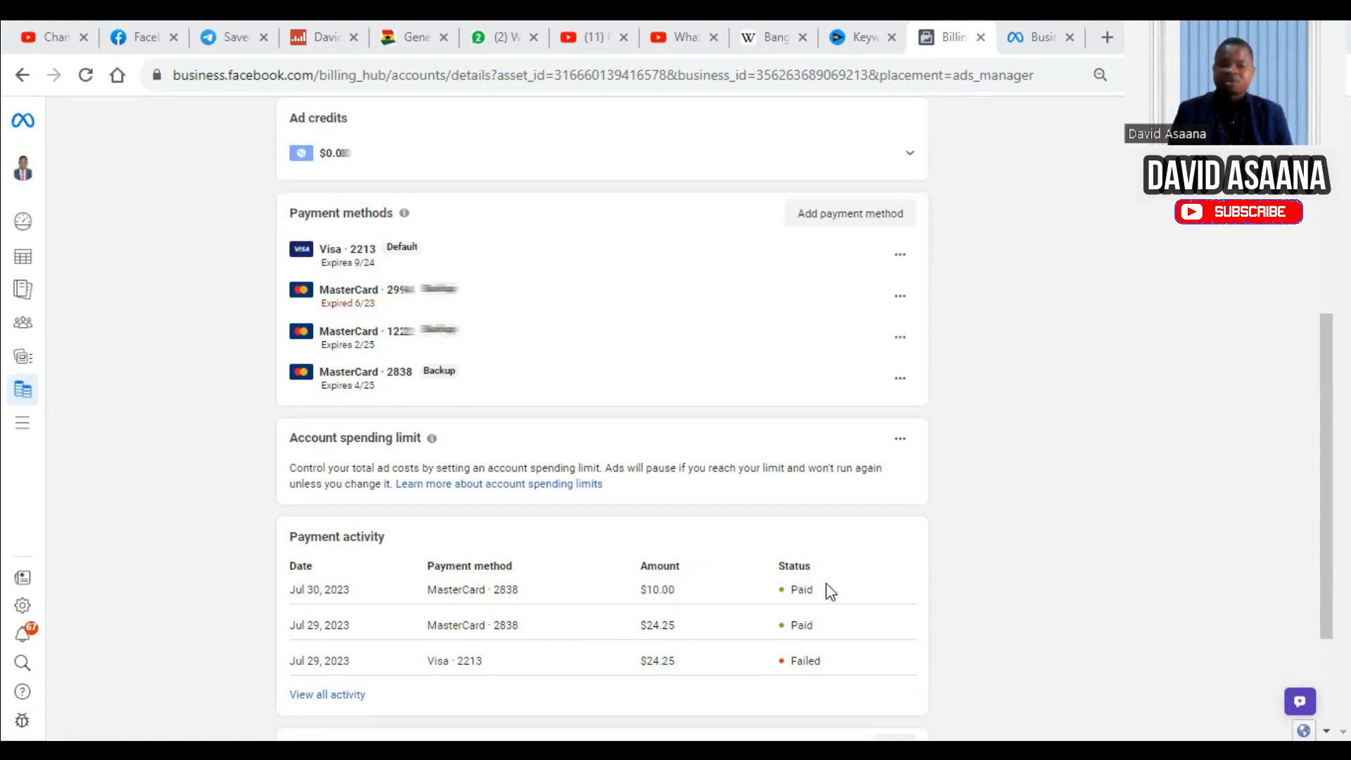
mouse_move(899, 592)
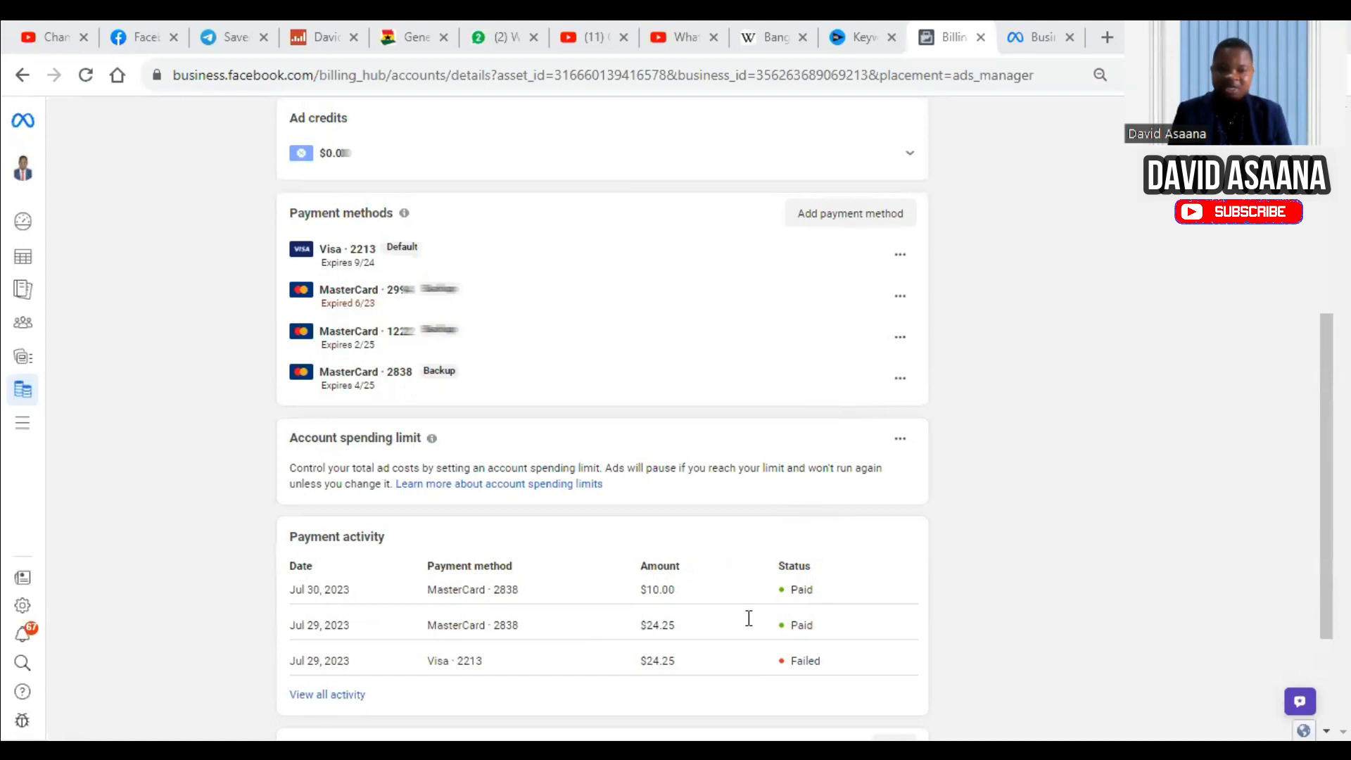
mouse_move(778, 666)
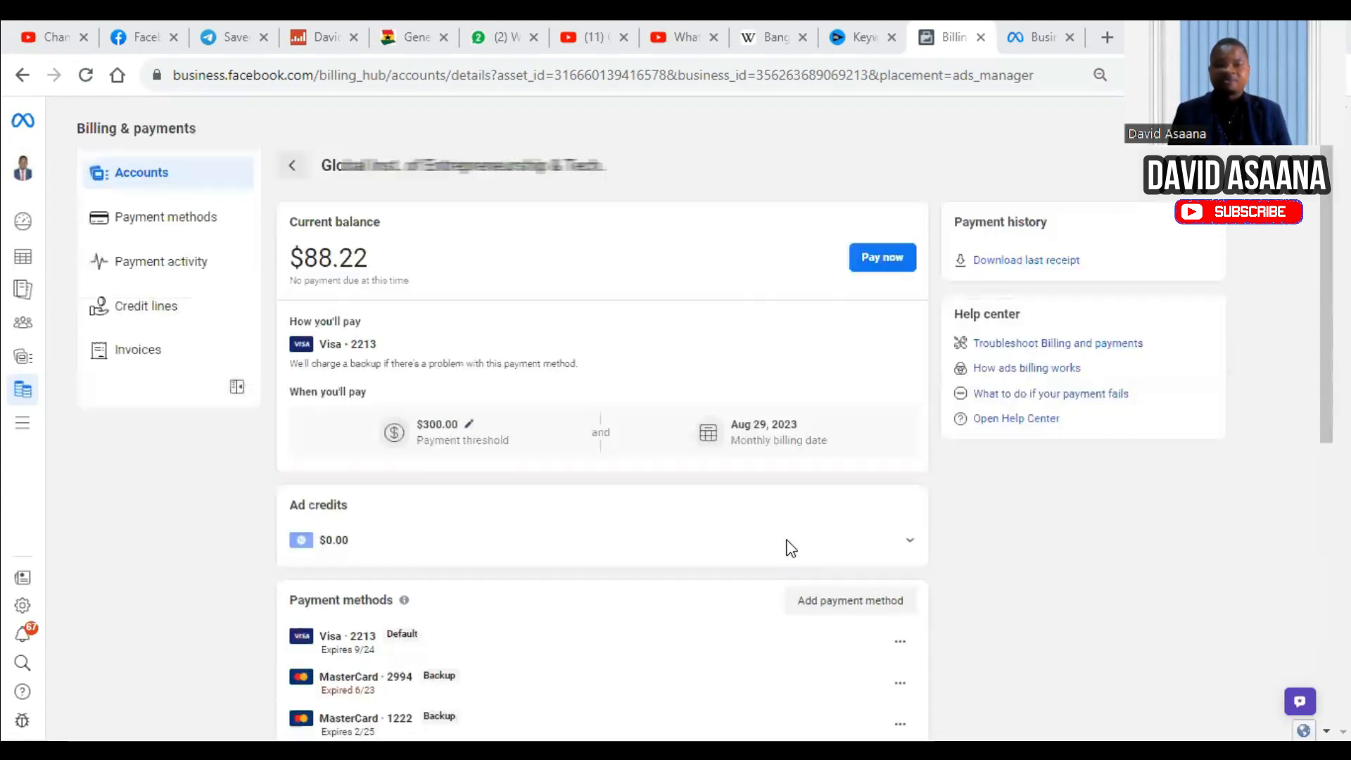
scroll("down", 3)
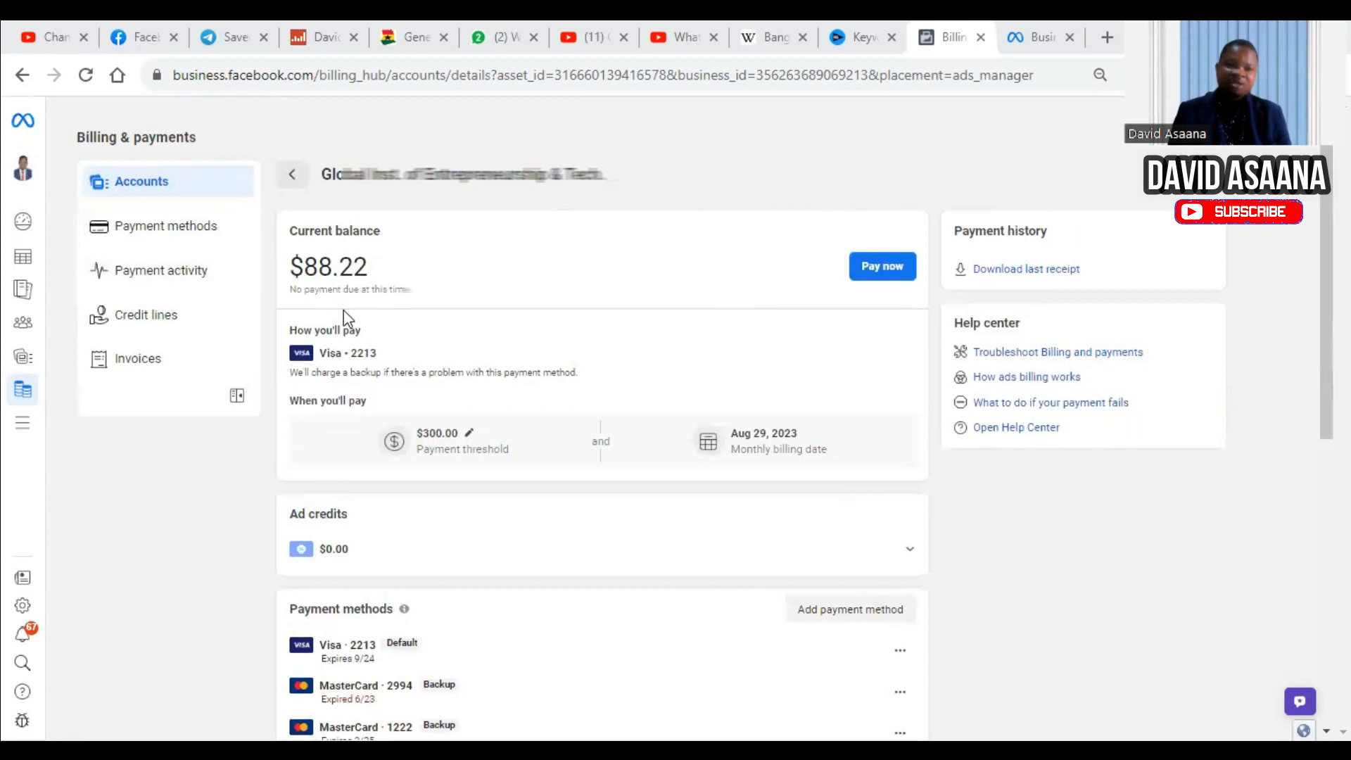
mouse_move(525, 314)
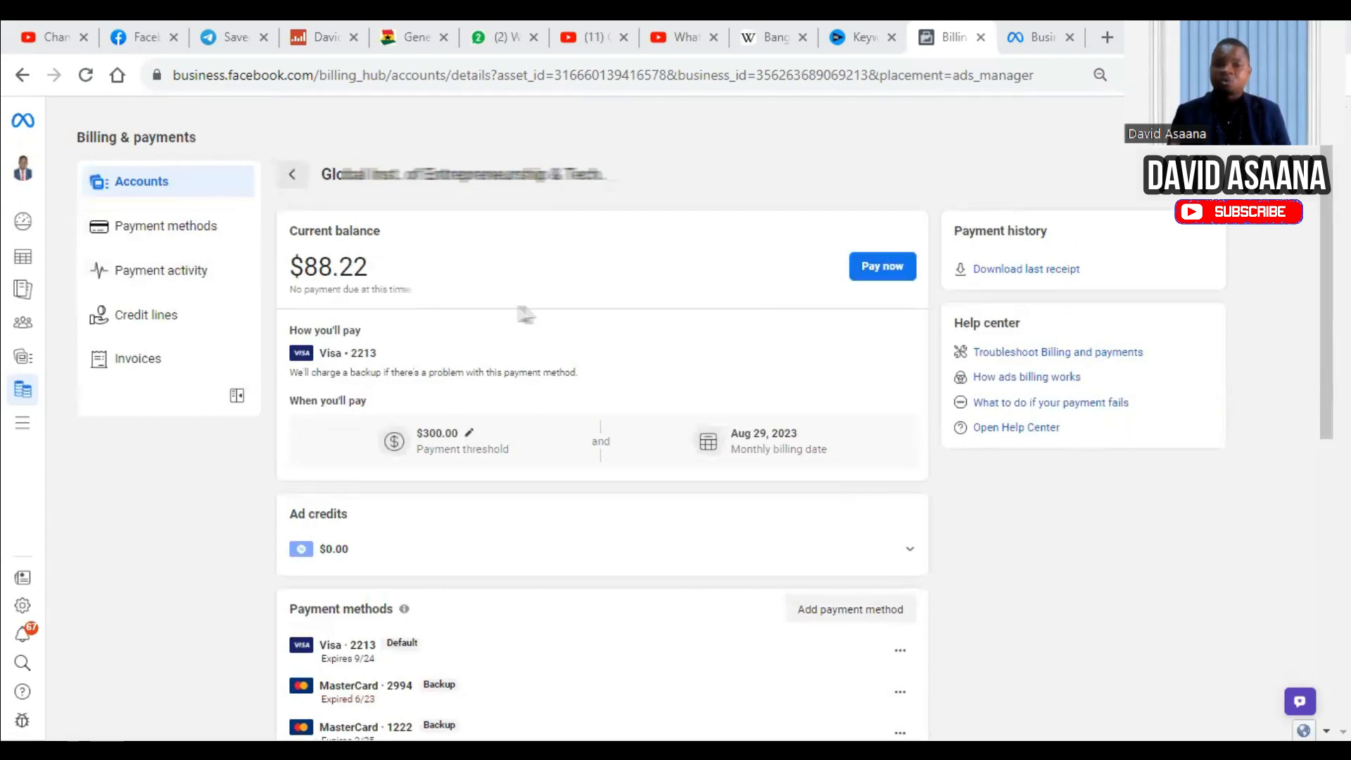